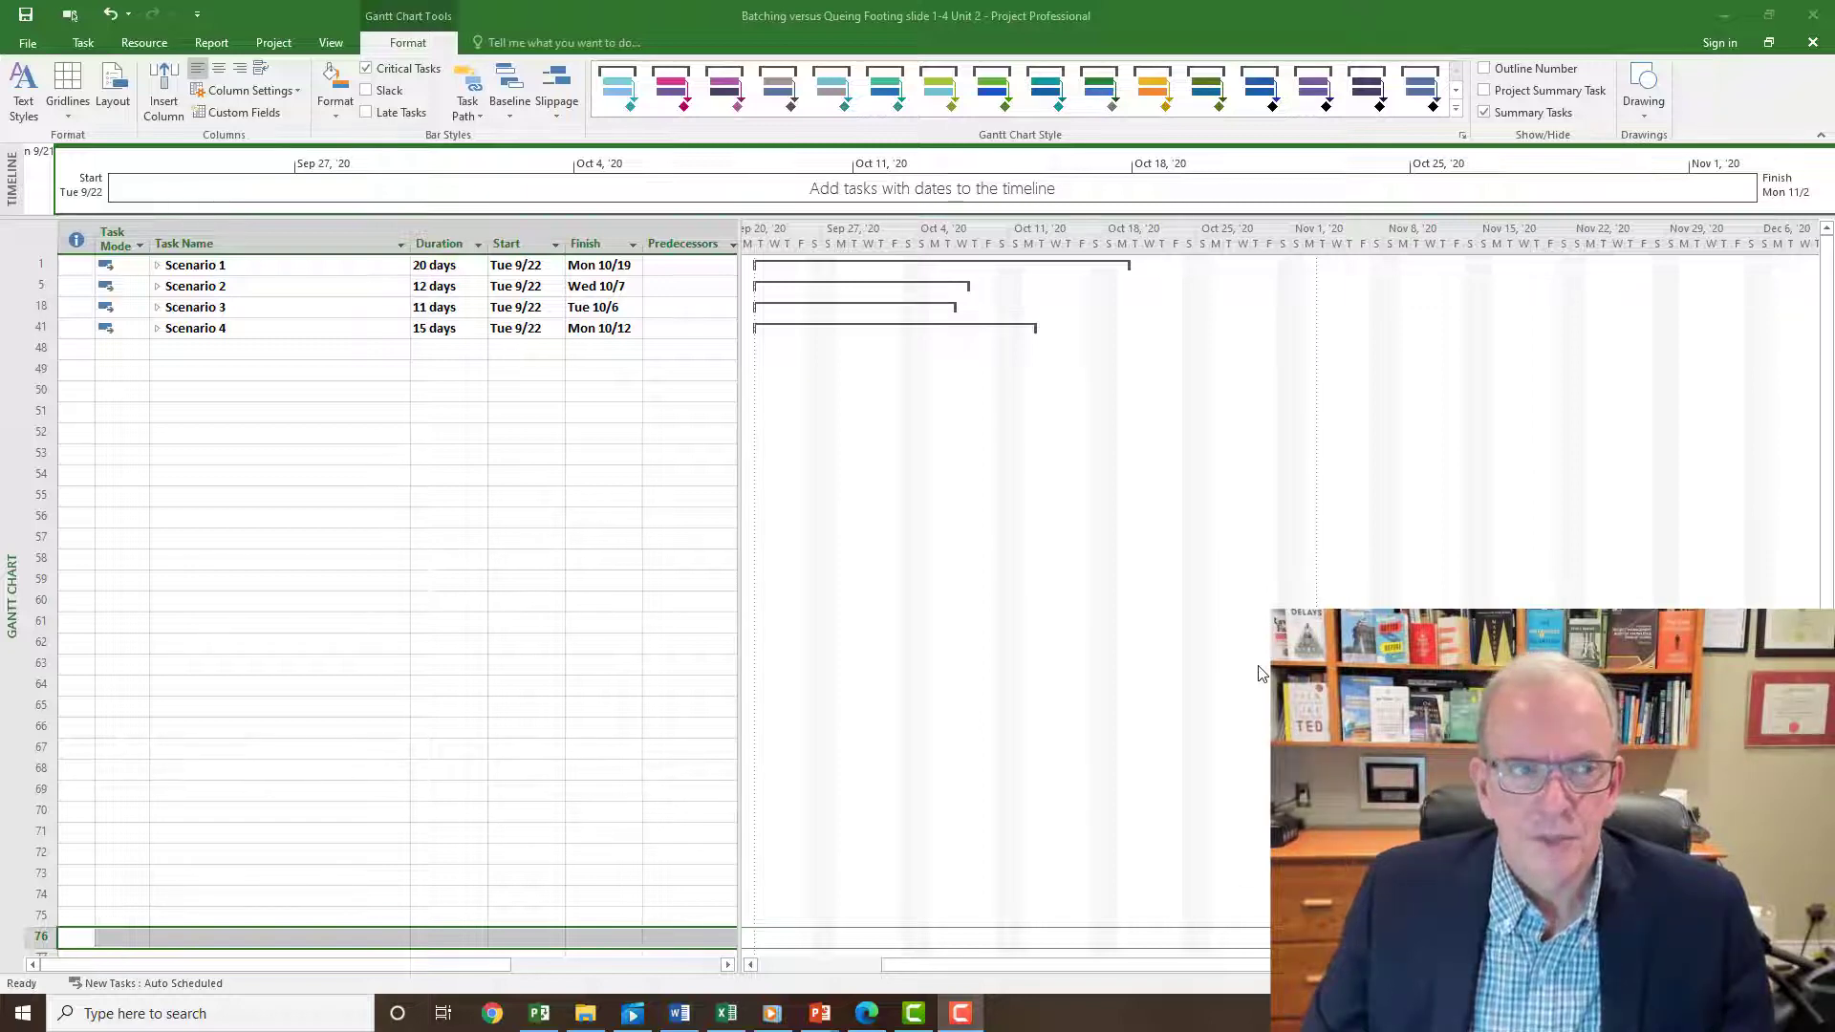
pyautogui.moveTo(690, 277)
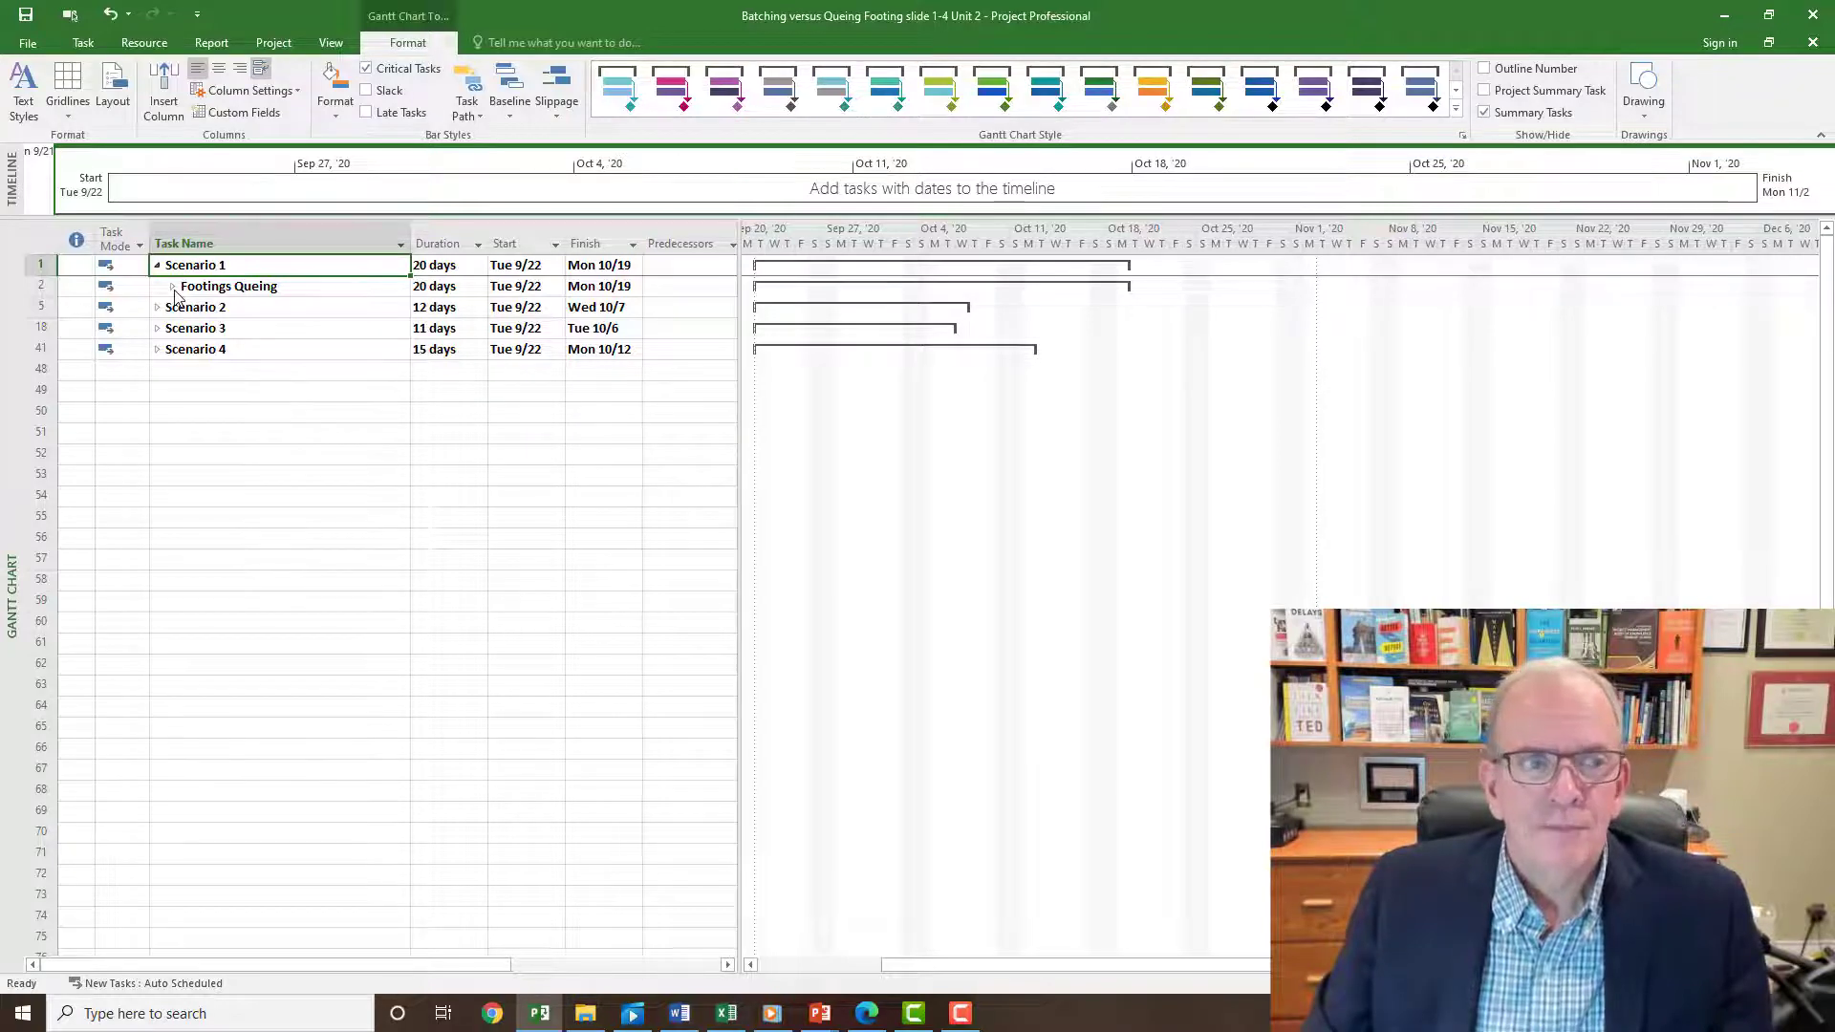
# Expand Footings Queing to show the Excavate and Install Rebar 10 Footing Pads tasks
pyautogui.click(171, 286)
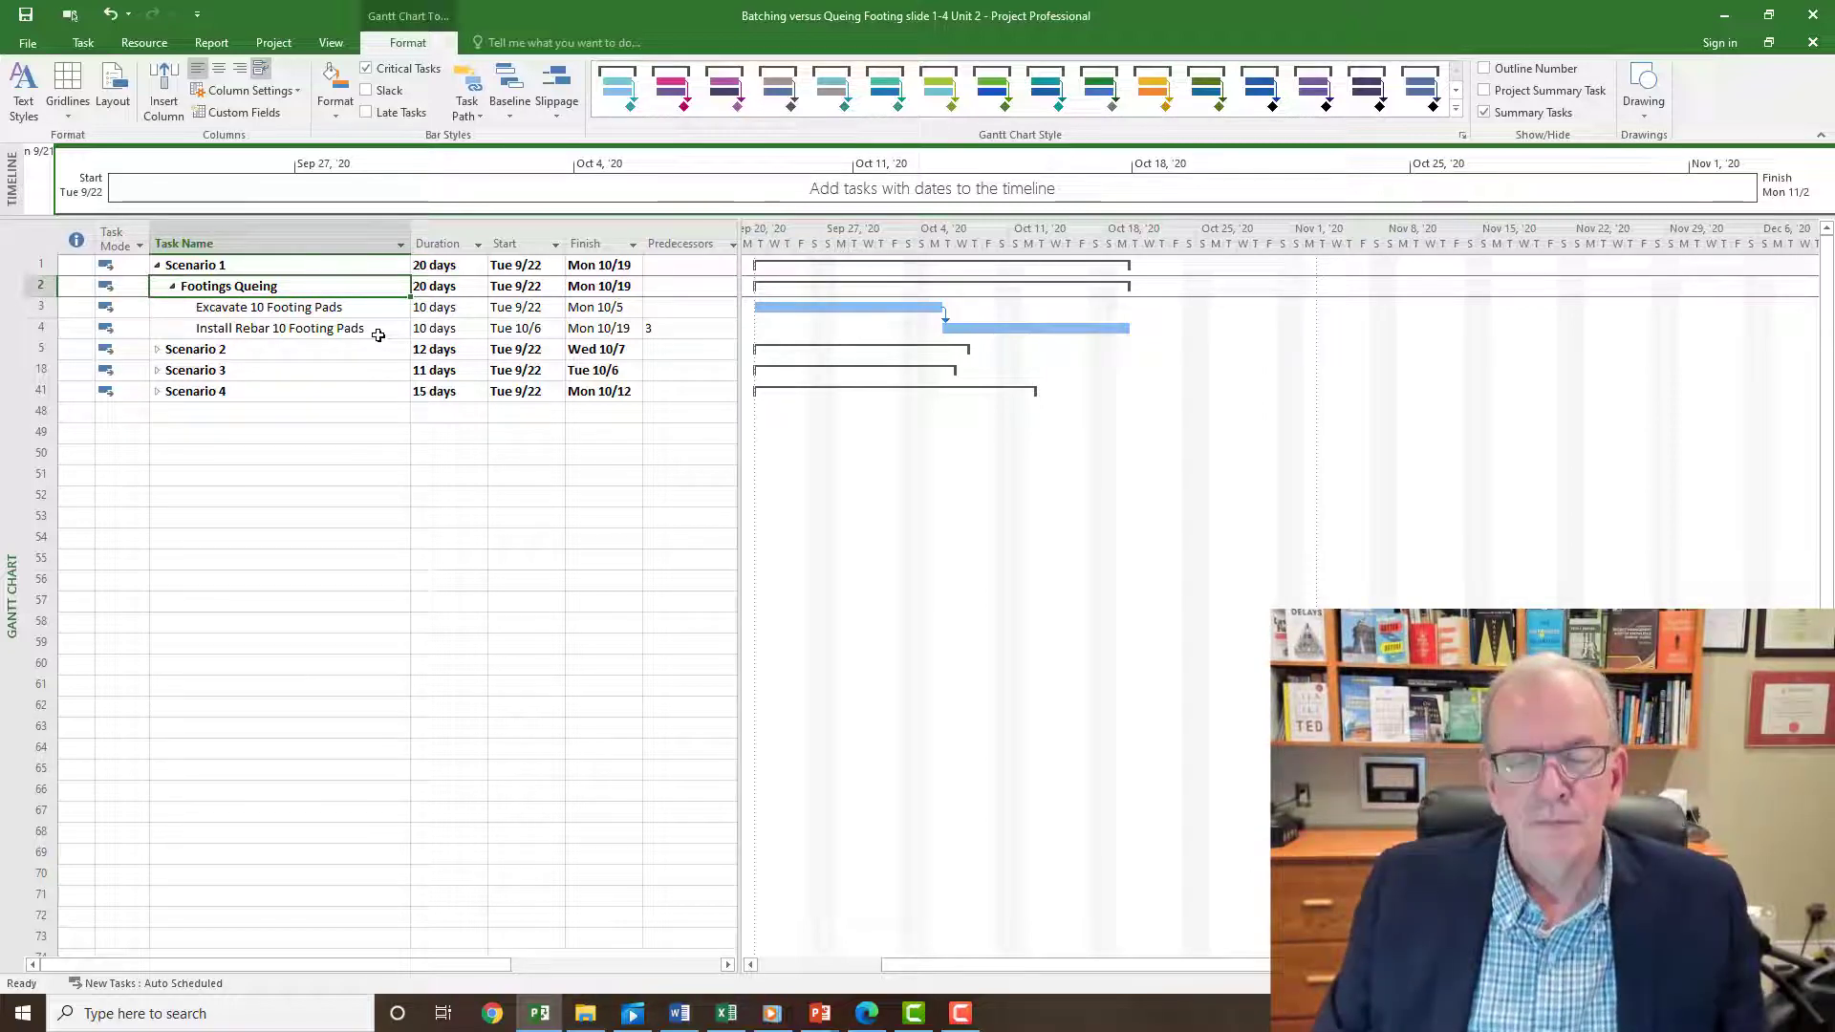
pyautogui.moveTo(765, 319)
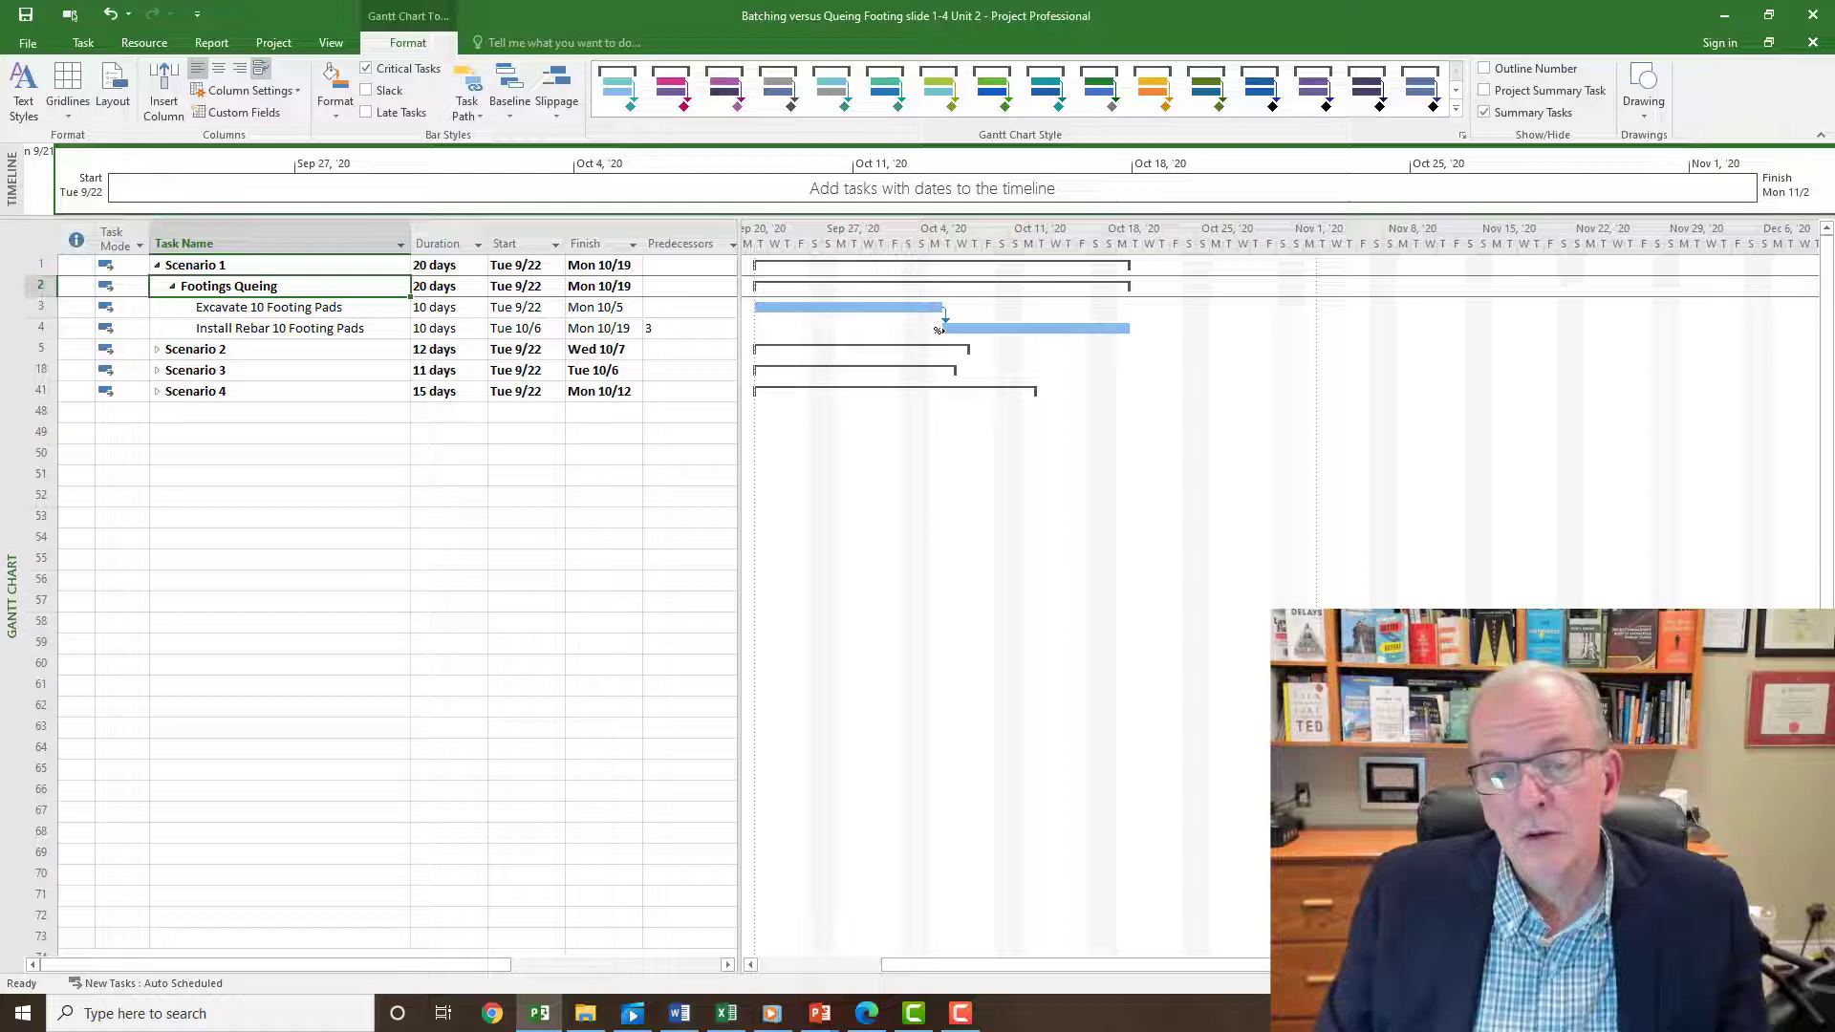
pyautogui.moveTo(1117, 328)
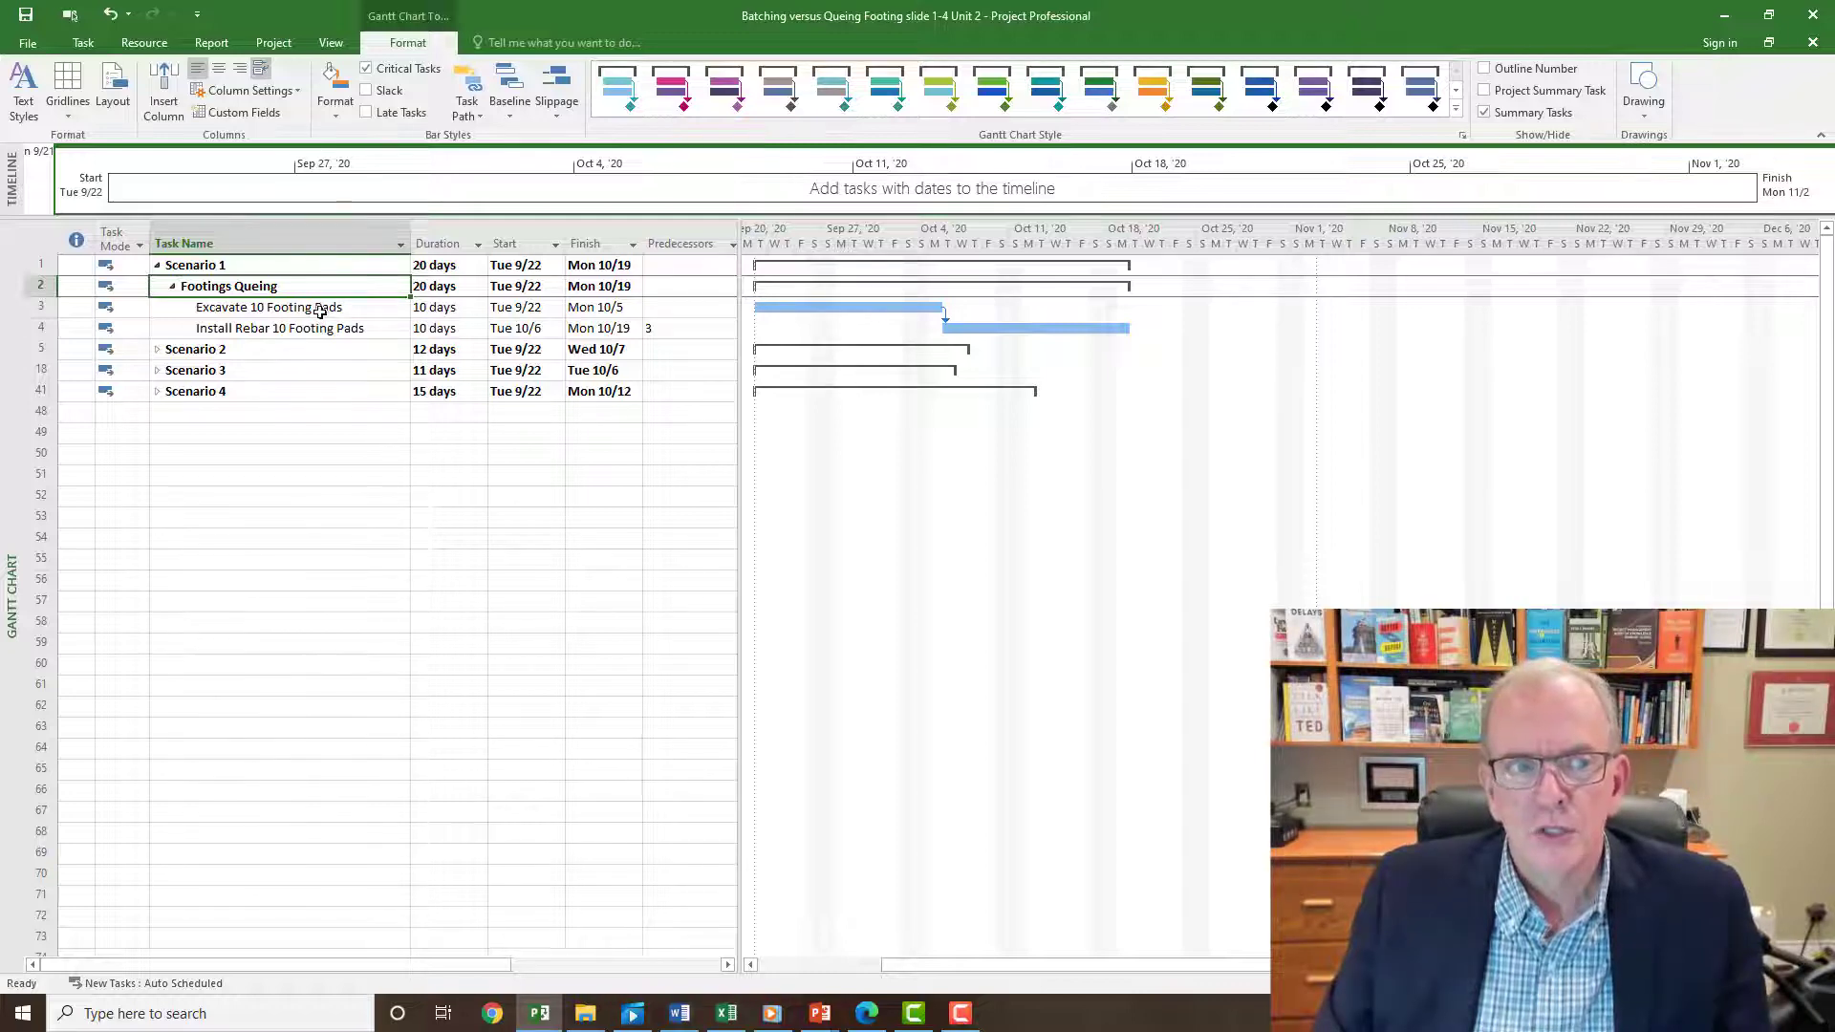
pyautogui.moveTo(167, 342)
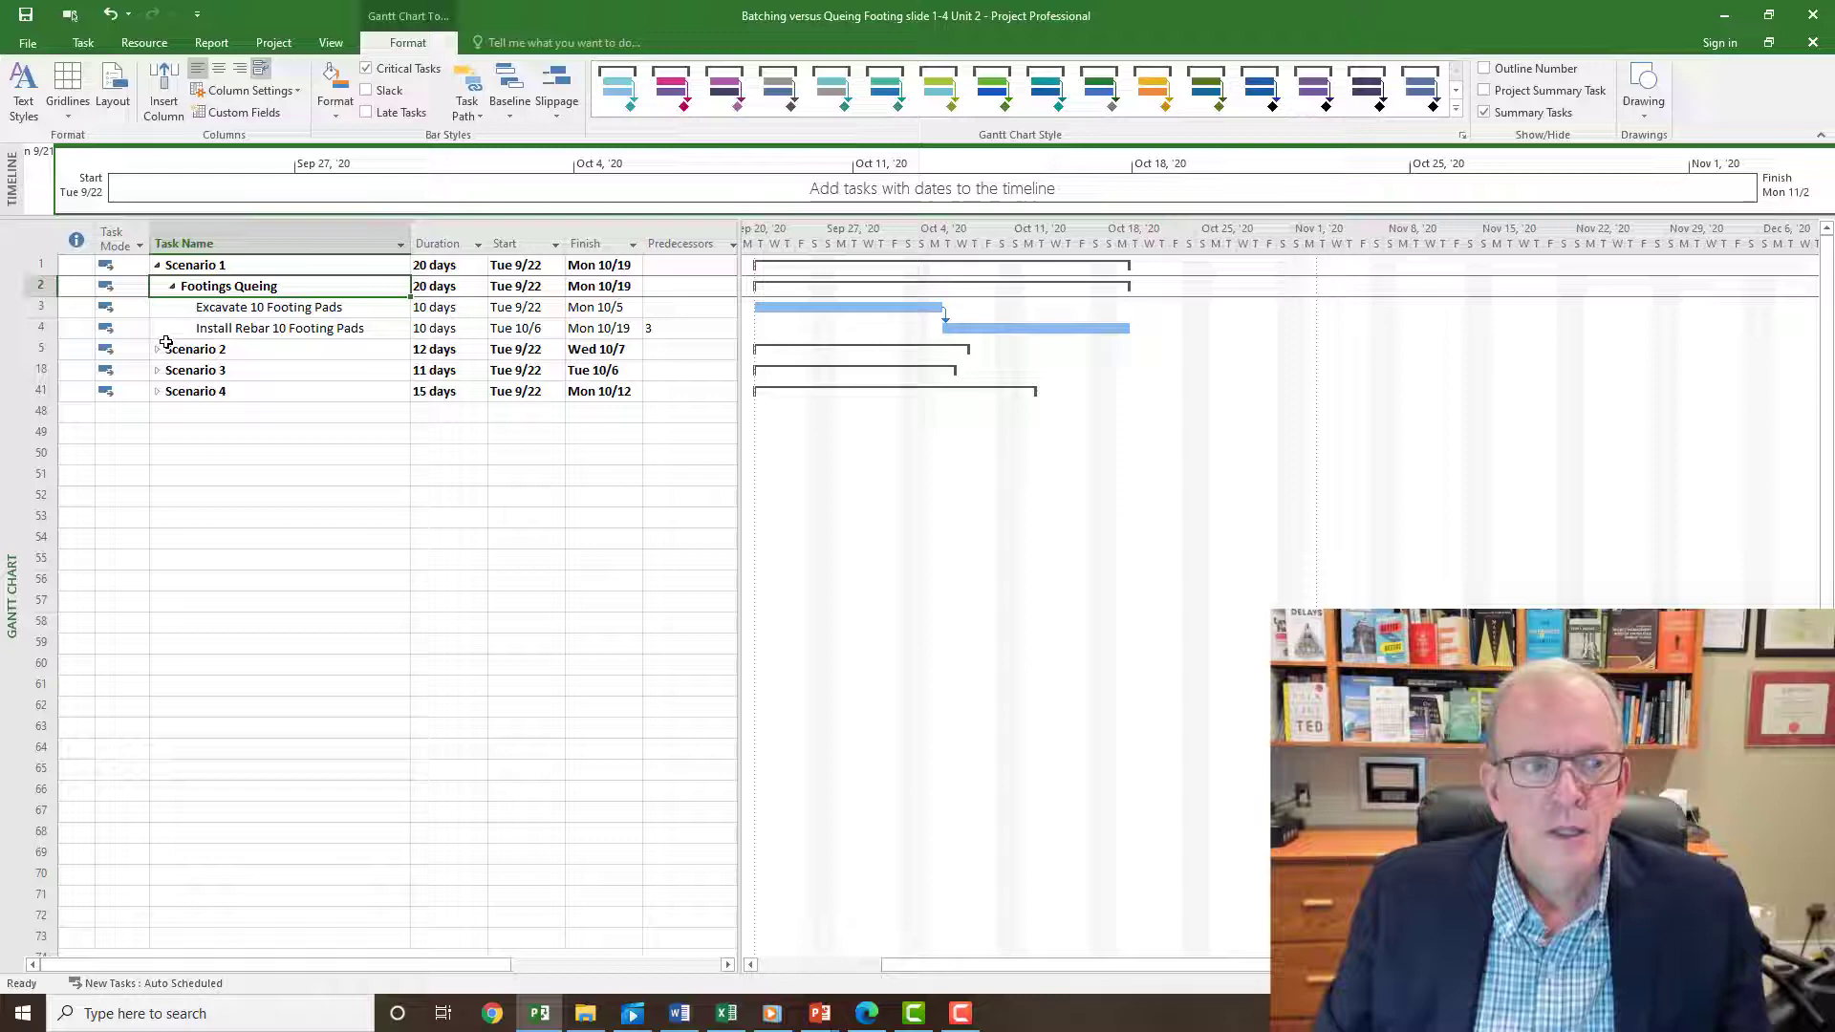
# Expand Scenario 2 and its two-pad Excavate Footing Pads and Install Rebar groups
pyautogui.click(156, 349)
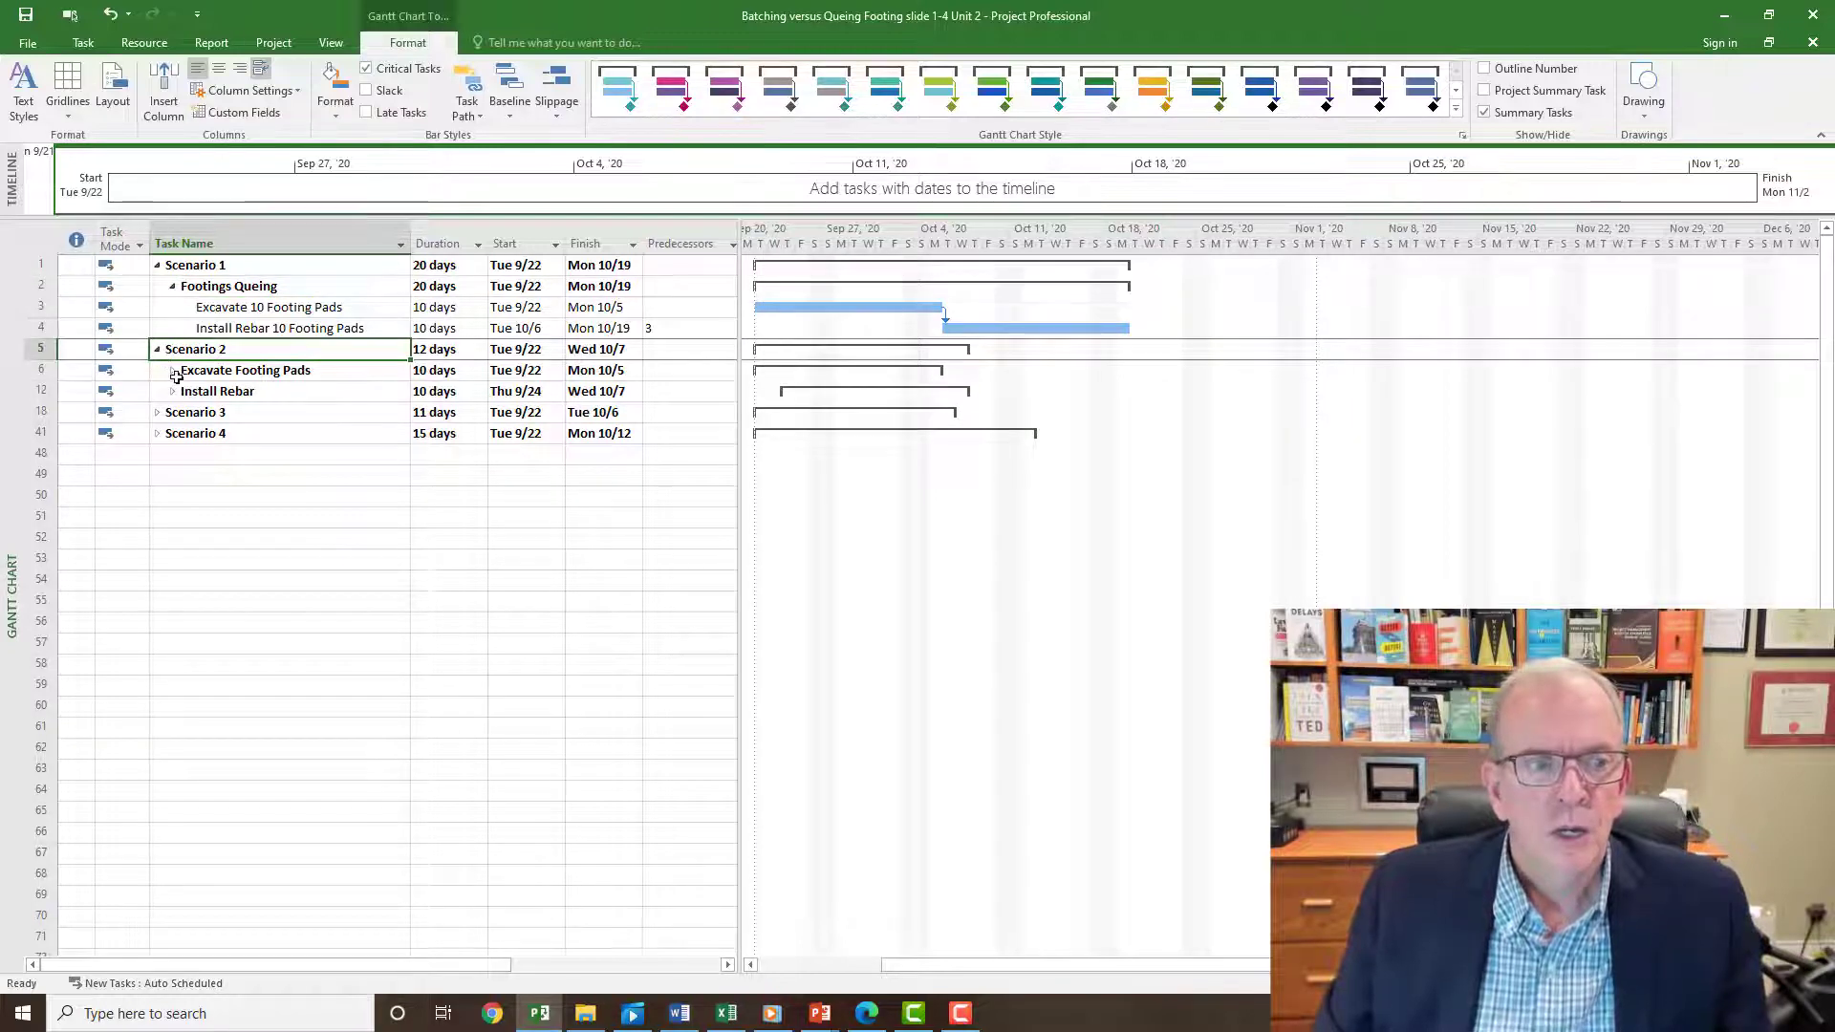
pyautogui.click(245, 369)
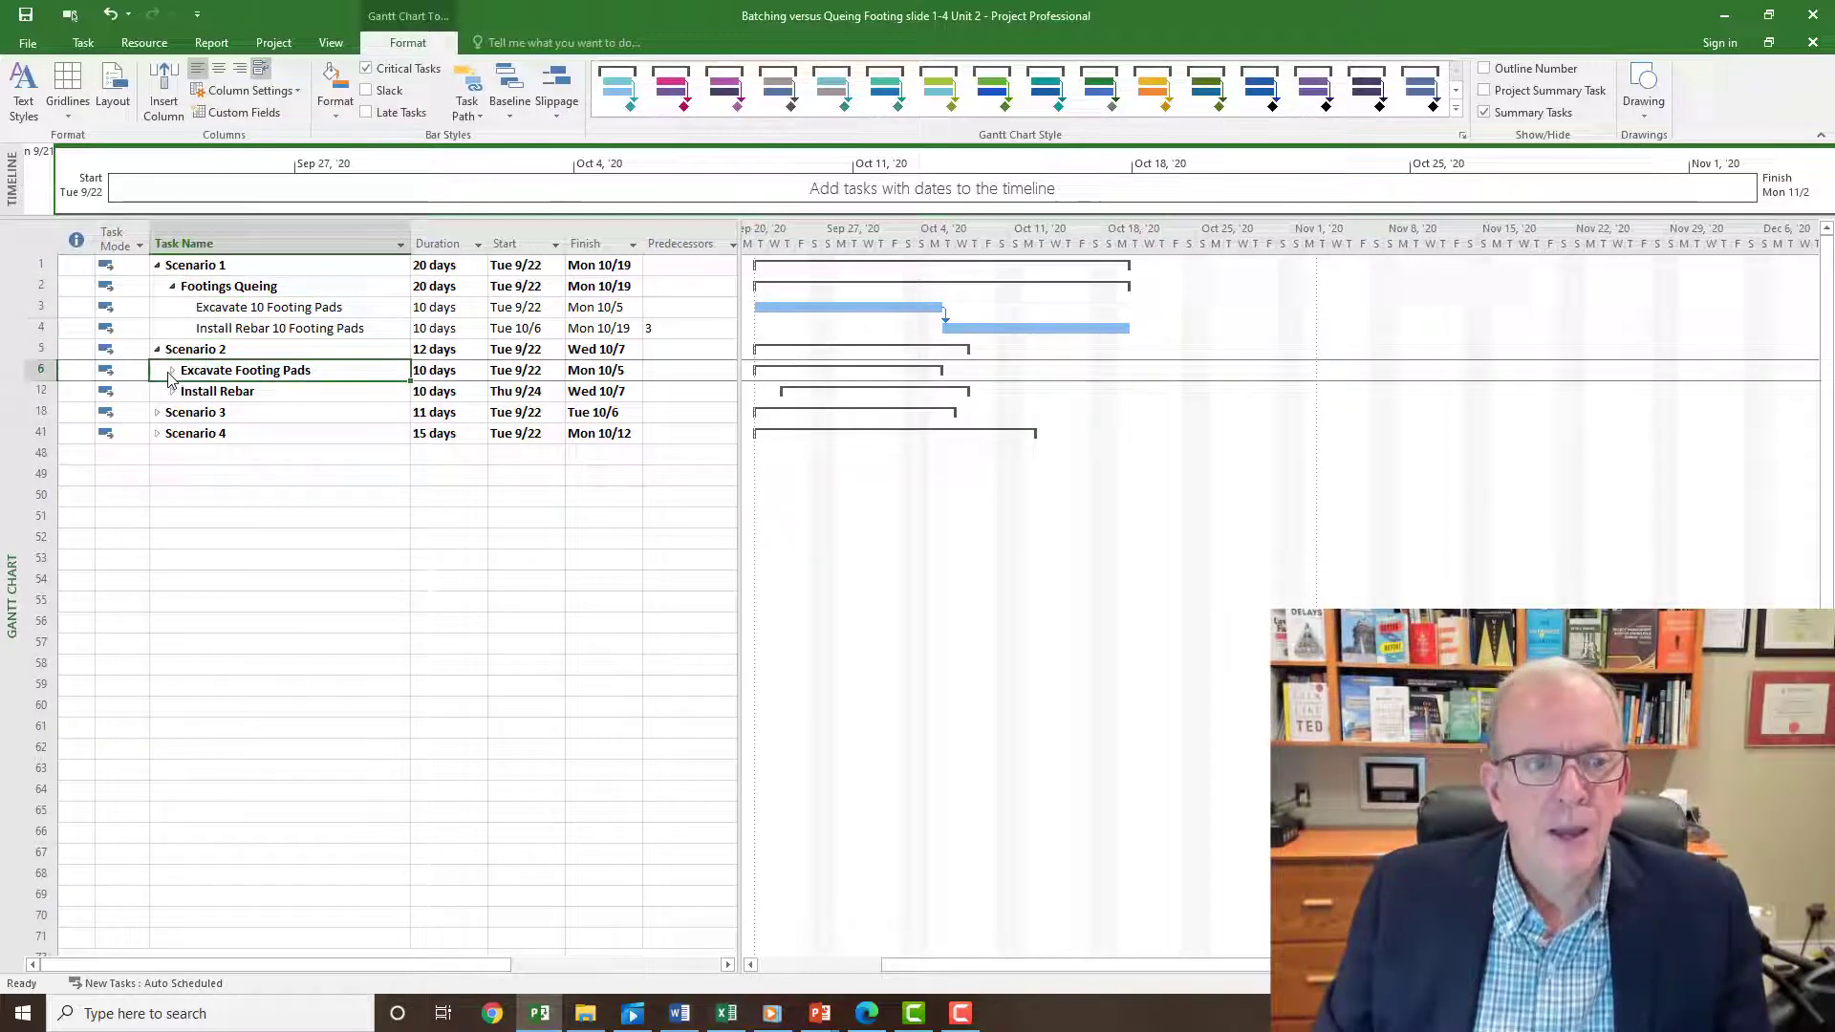
pyautogui.click(170, 370)
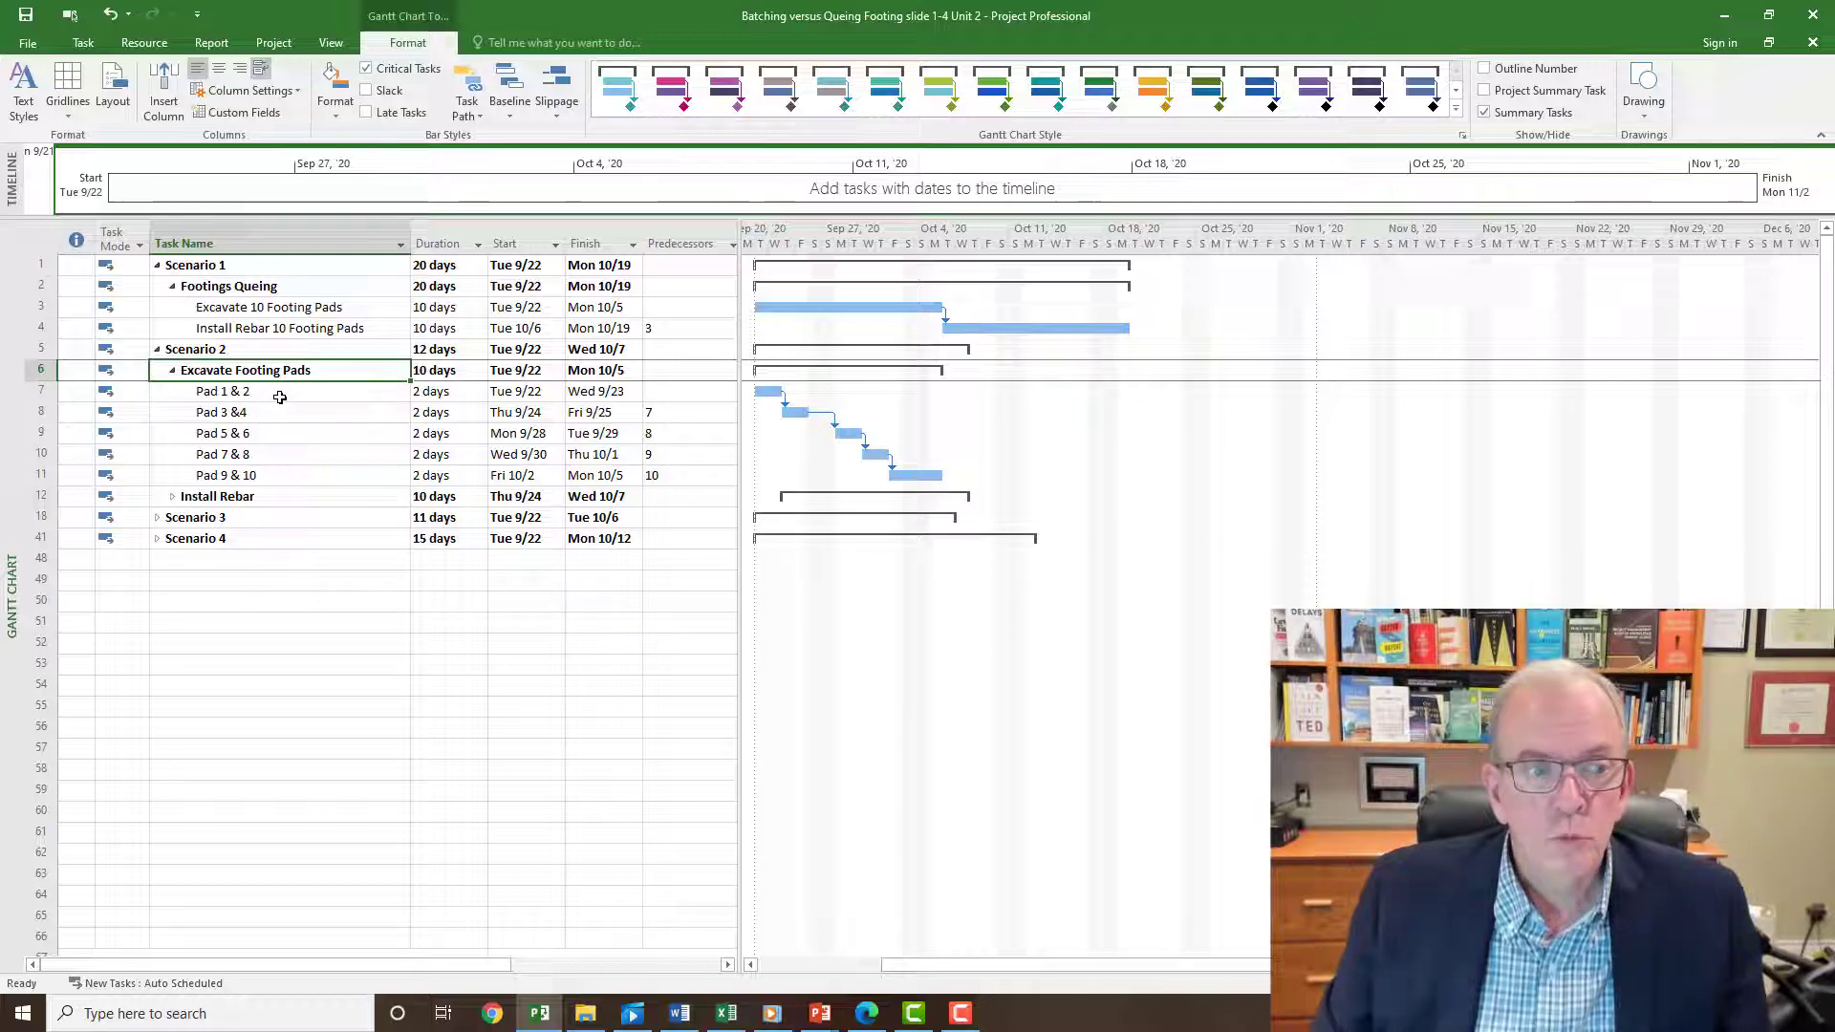
pyautogui.click(171, 496)
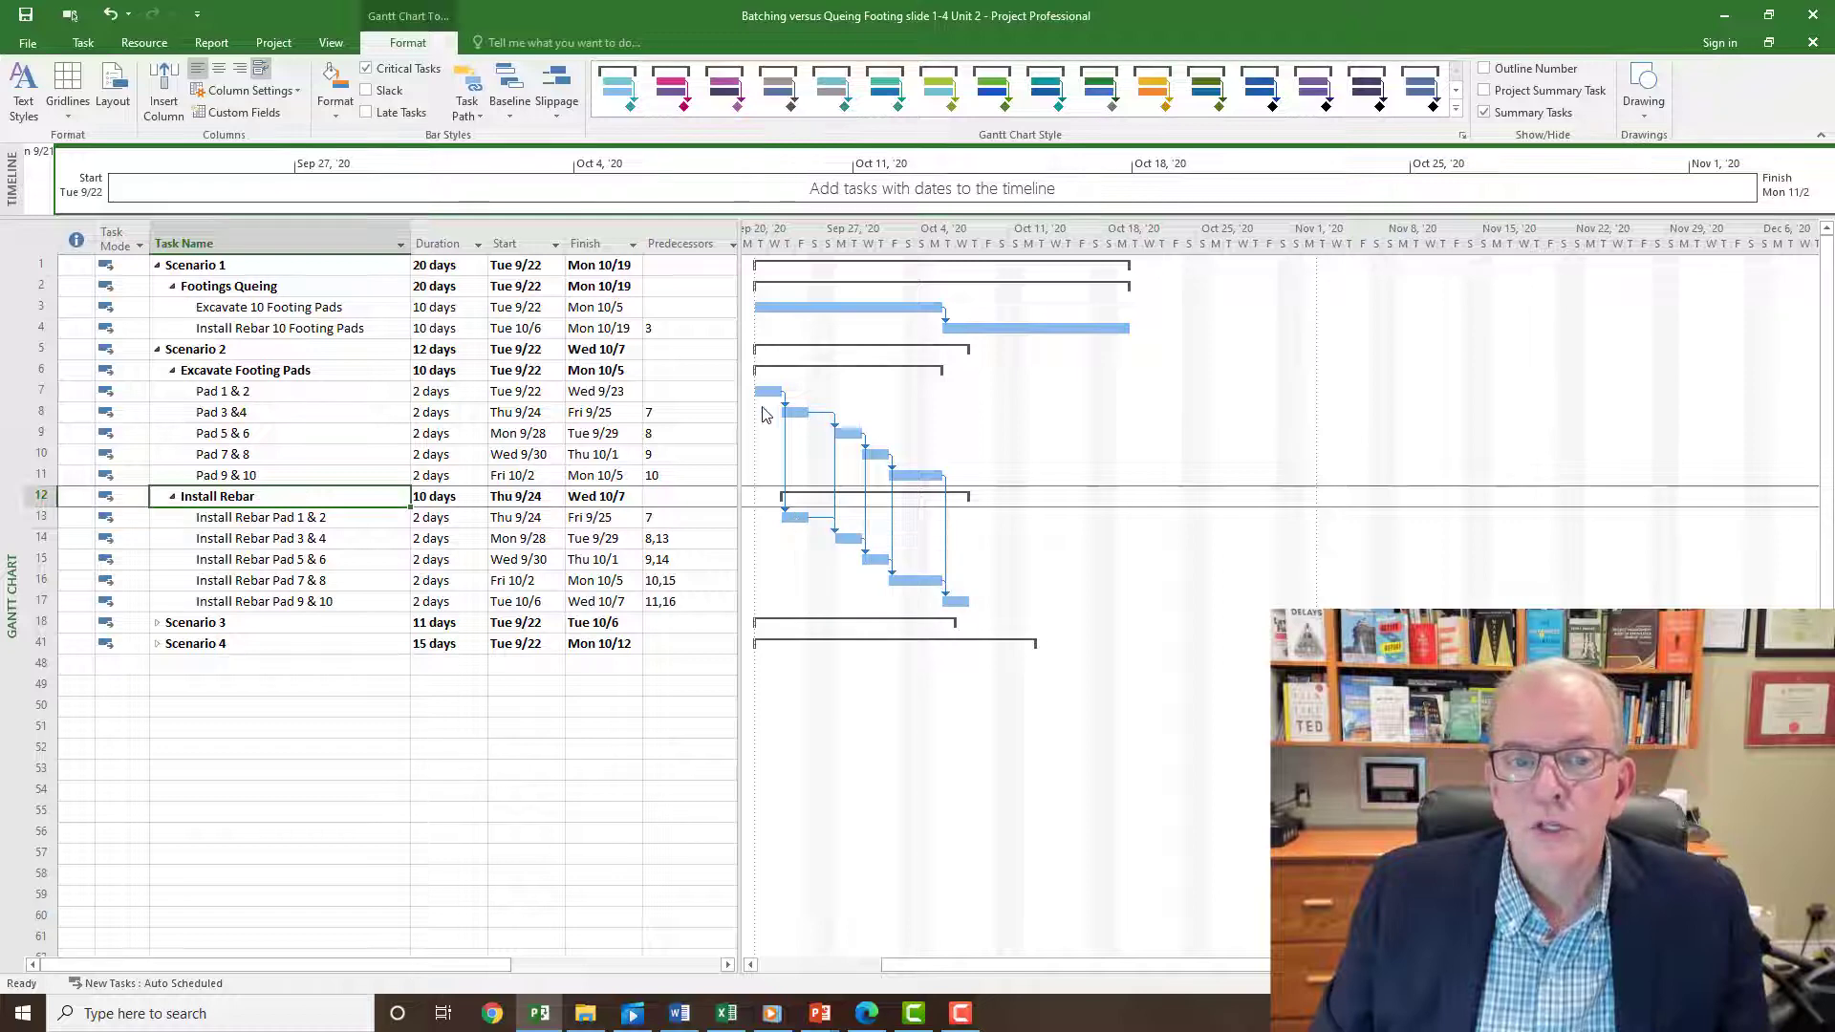
pyautogui.moveTo(790, 506)
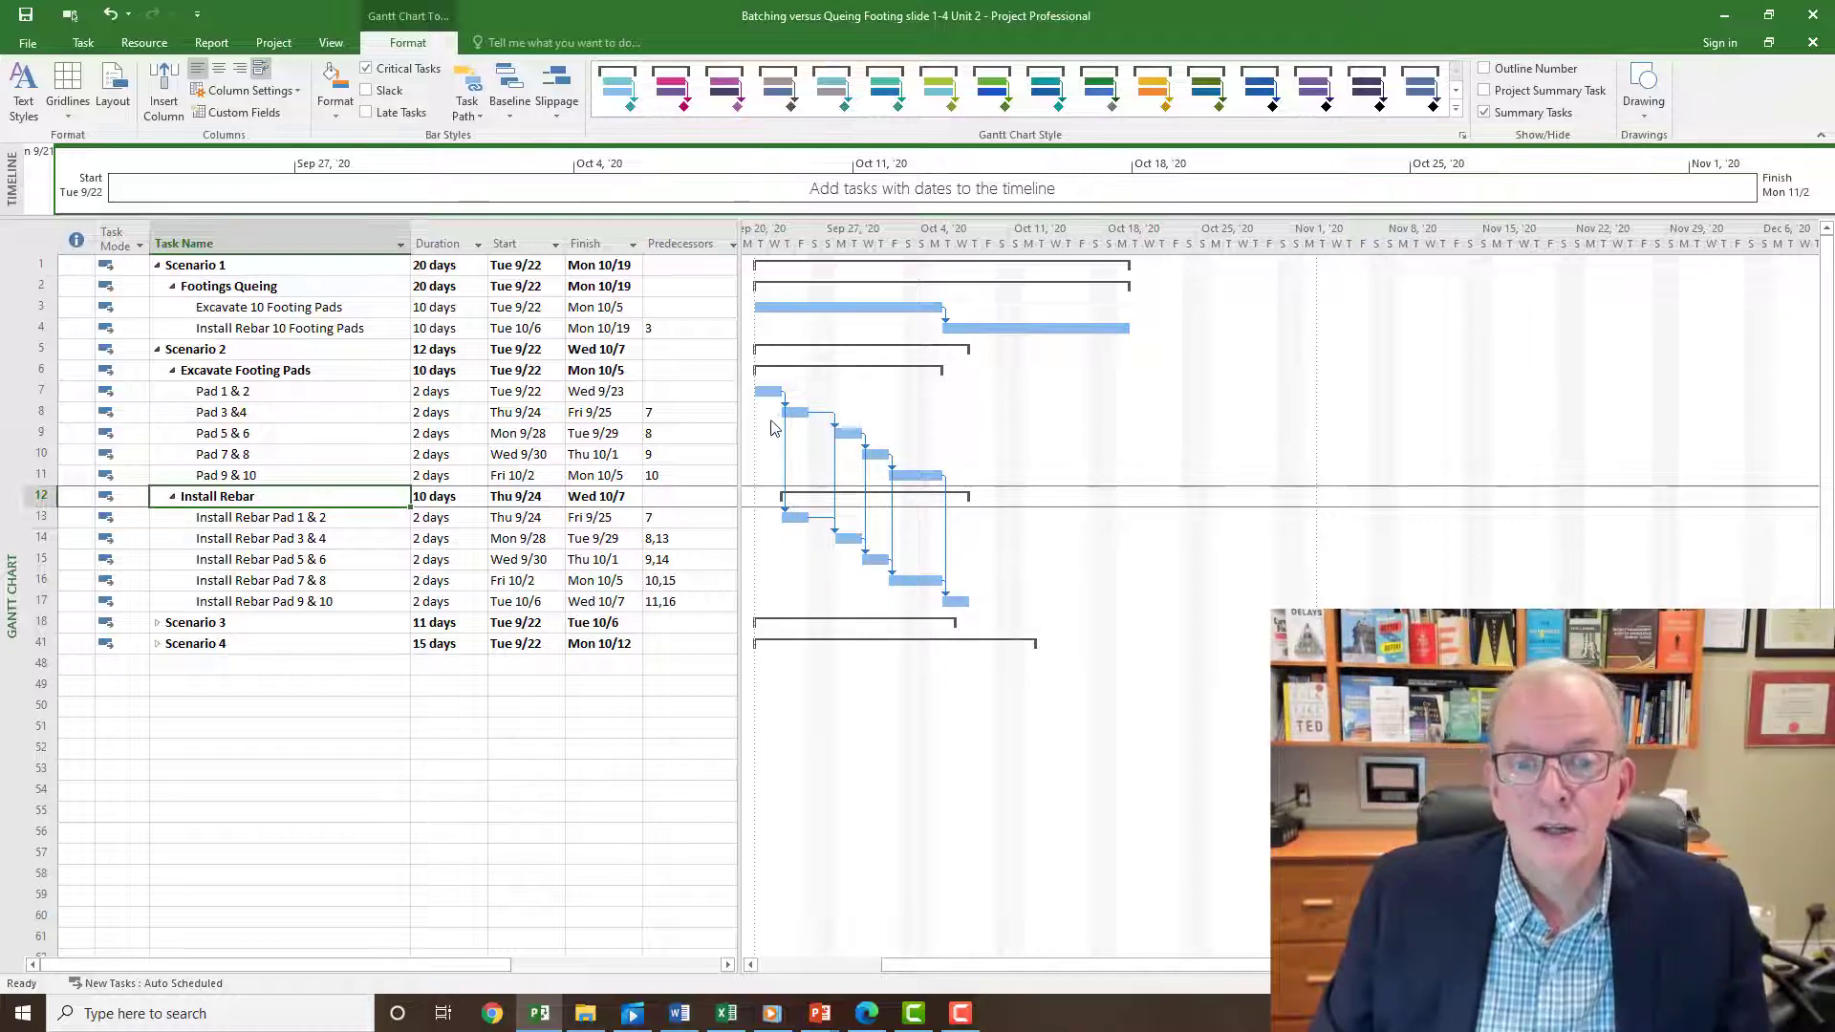
pyautogui.moveTo(780, 436)
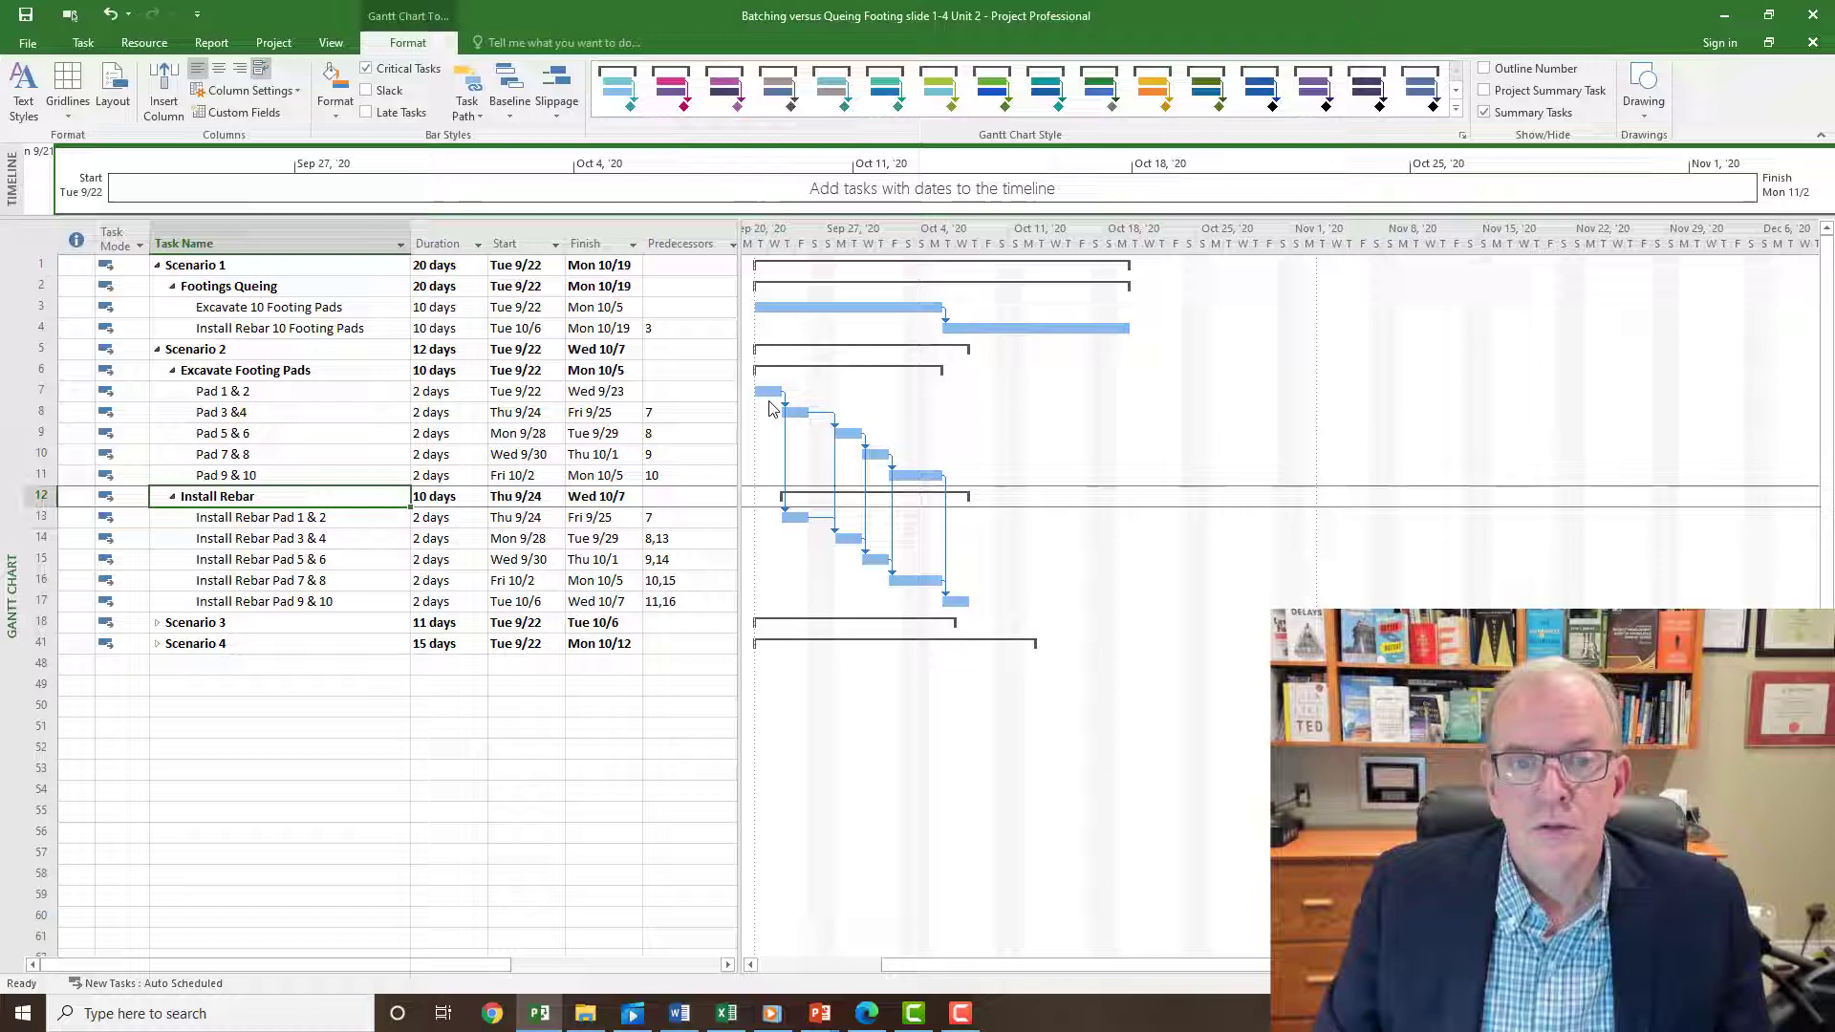
pyautogui.moveTo(772, 391)
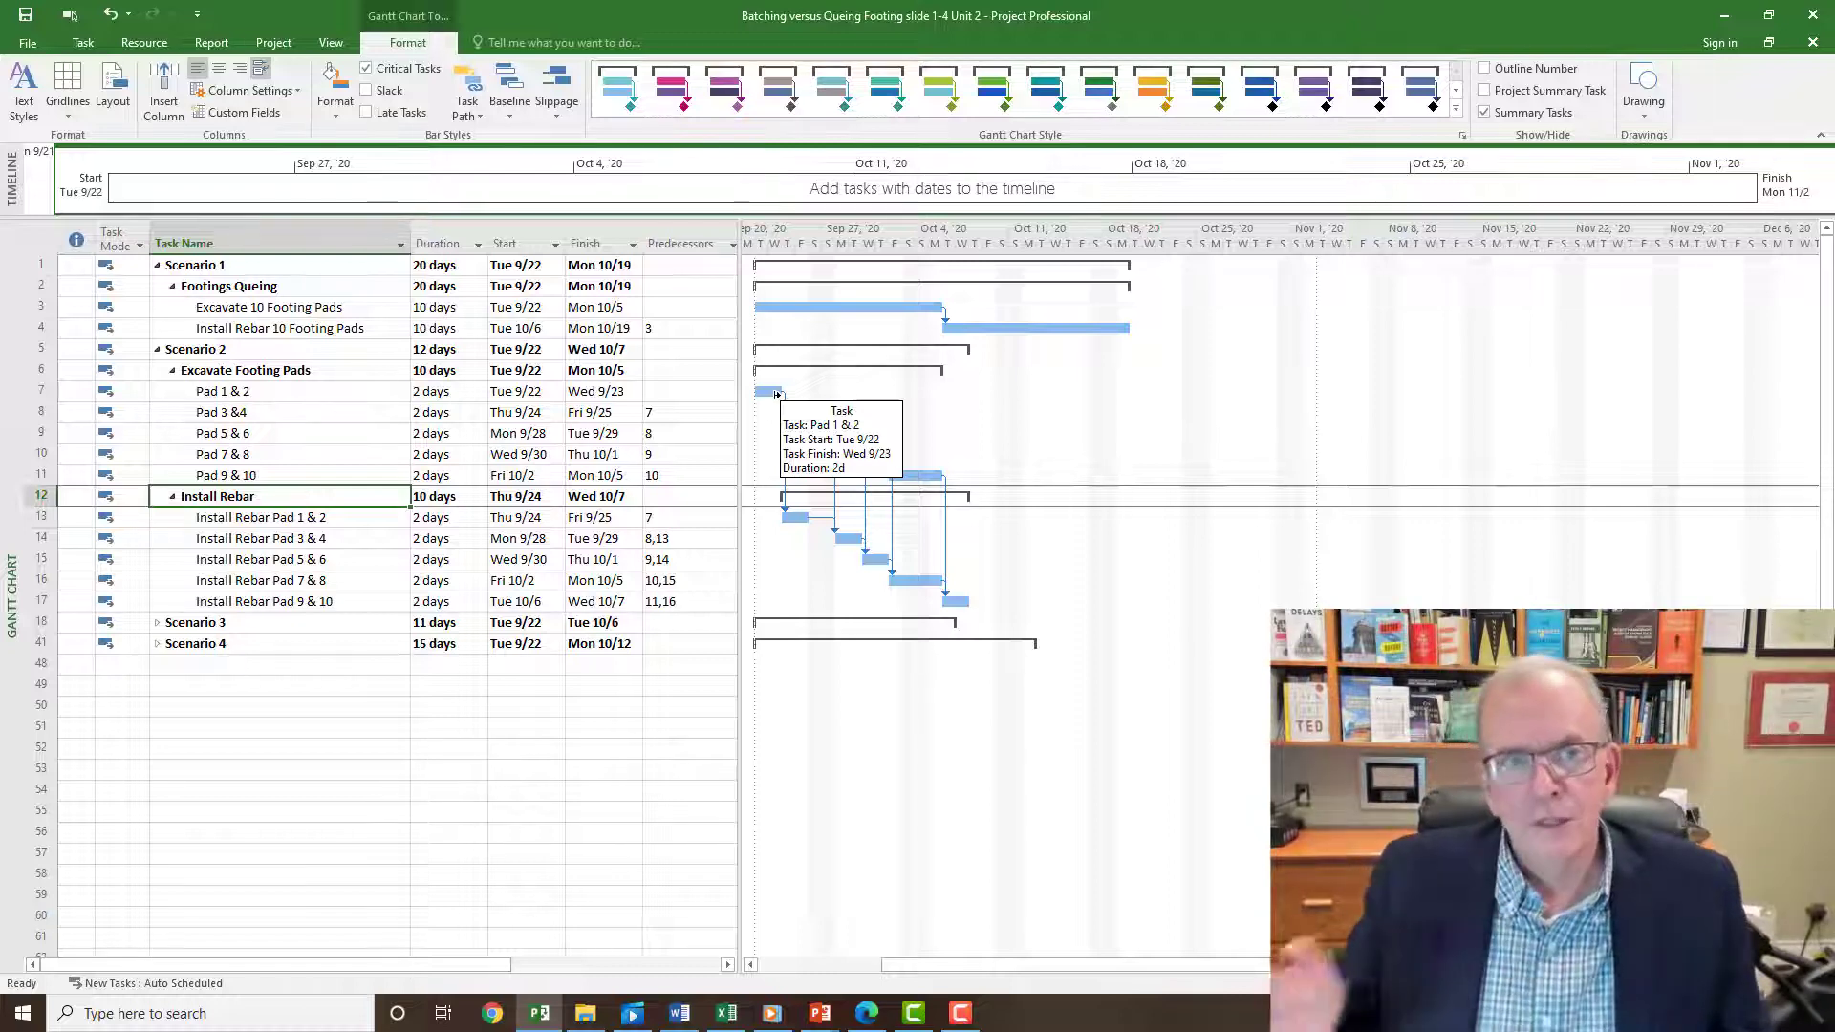
pyautogui.moveTo(504, 406)
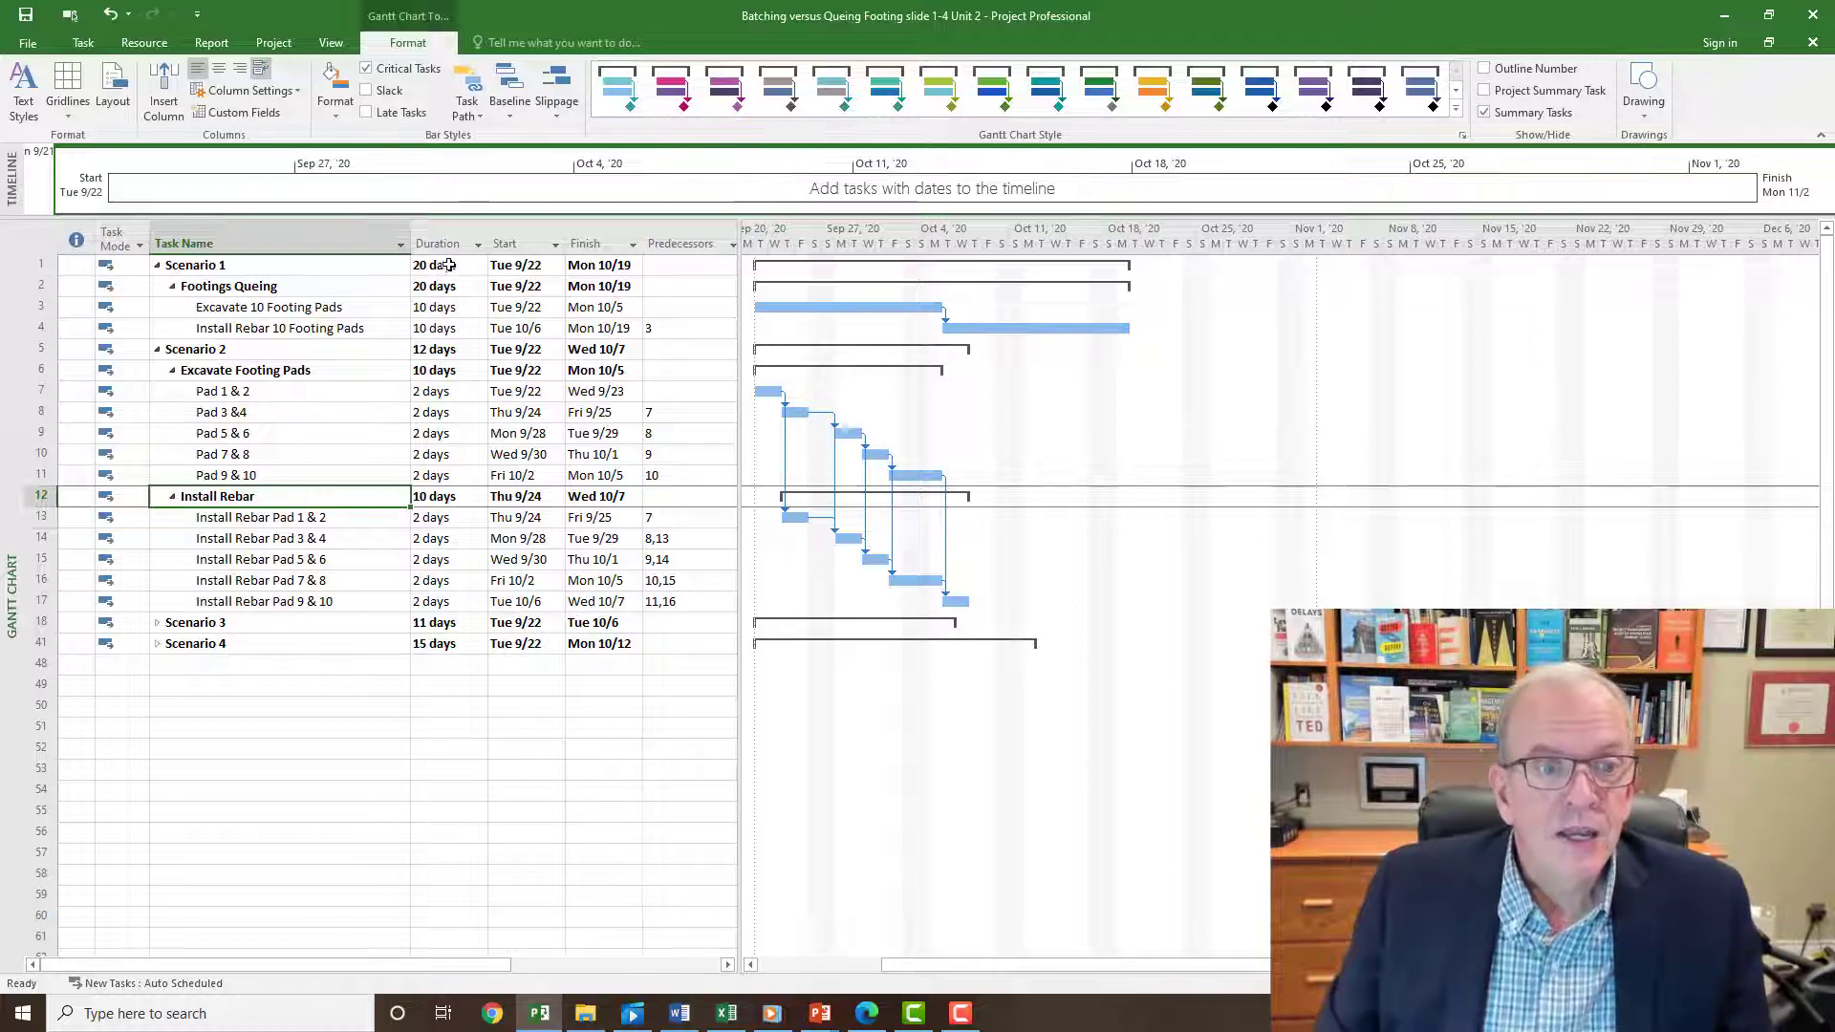
# Highlight Scenario 2's 12-day duration, then expand Scenario 3's one-pad tasks
pyautogui.click(442, 265)
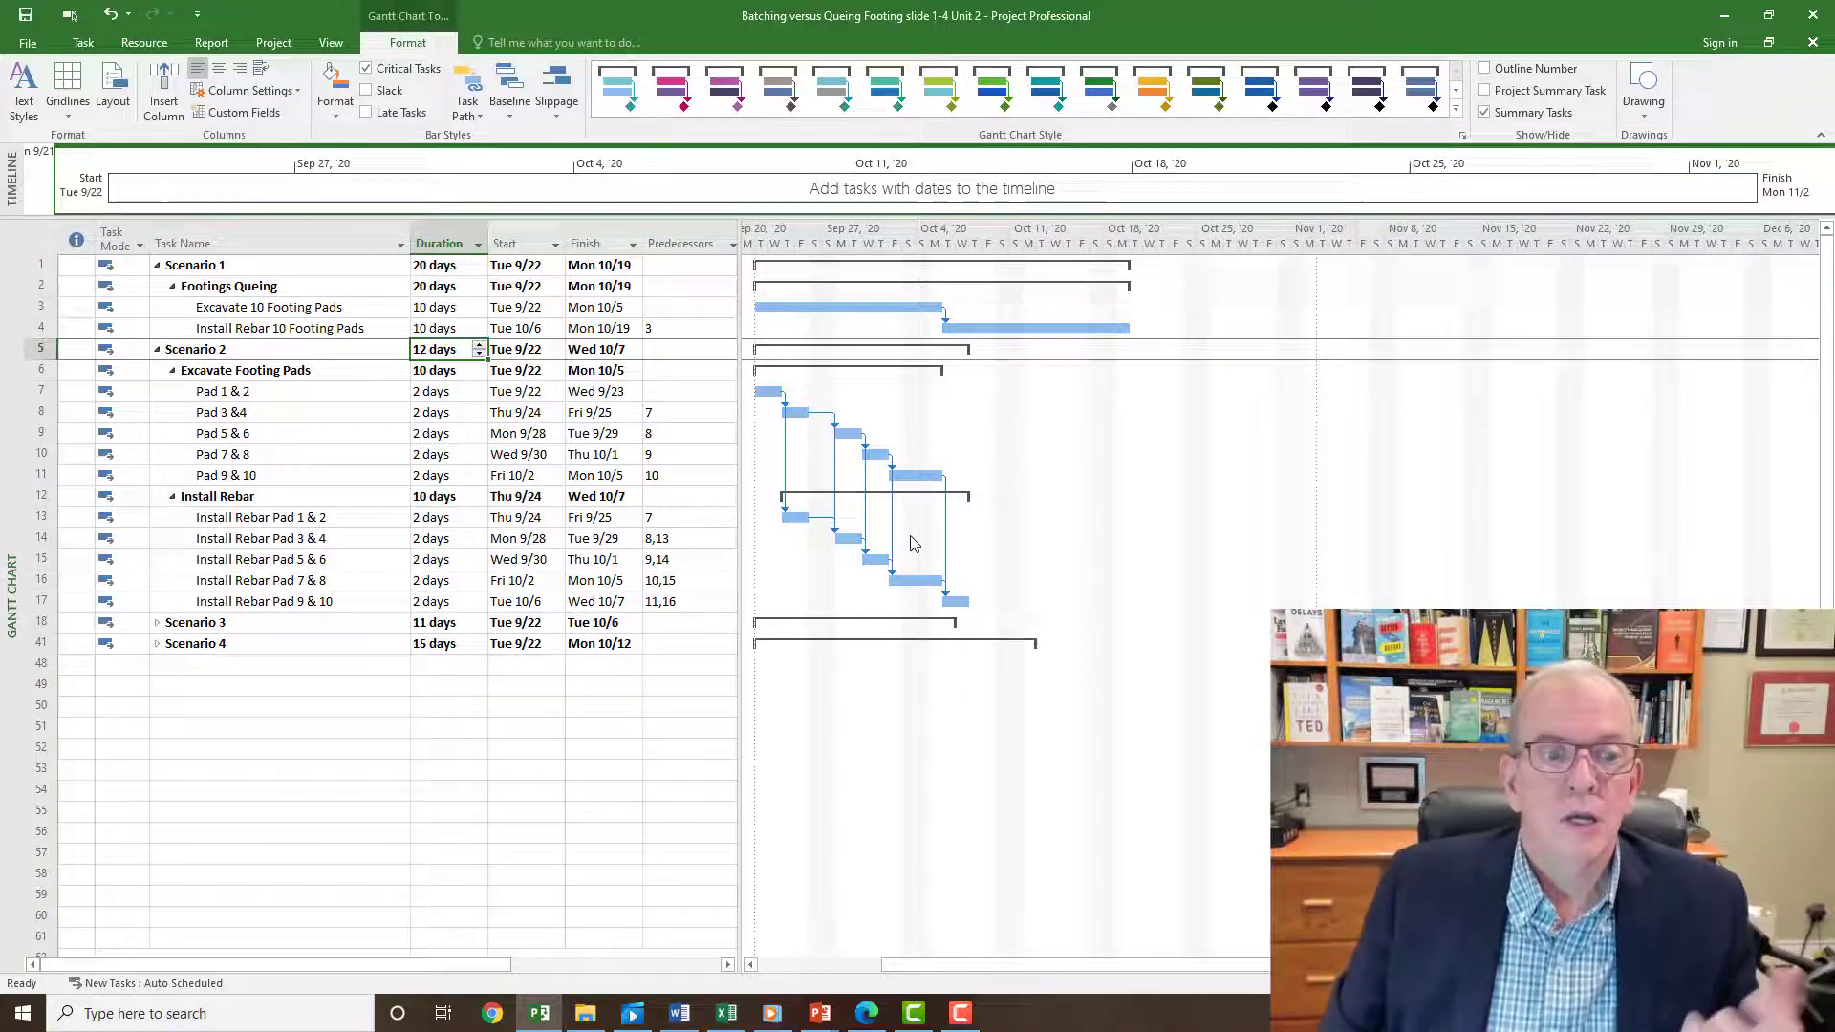
pyautogui.scroll(-3)
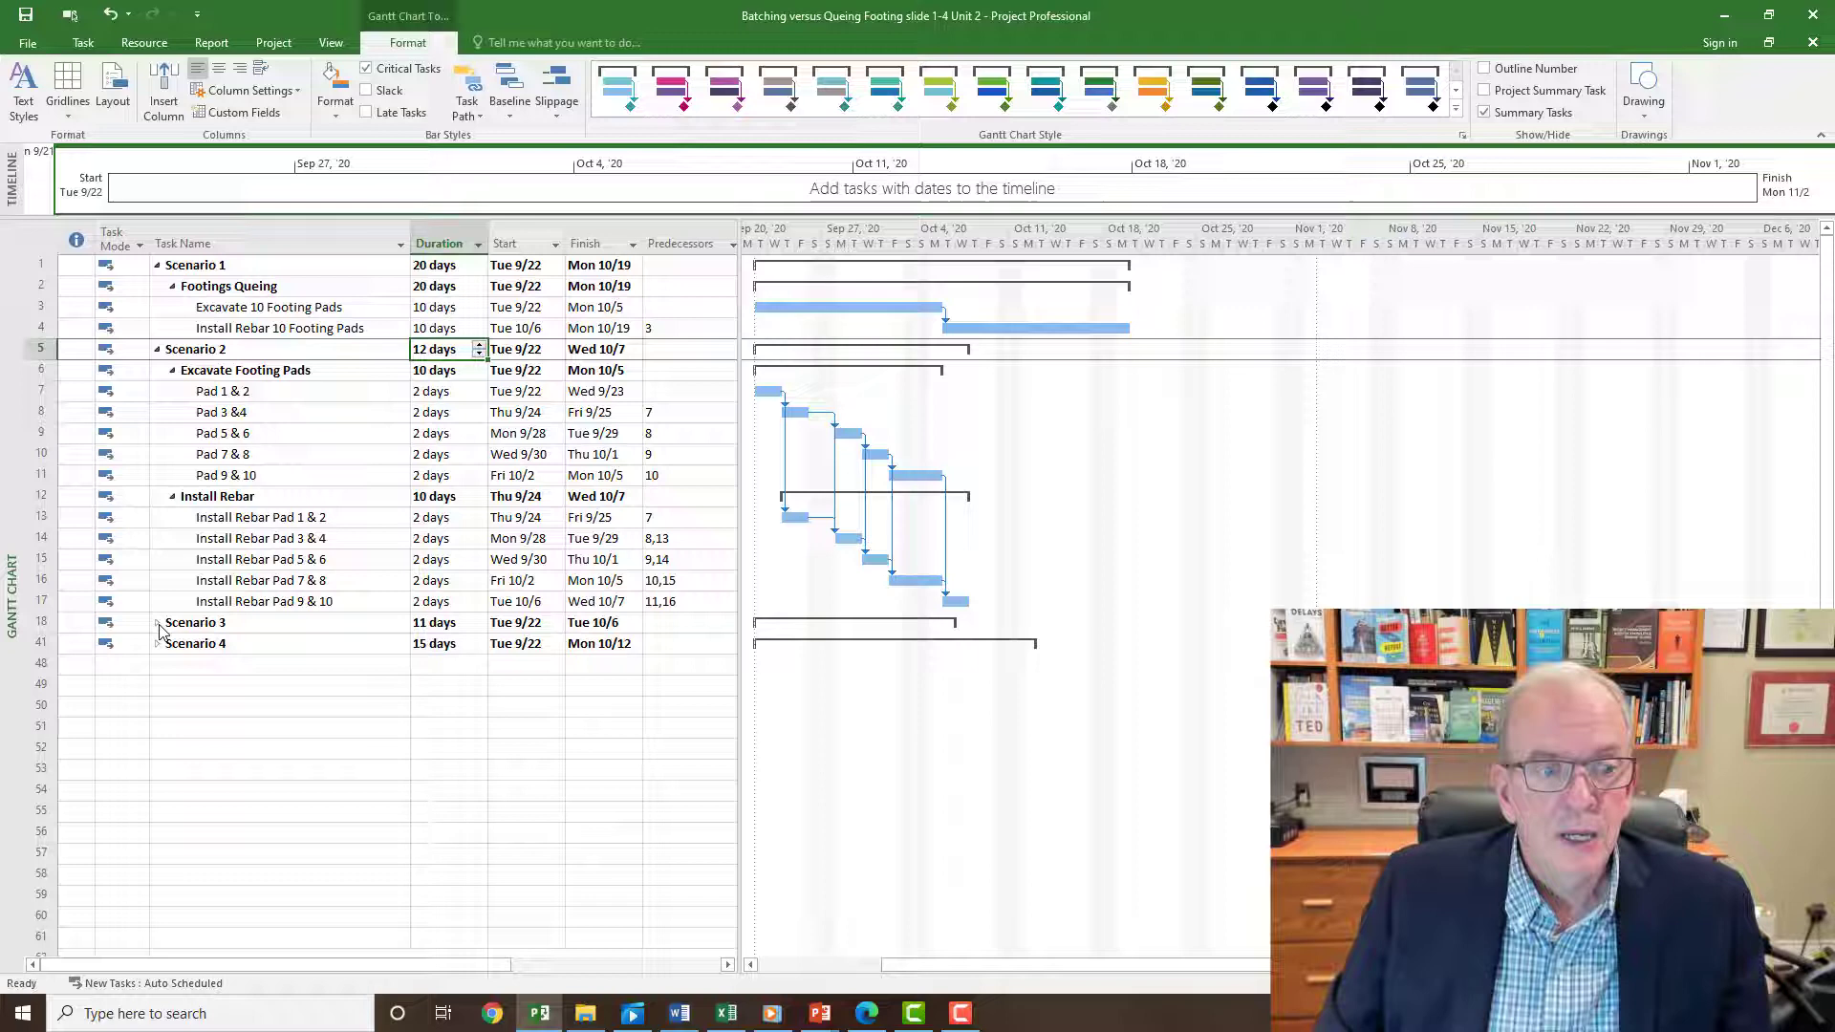
pyautogui.click(155, 621)
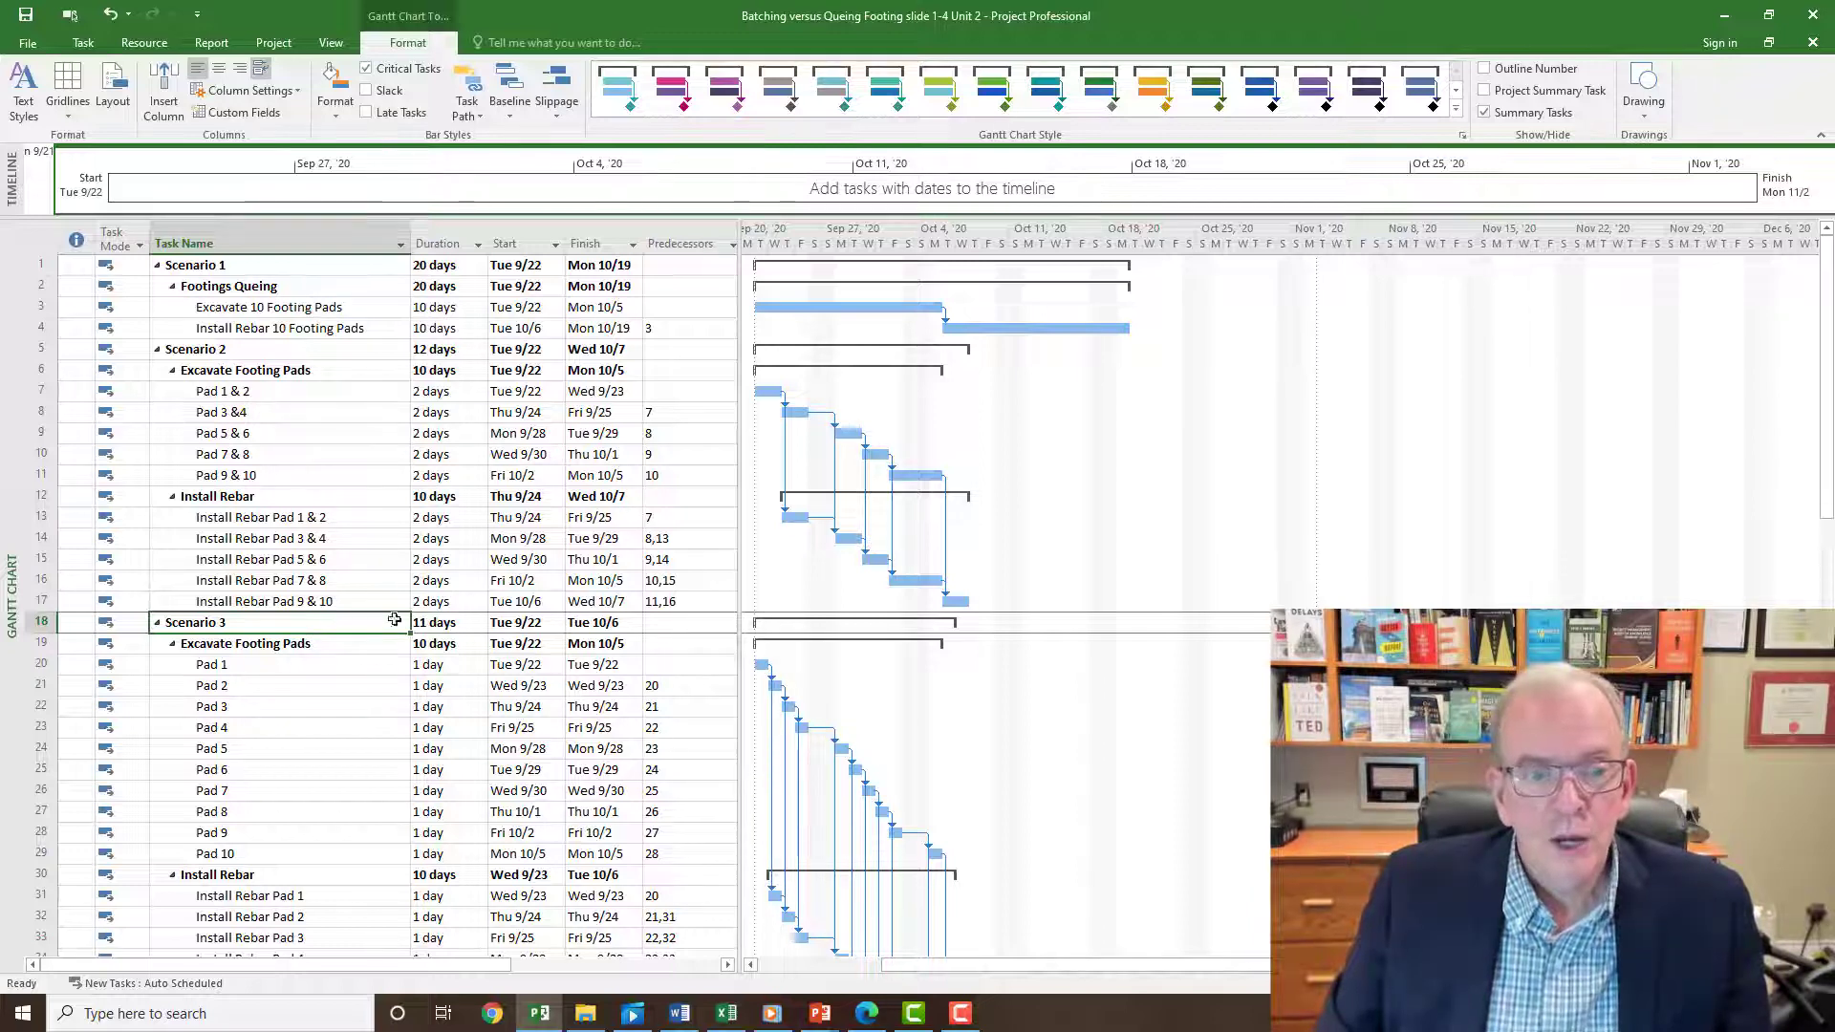
# Scroll down to show Scenario 3's one-day rebar tasks and the Scenario 4 row
pyautogui.scroll(-3)
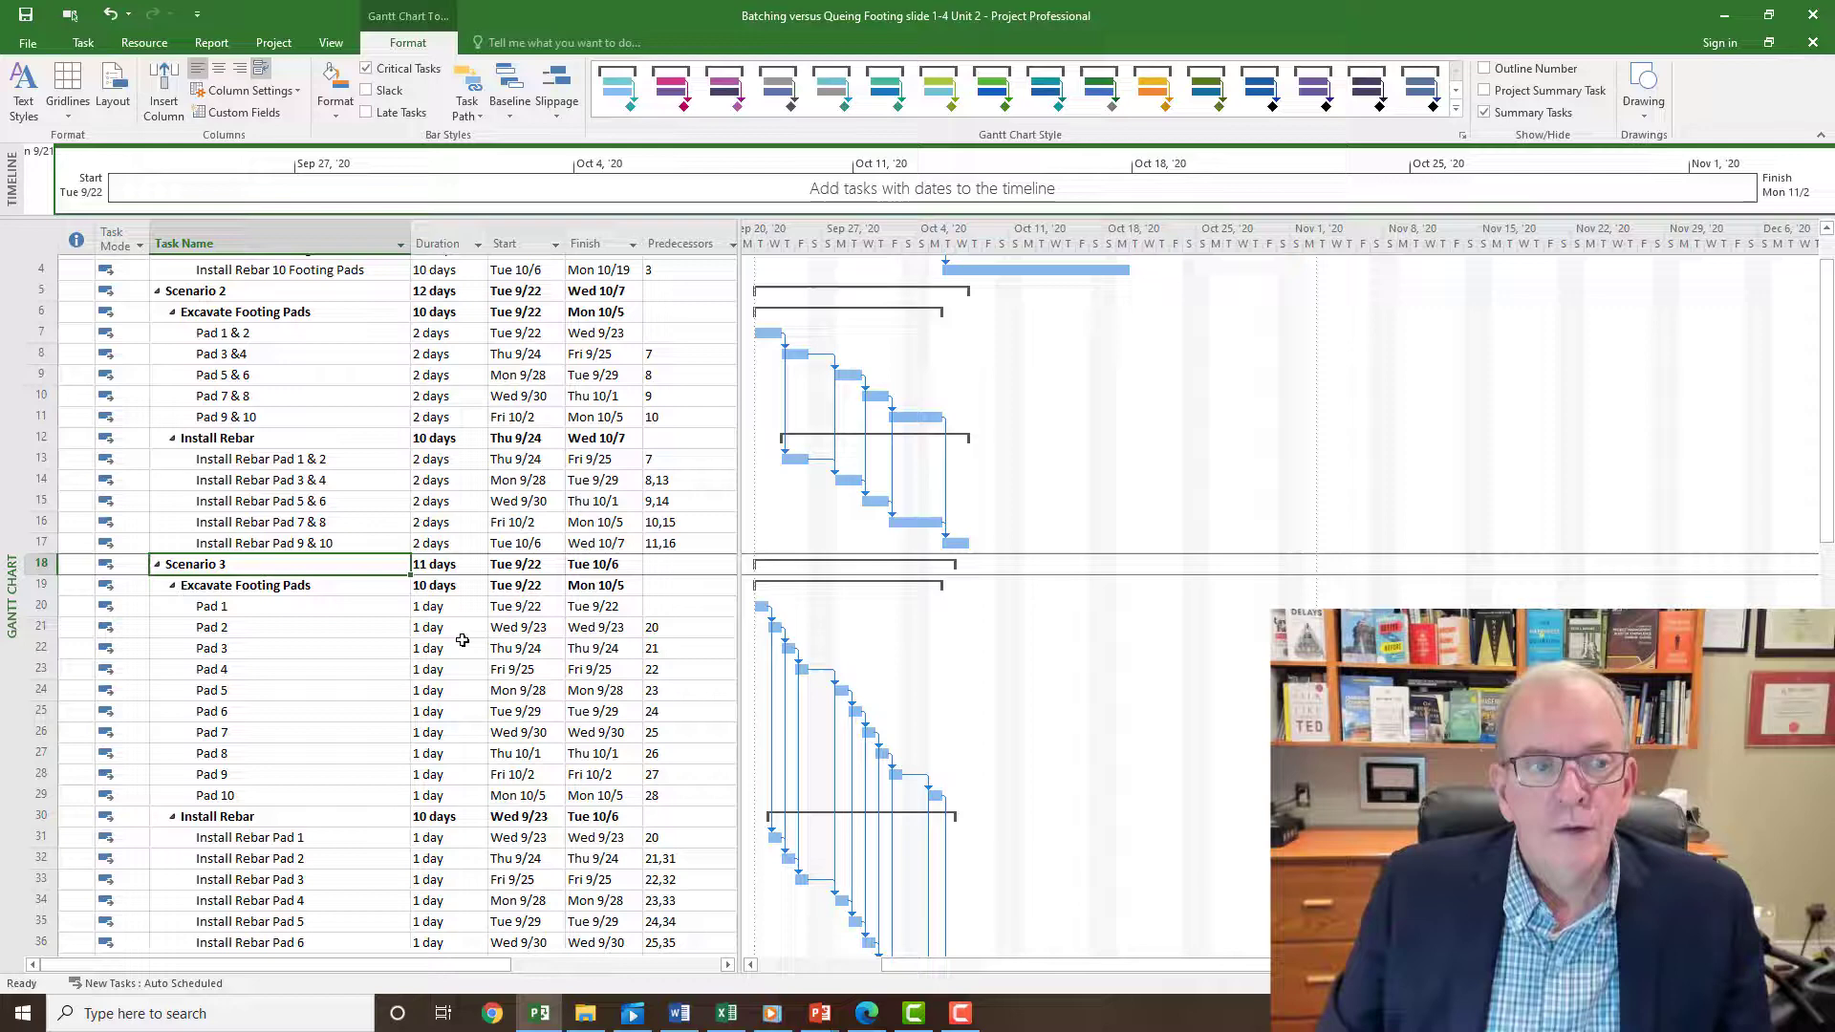
pyautogui.scroll(-3)
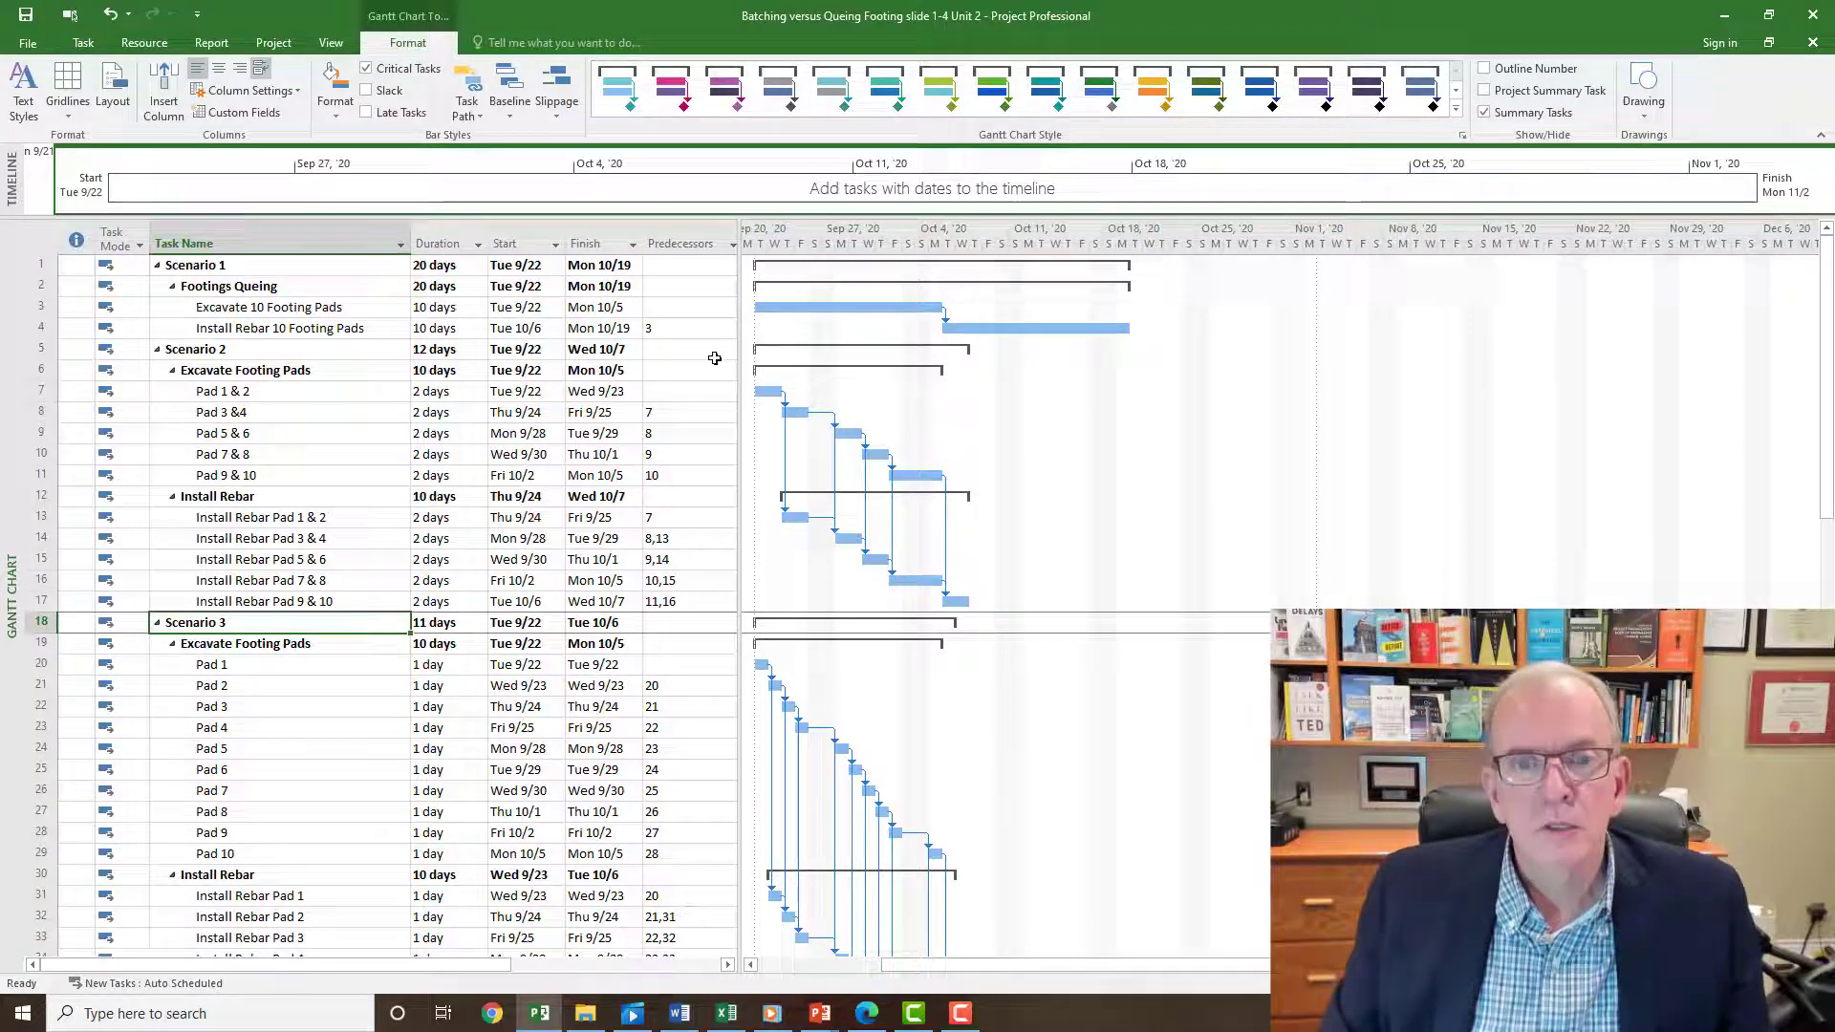
pyautogui.moveTo(942, 328)
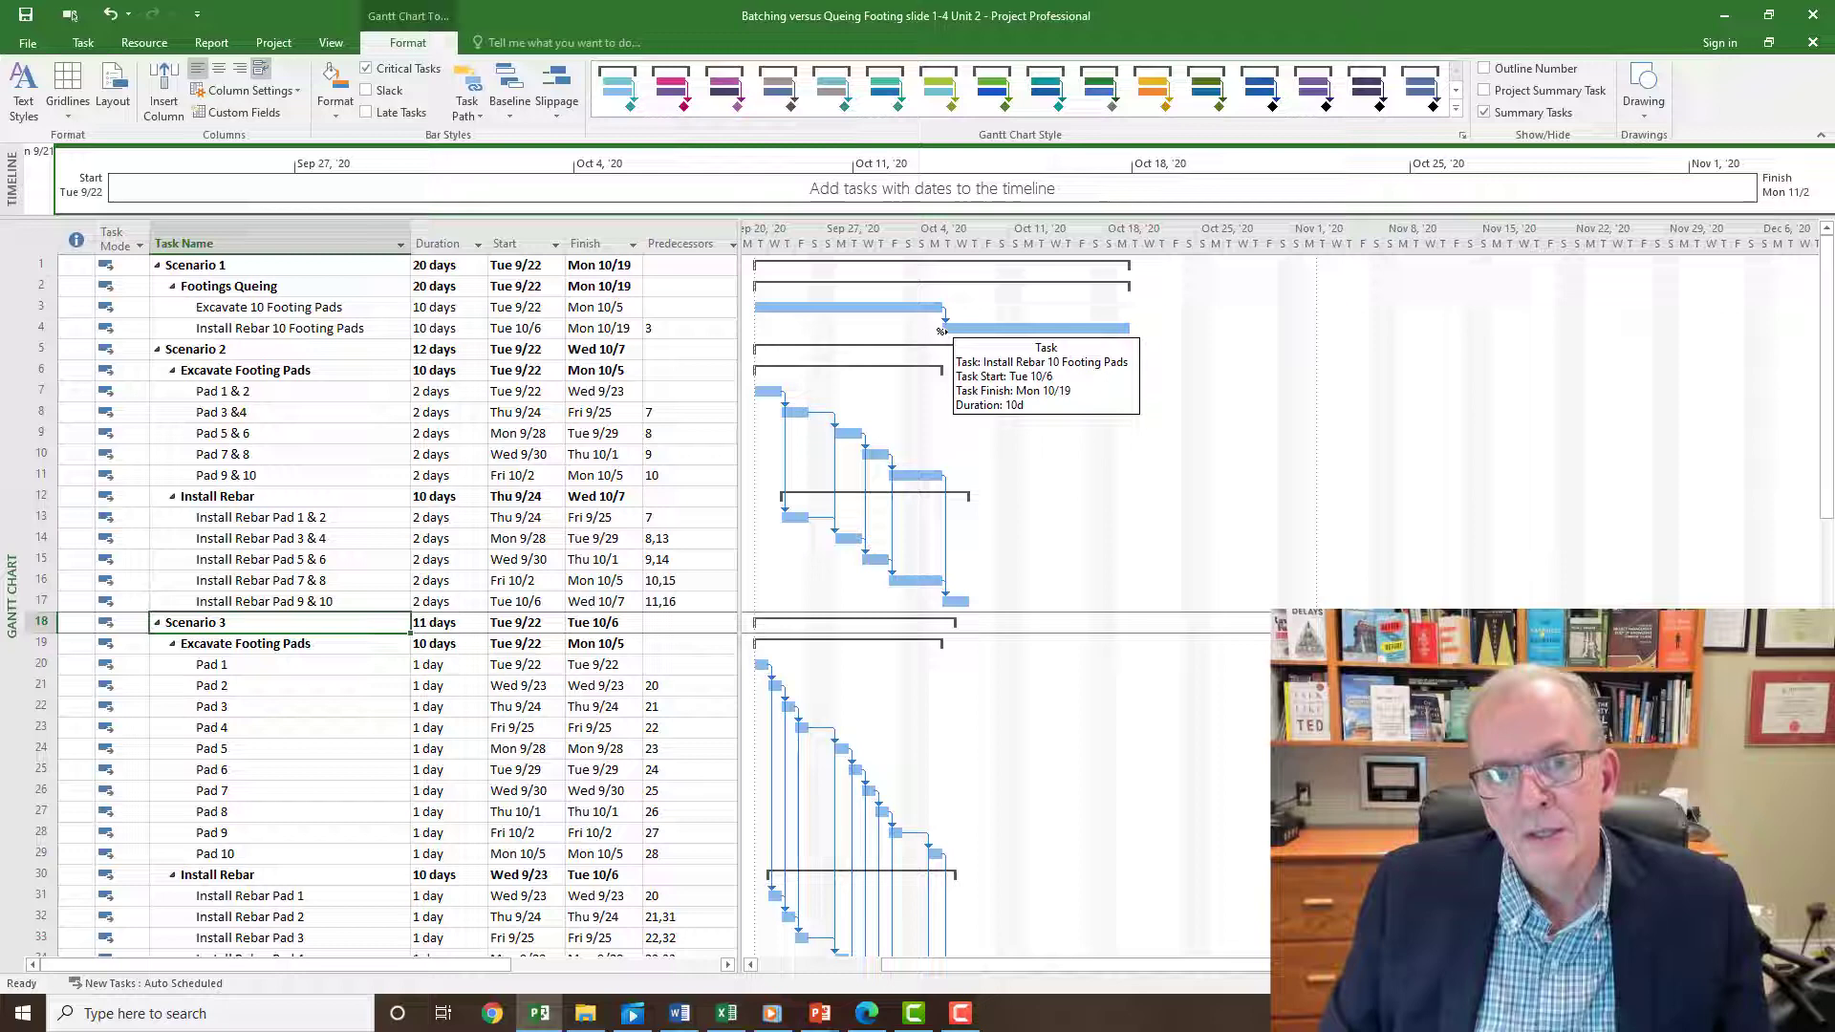
pyautogui.moveTo(762, 322)
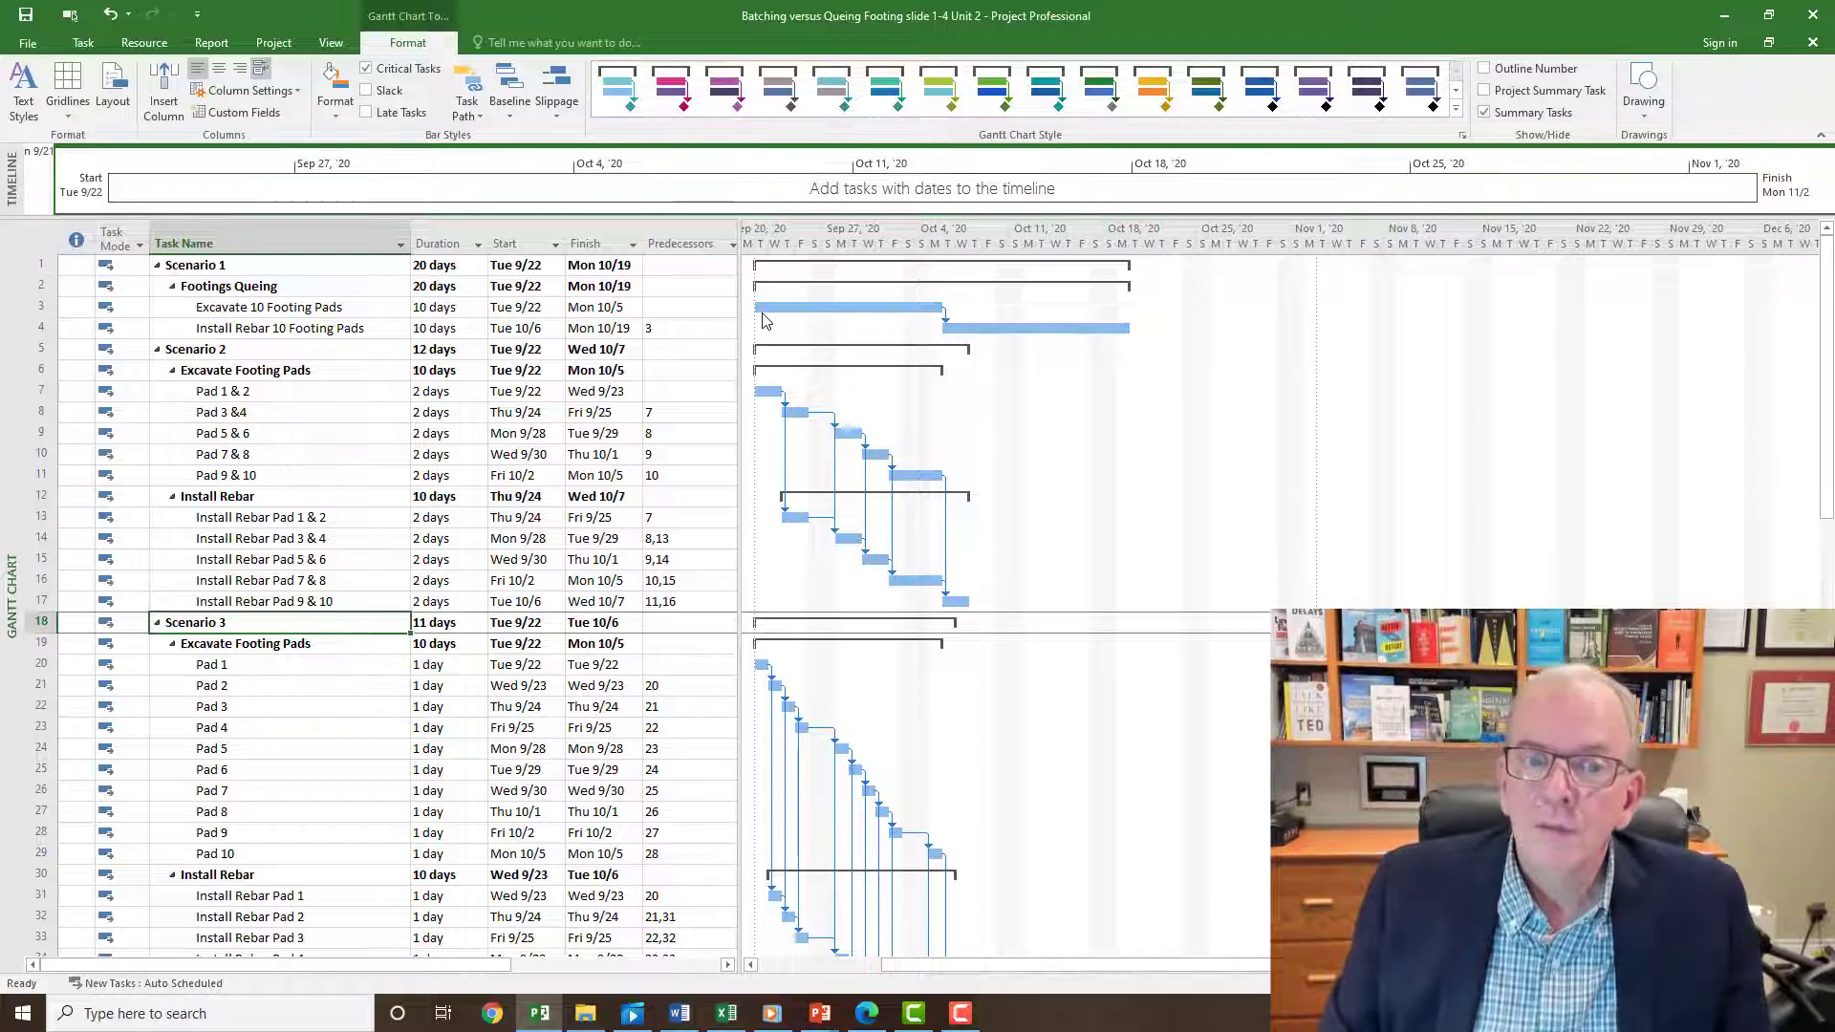
pyautogui.moveTo(923, 308)
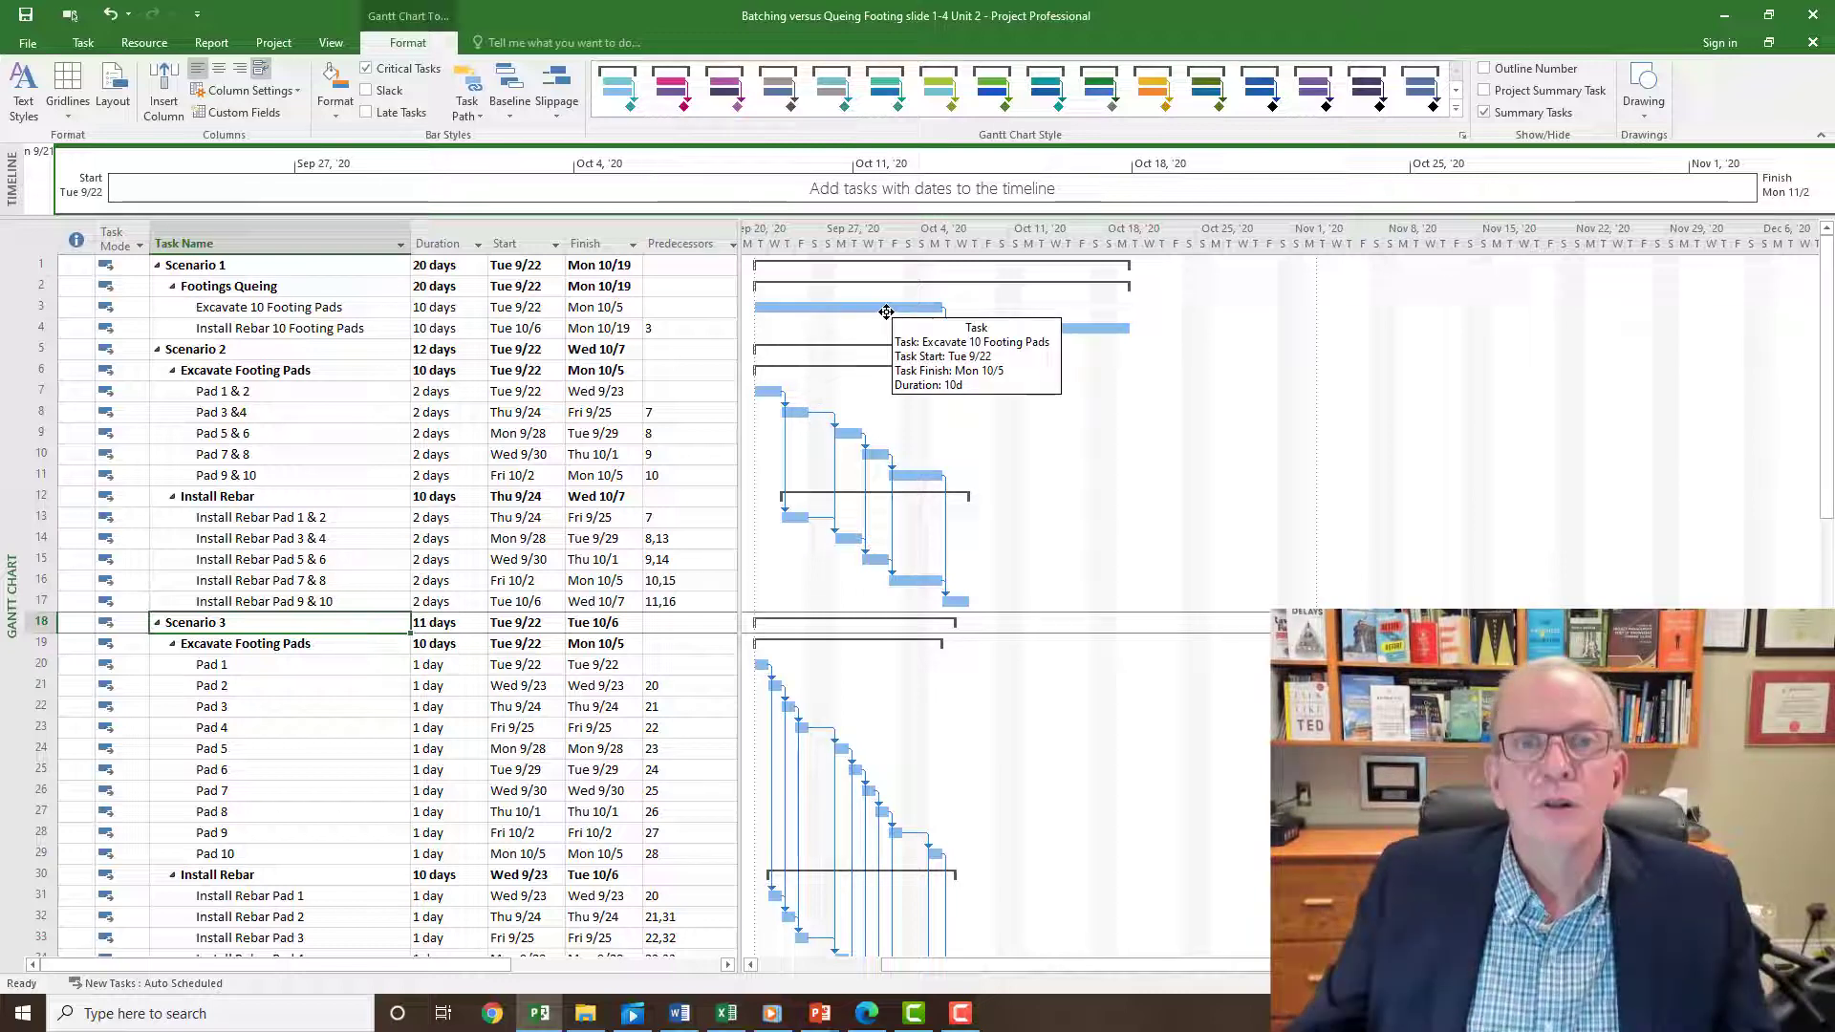
pyautogui.moveTo(835, 436)
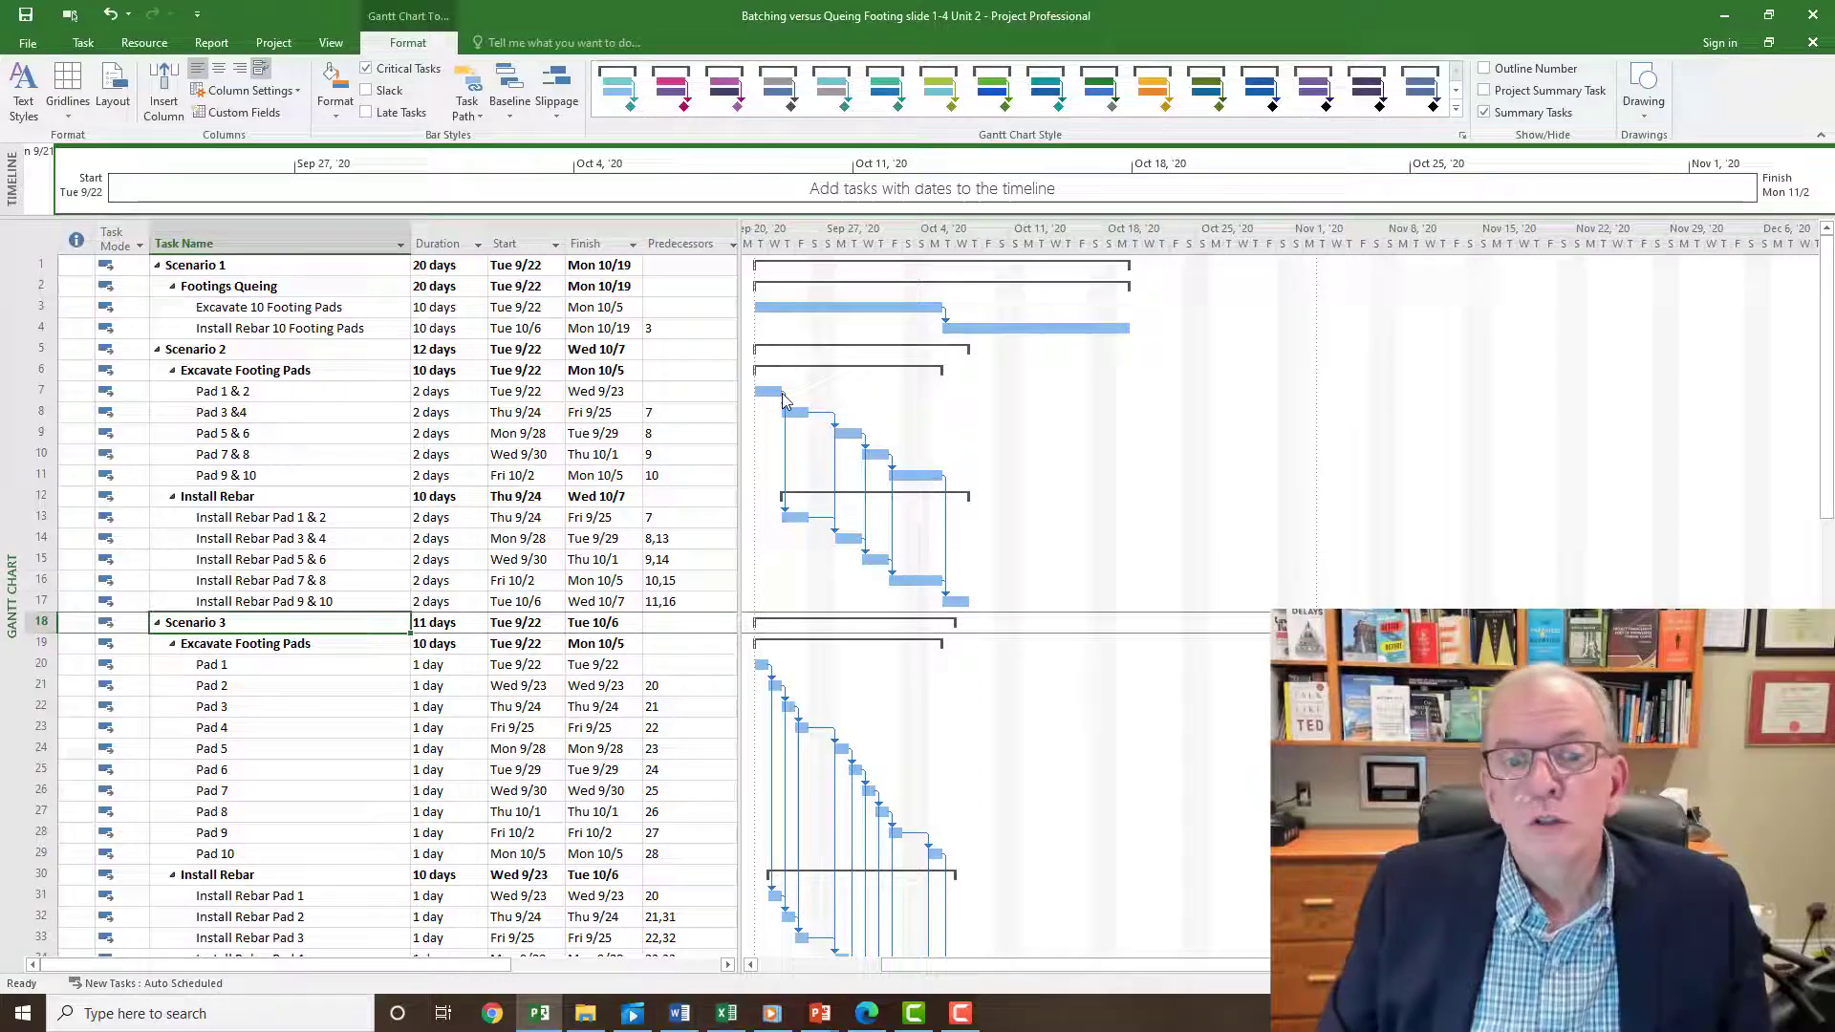
pyautogui.moveTo(788, 439)
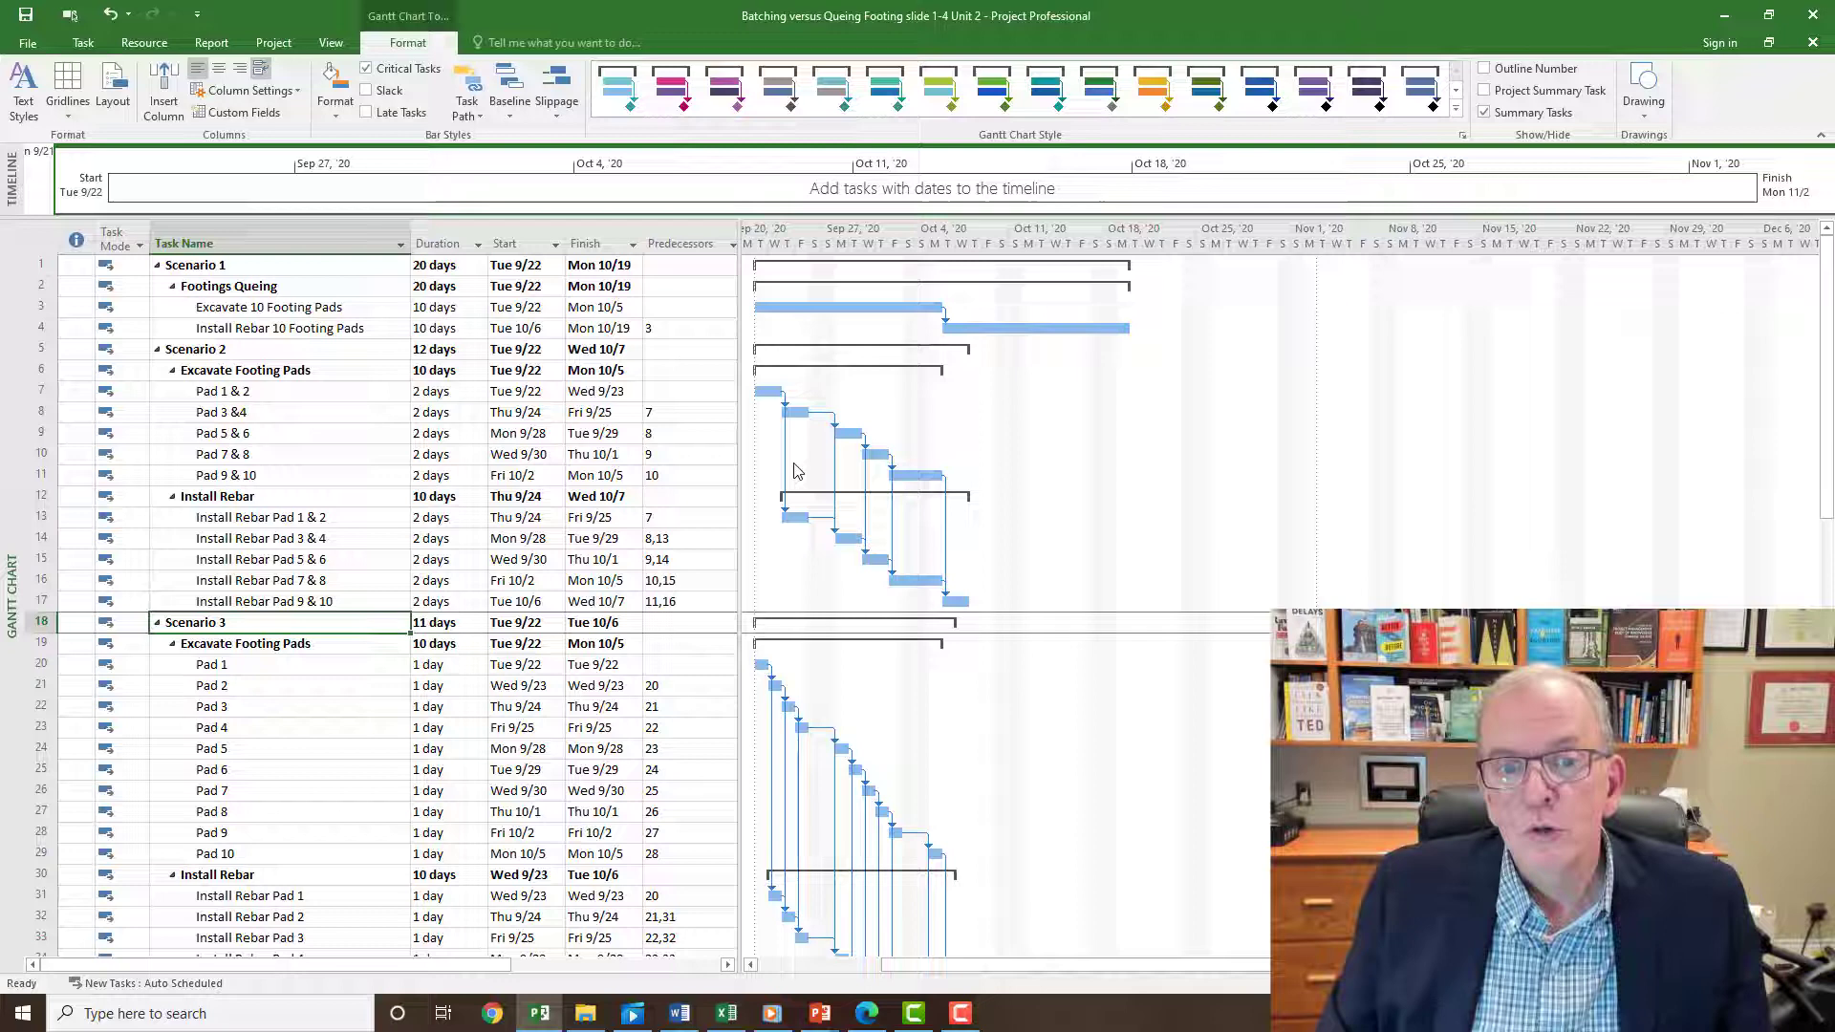
pyautogui.moveTo(793, 438)
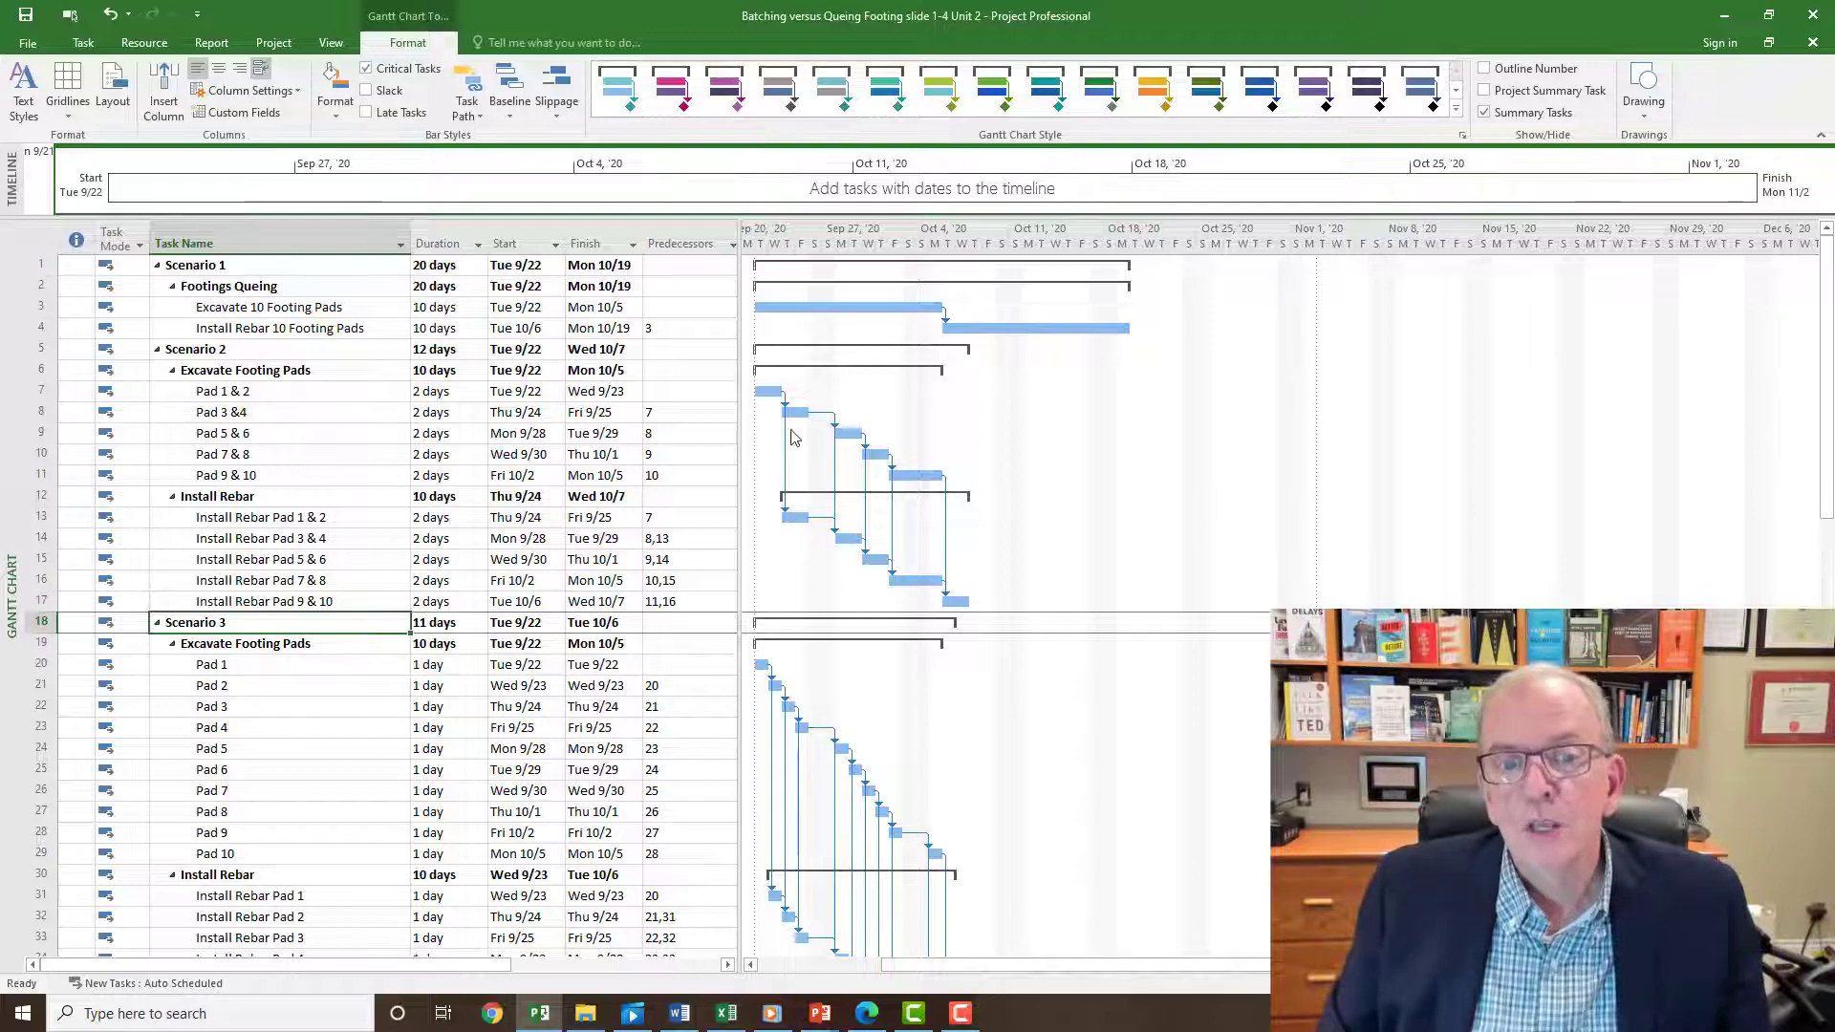
pyautogui.moveTo(918, 474)
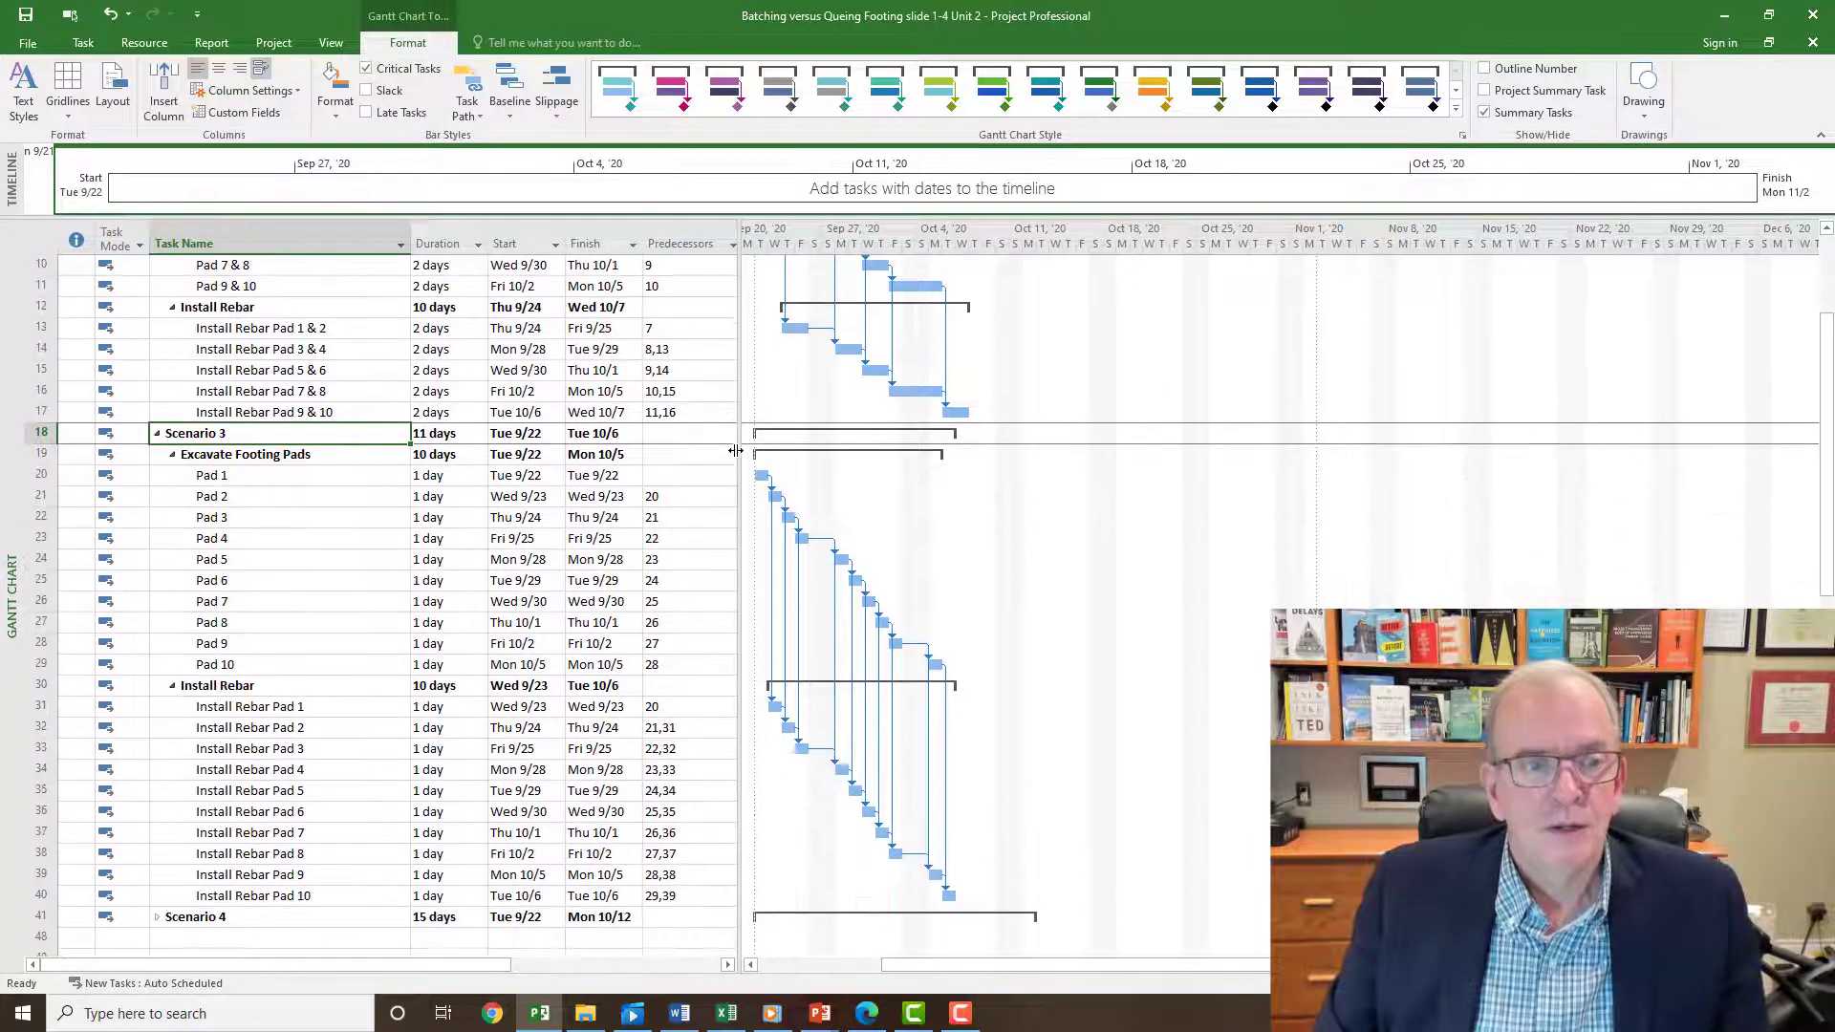
# Collapse Scenario 3 to its 11-day summary row
pyautogui.scroll(-3)
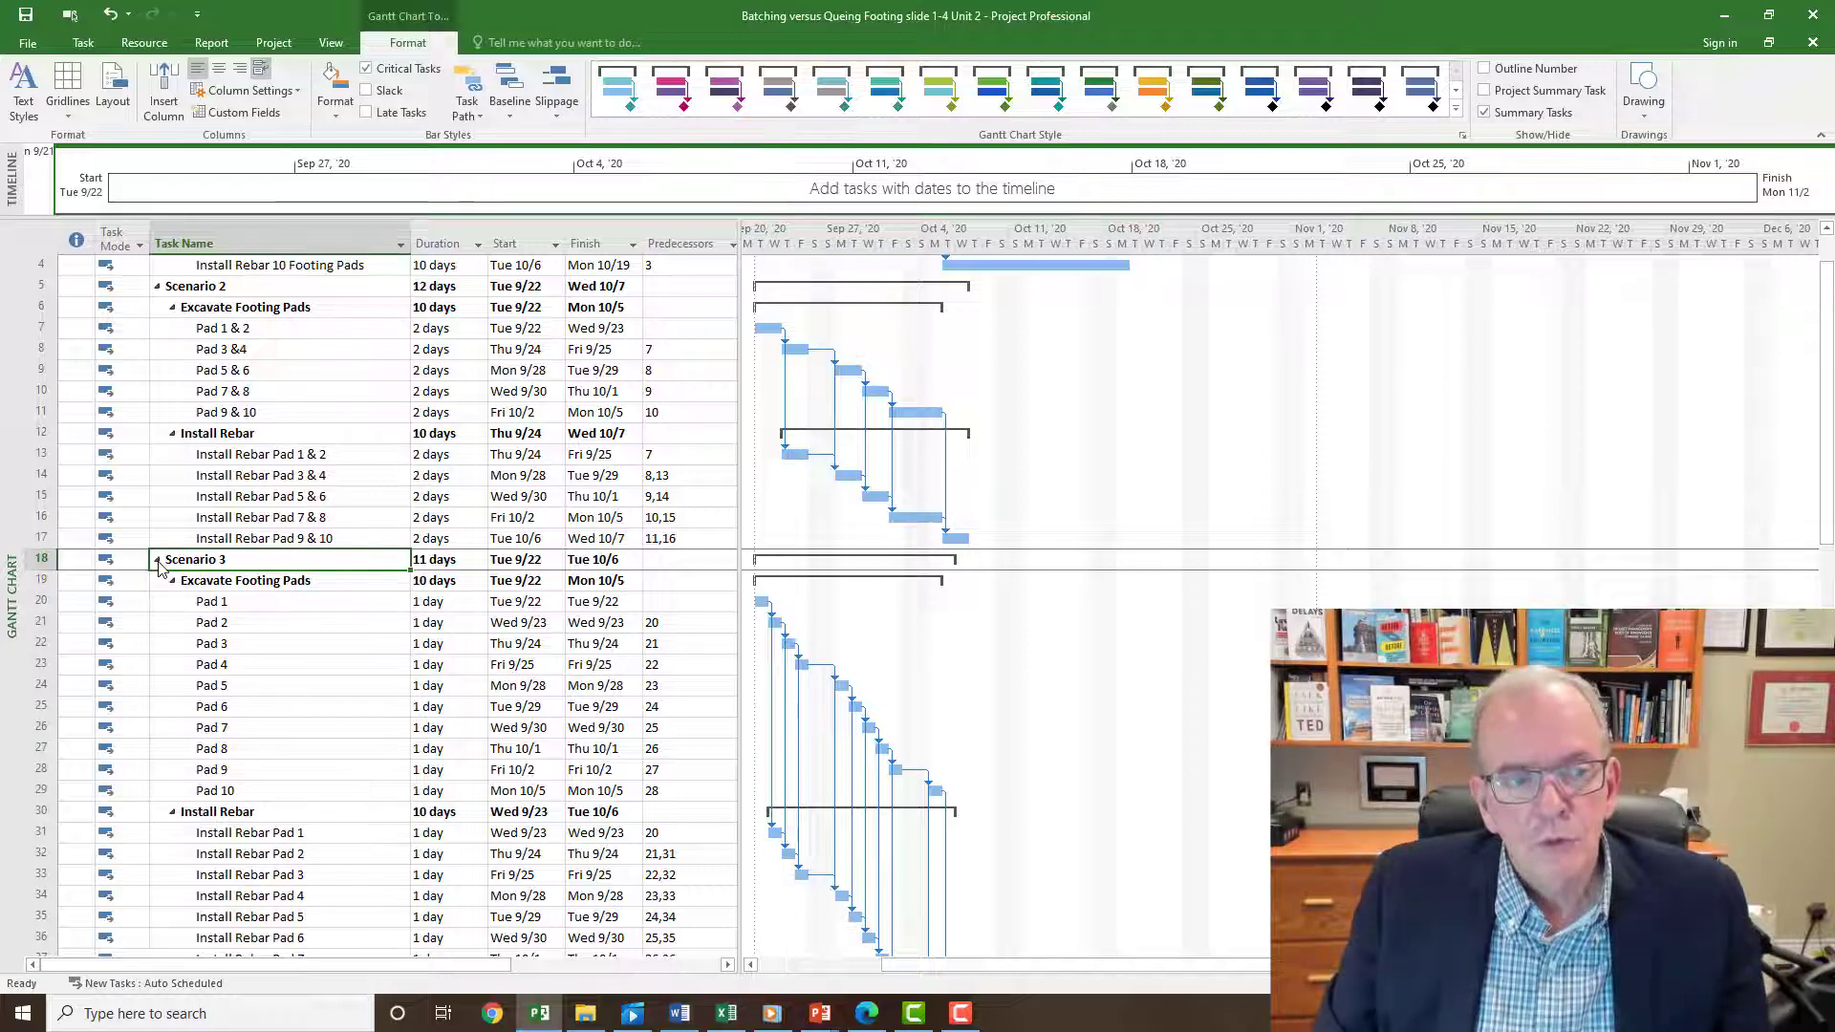
pyautogui.click(156, 558)
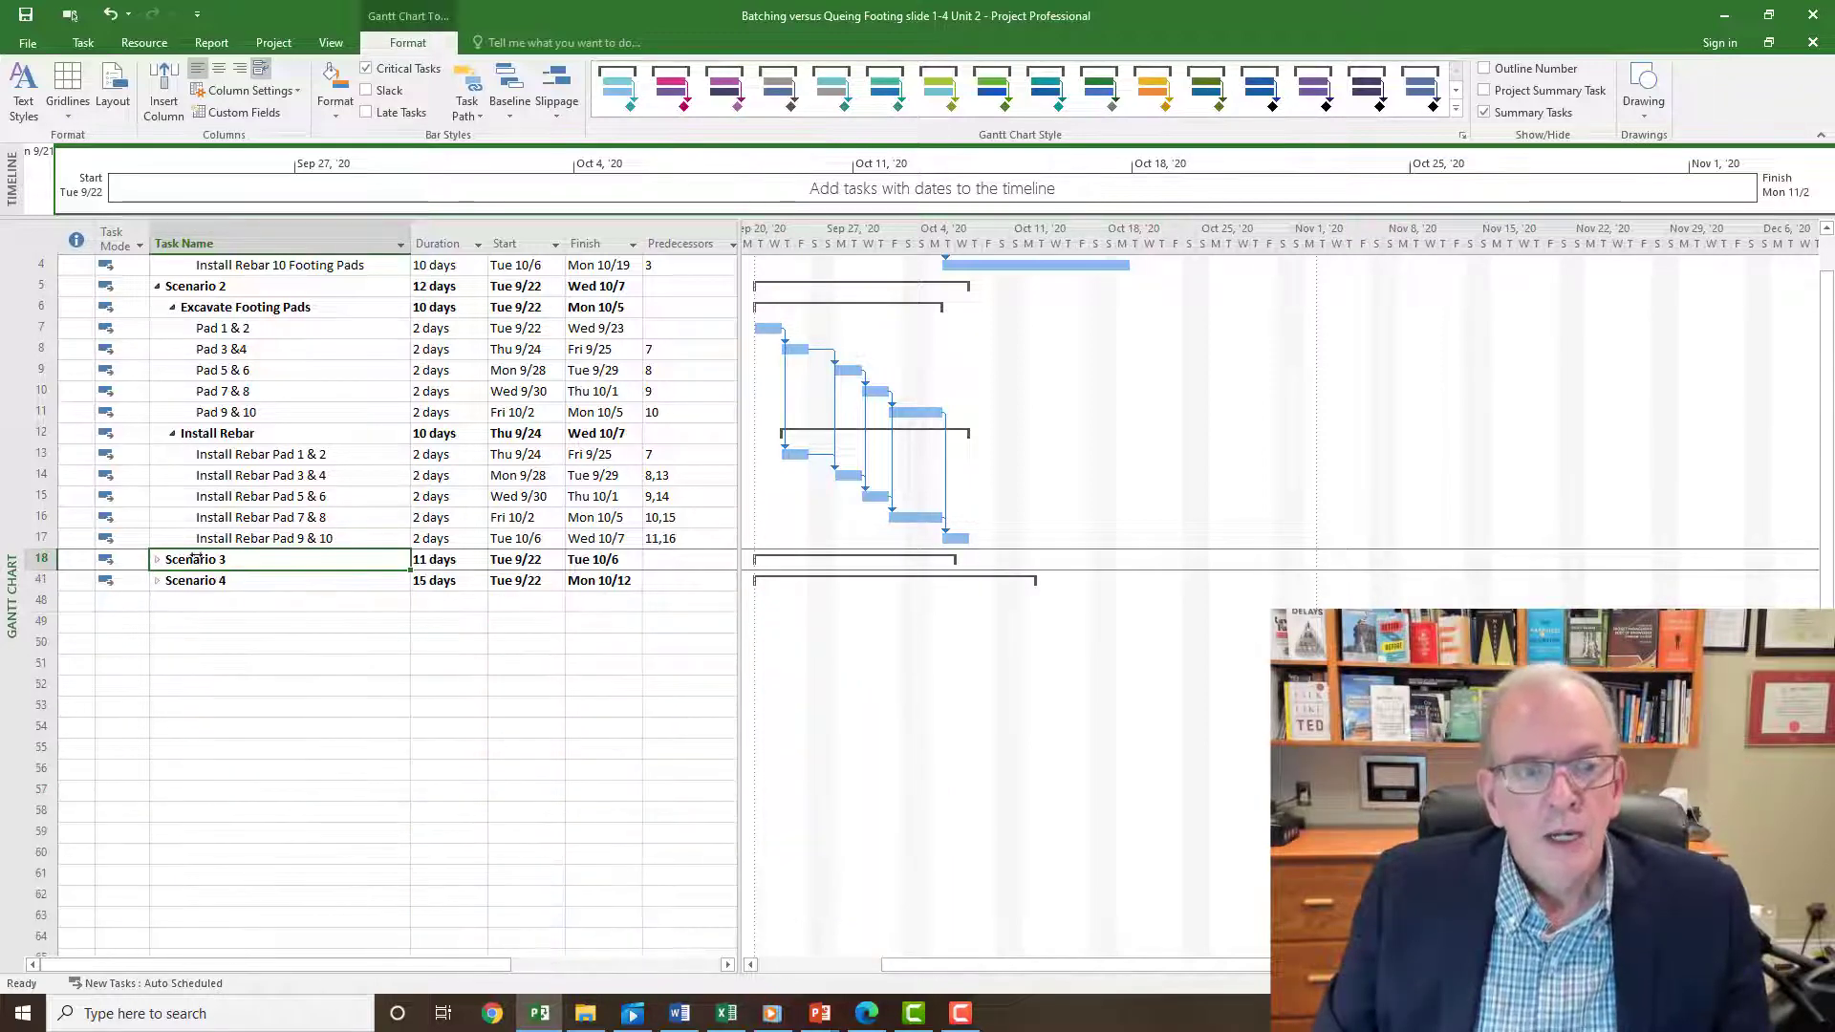
# Expand Scenario 4's 5-pad batch tasks and highlight its 15-day duration
pyautogui.click(156, 579)
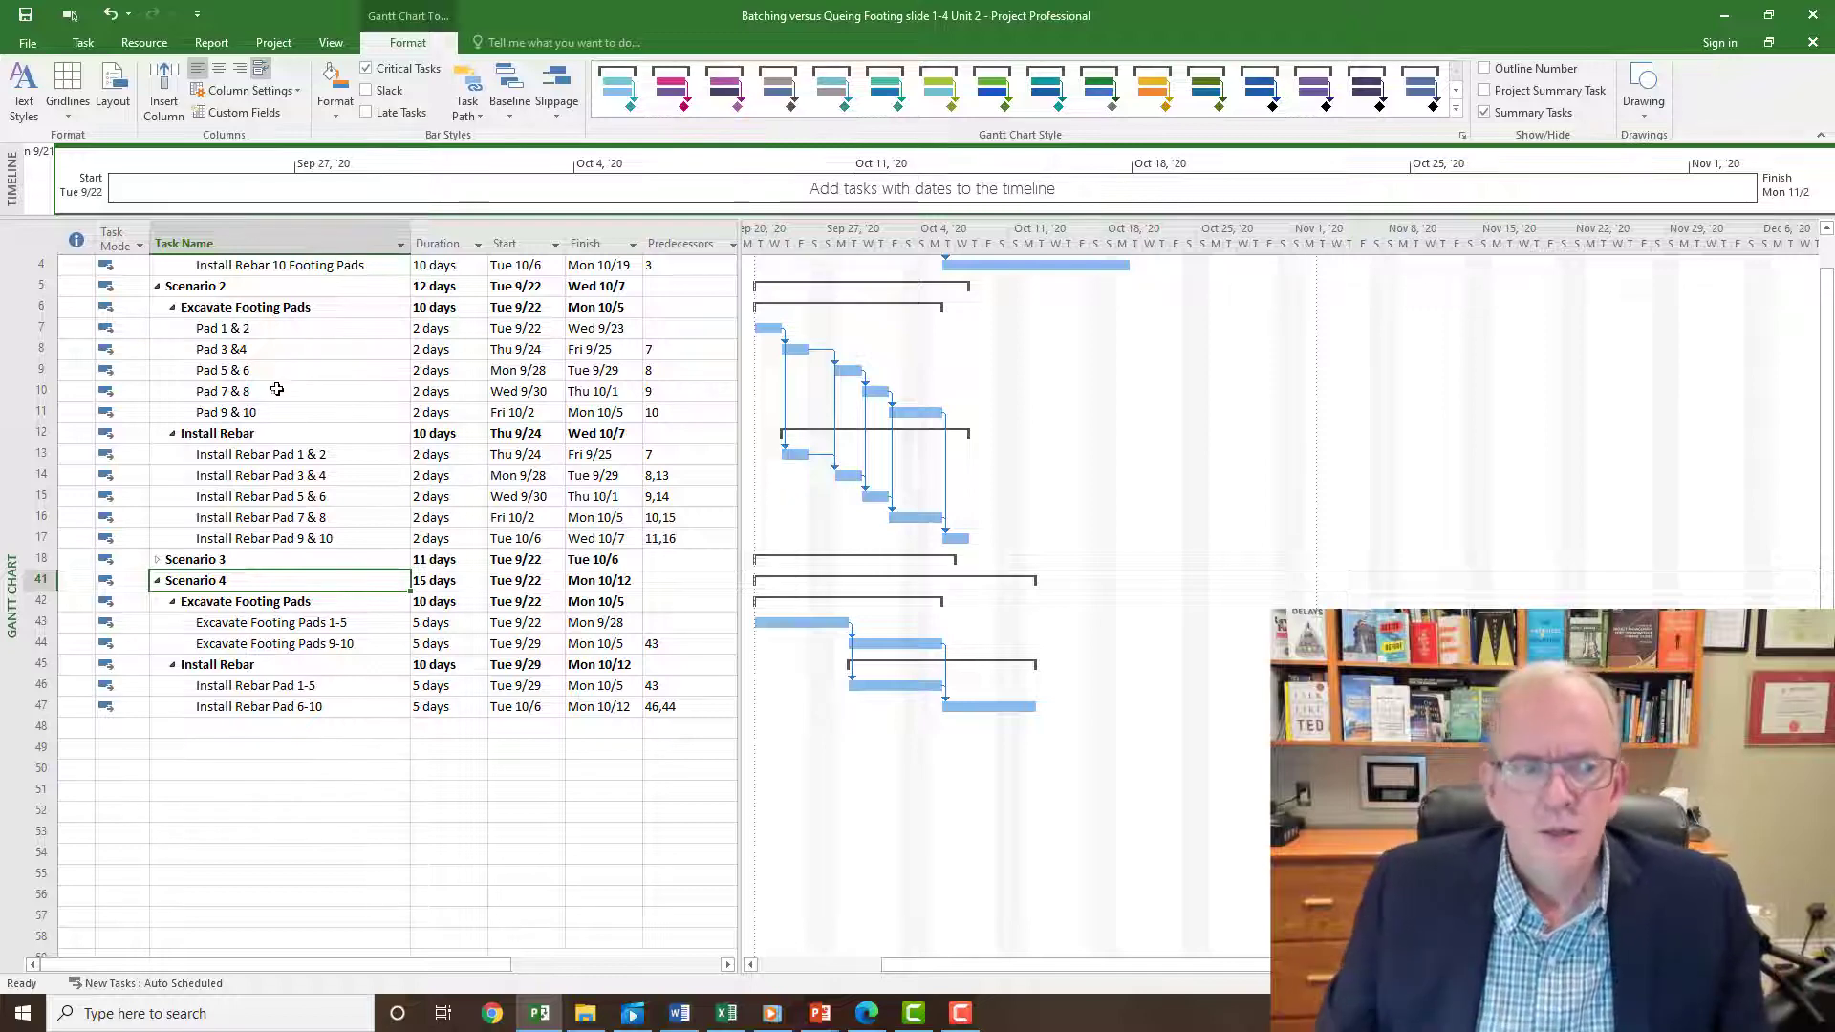
pyautogui.moveTo(936, 708)
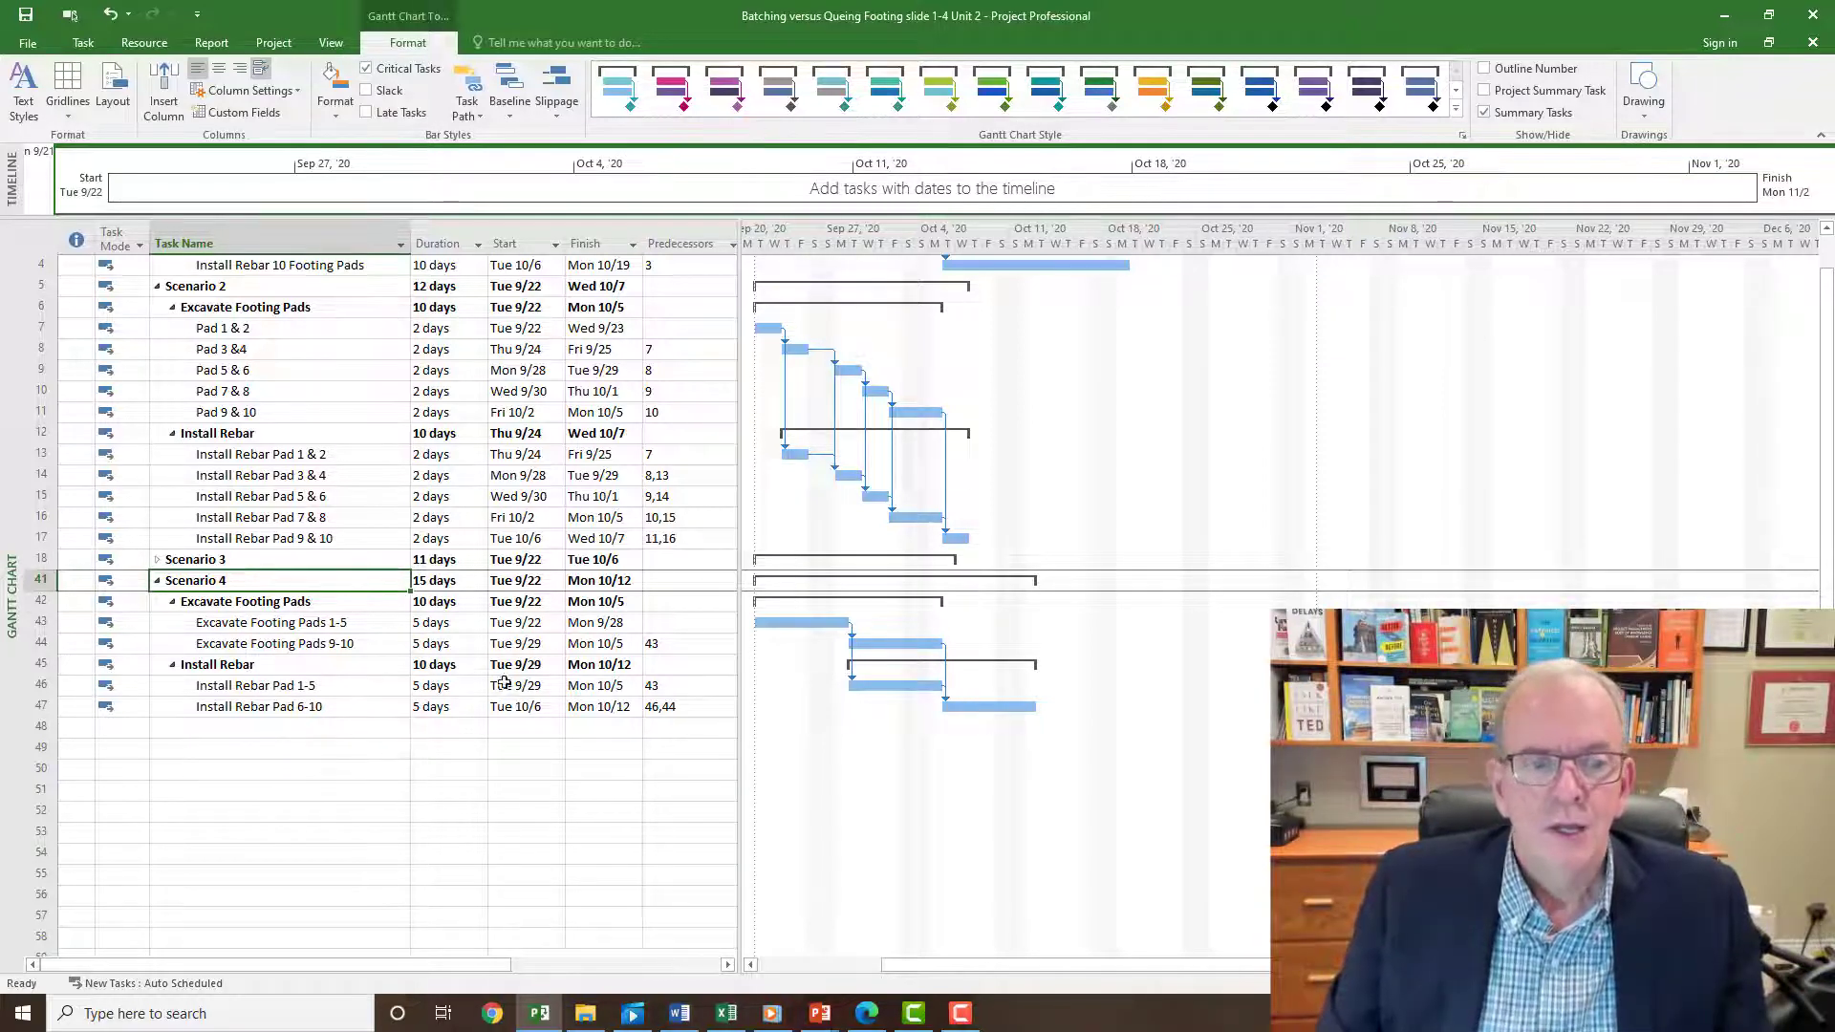
pyautogui.click(443, 580)
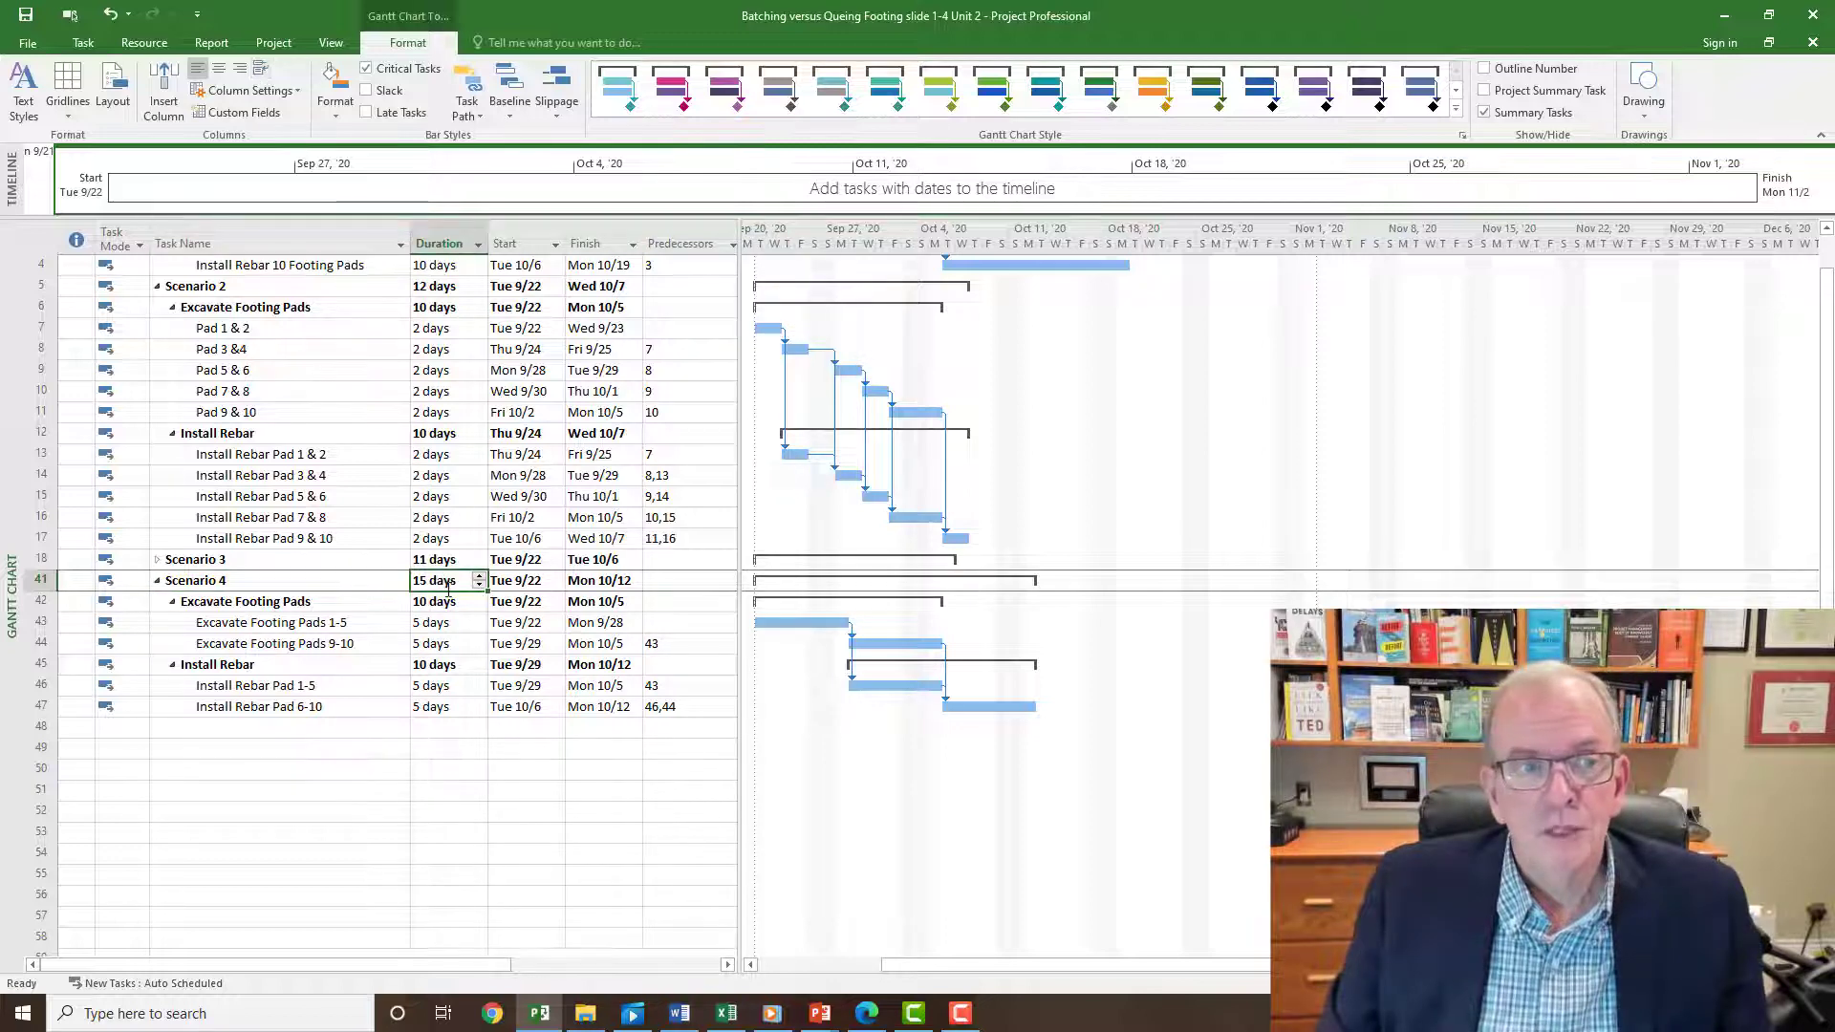
pyautogui.scroll(3)
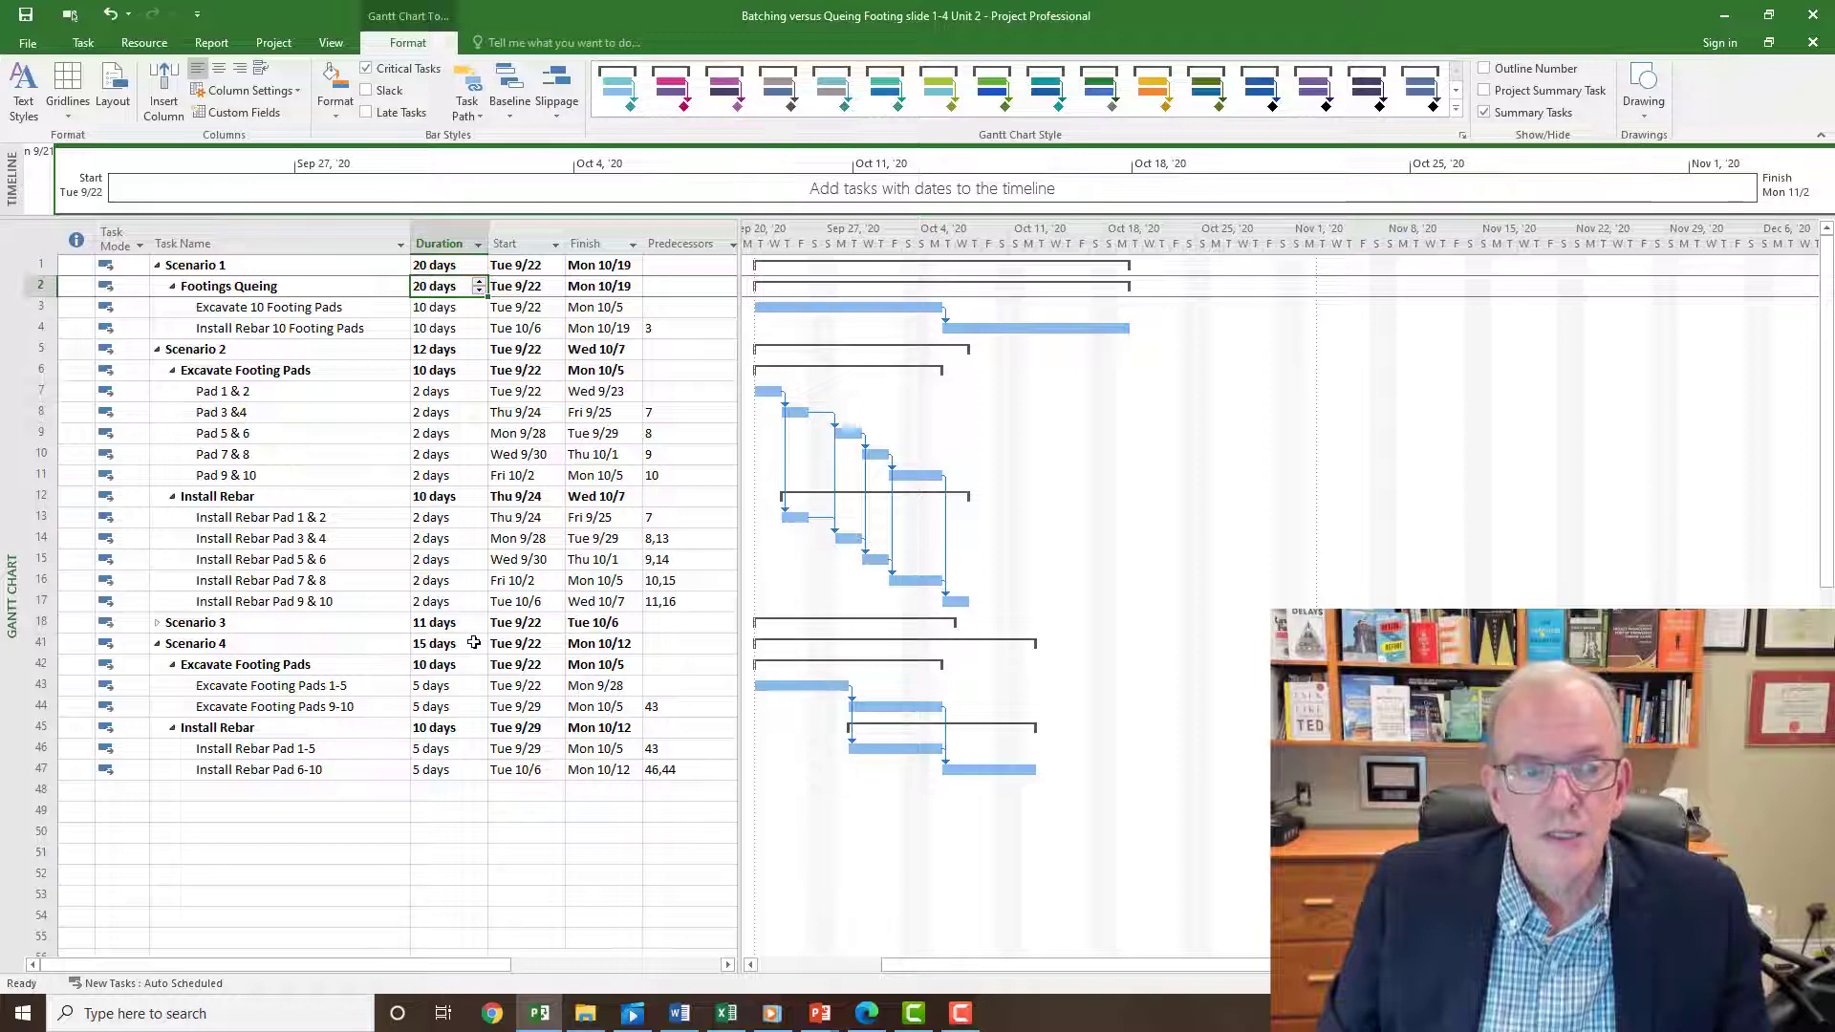
pyautogui.click(444, 643)
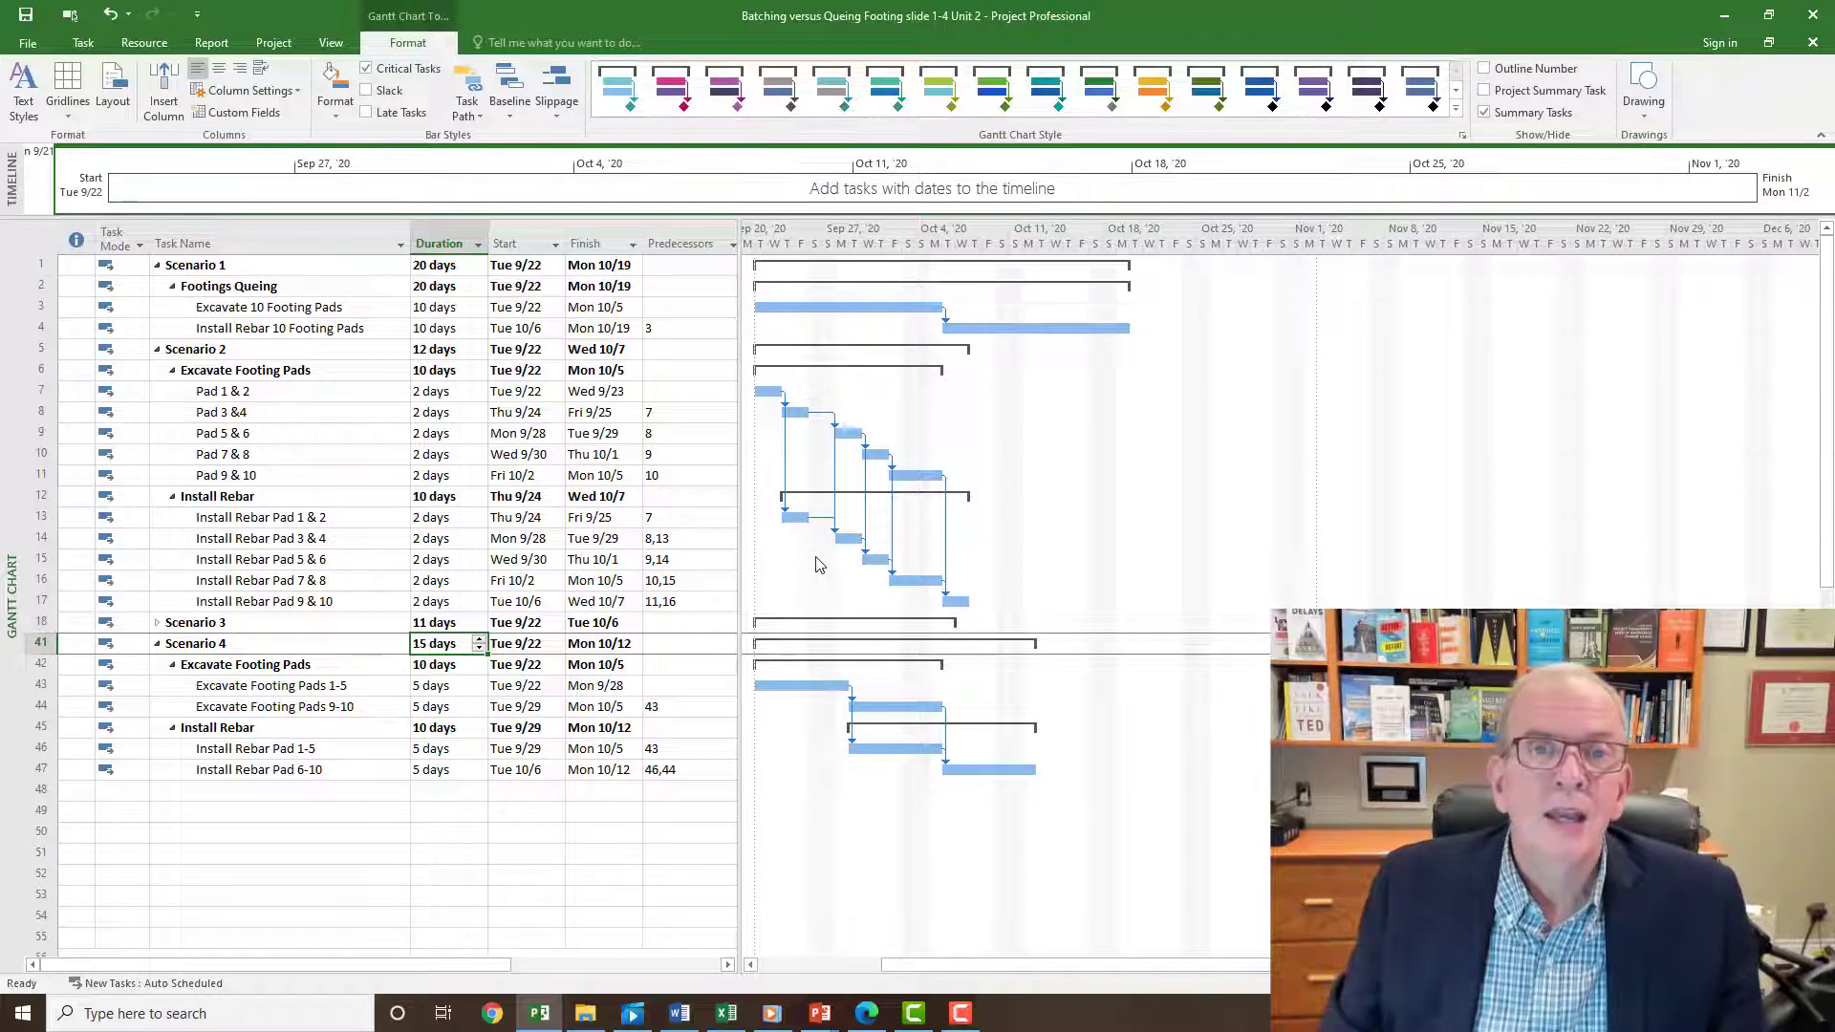
pyautogui.moveTo(772, 564)
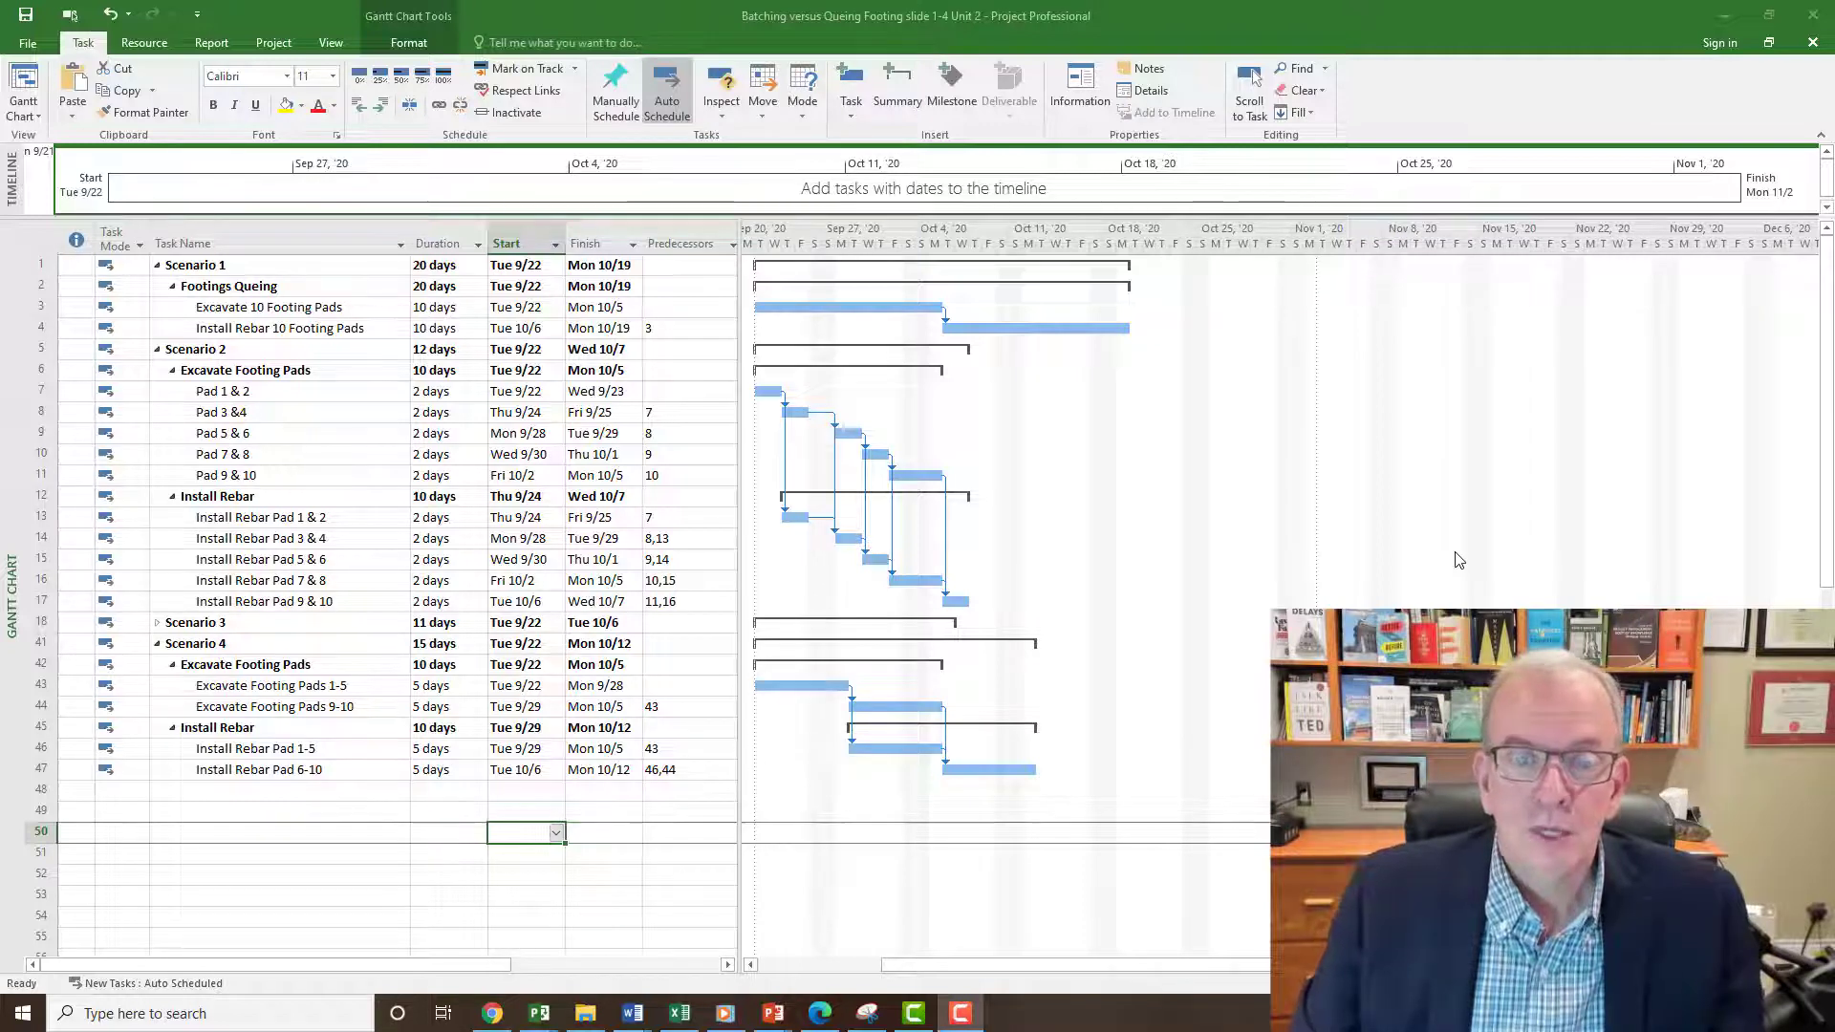
pyautogui.moveTo(1318, 491)
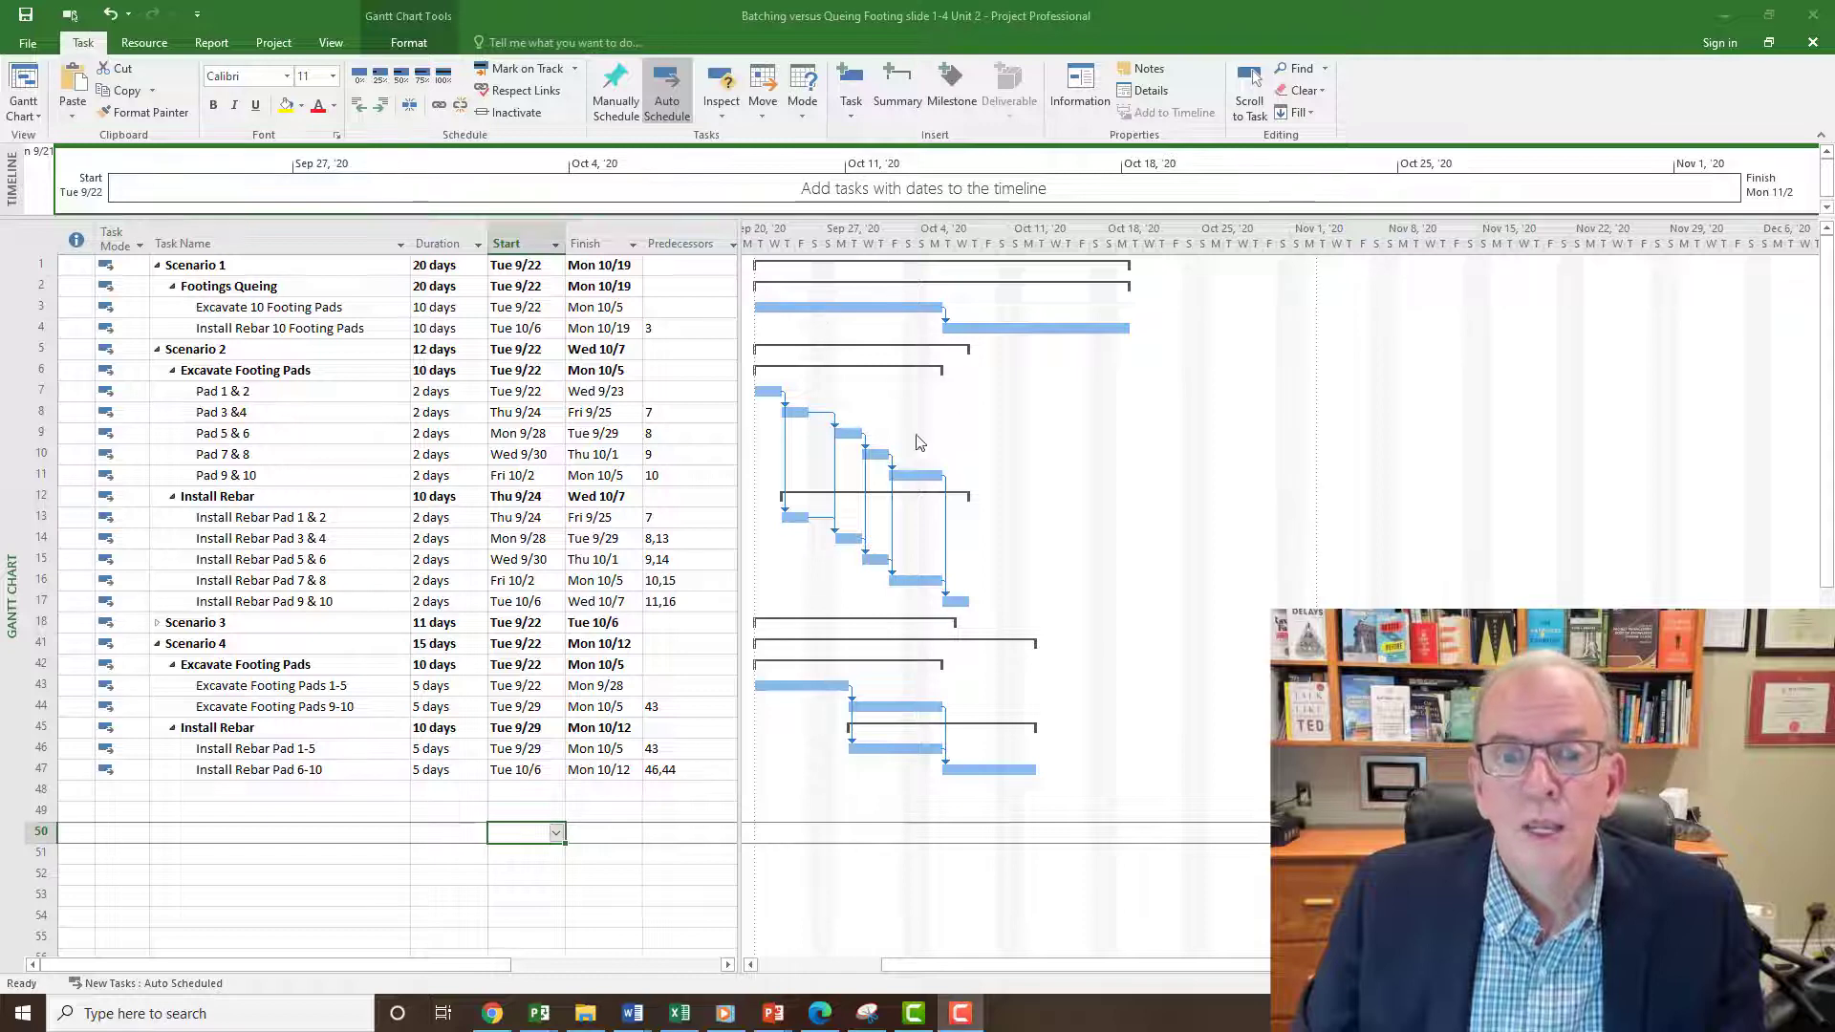
pyautogui.moveTo(752, 421)
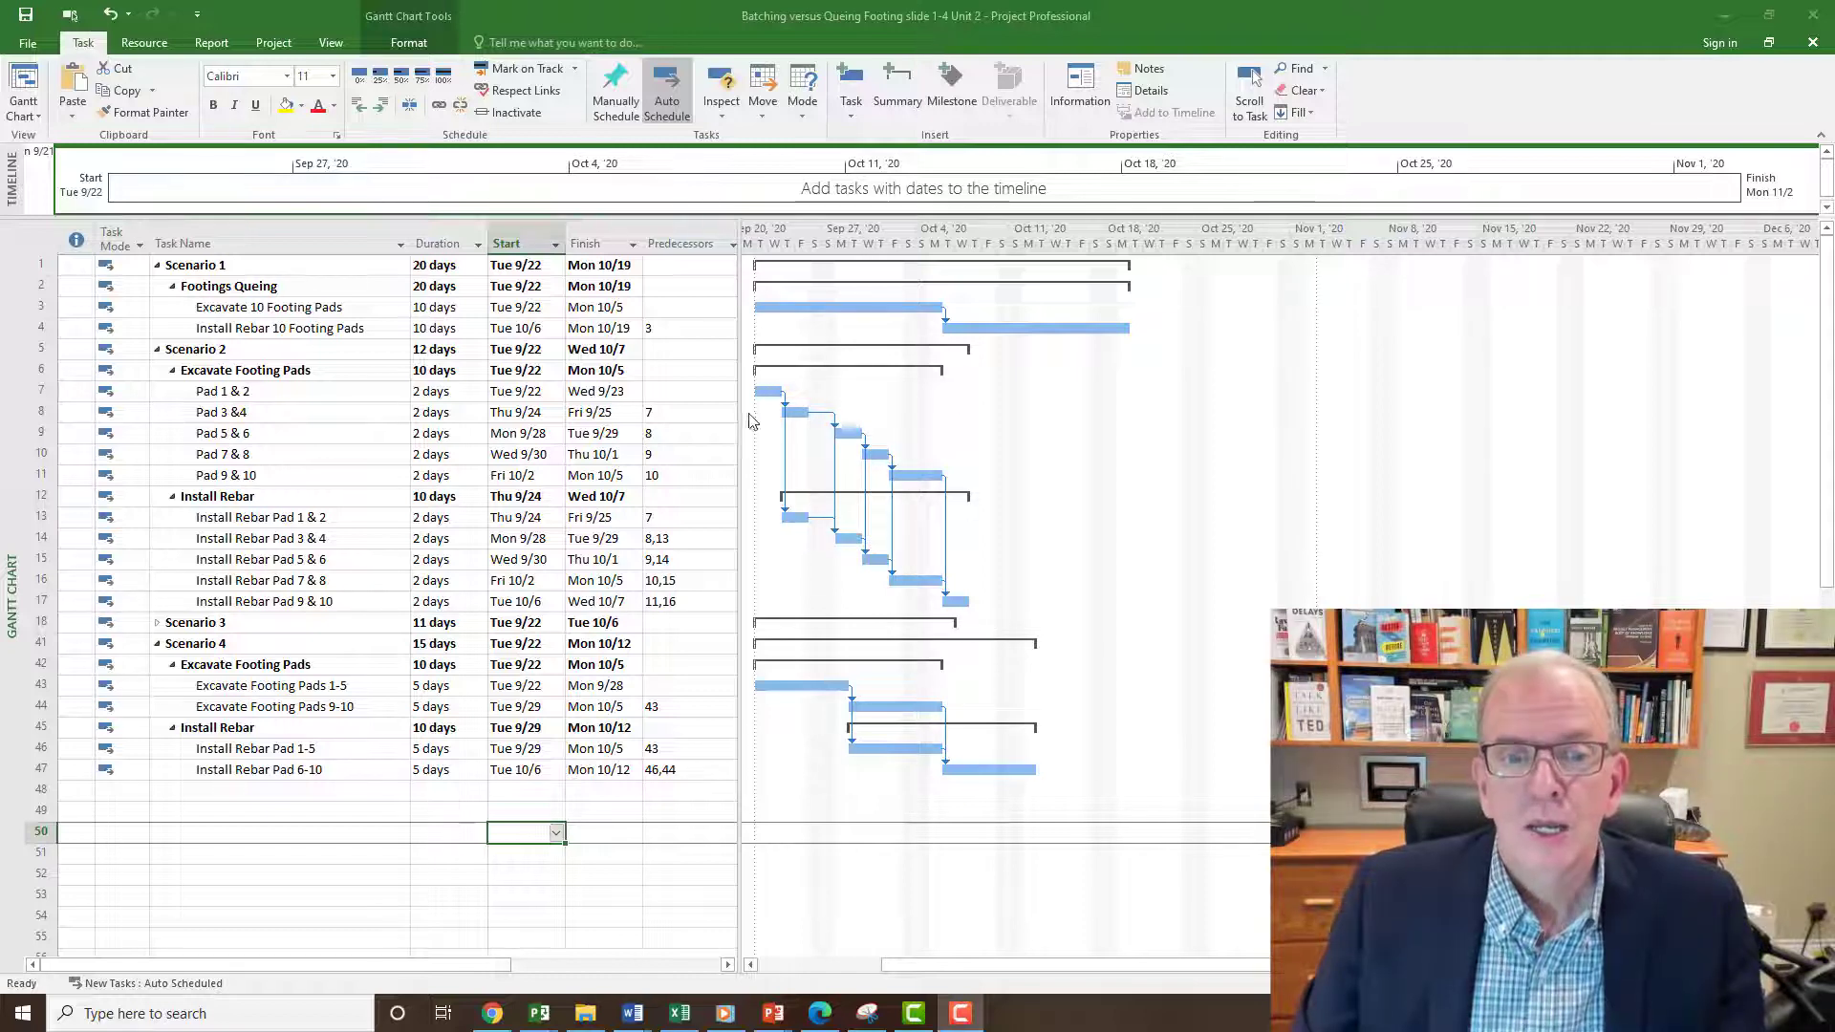
pyautogui.moveTo(770, 410)
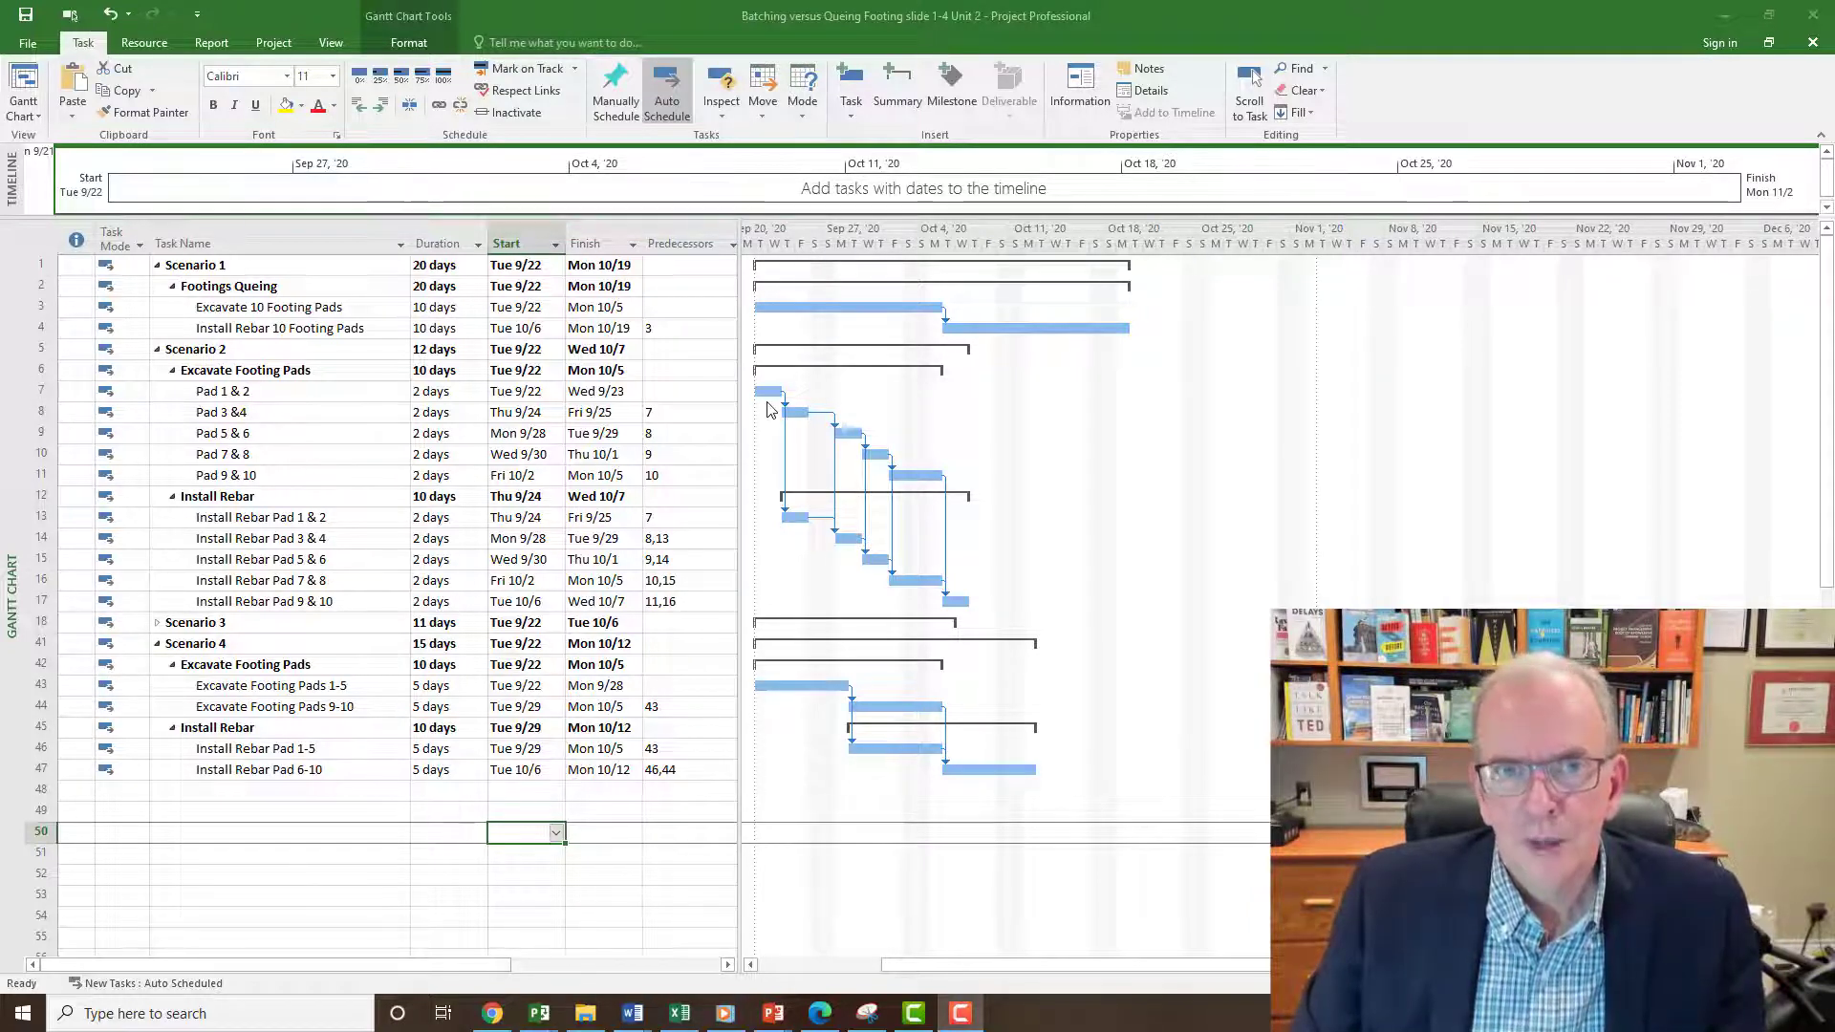
pyautogui.click(408, 42)
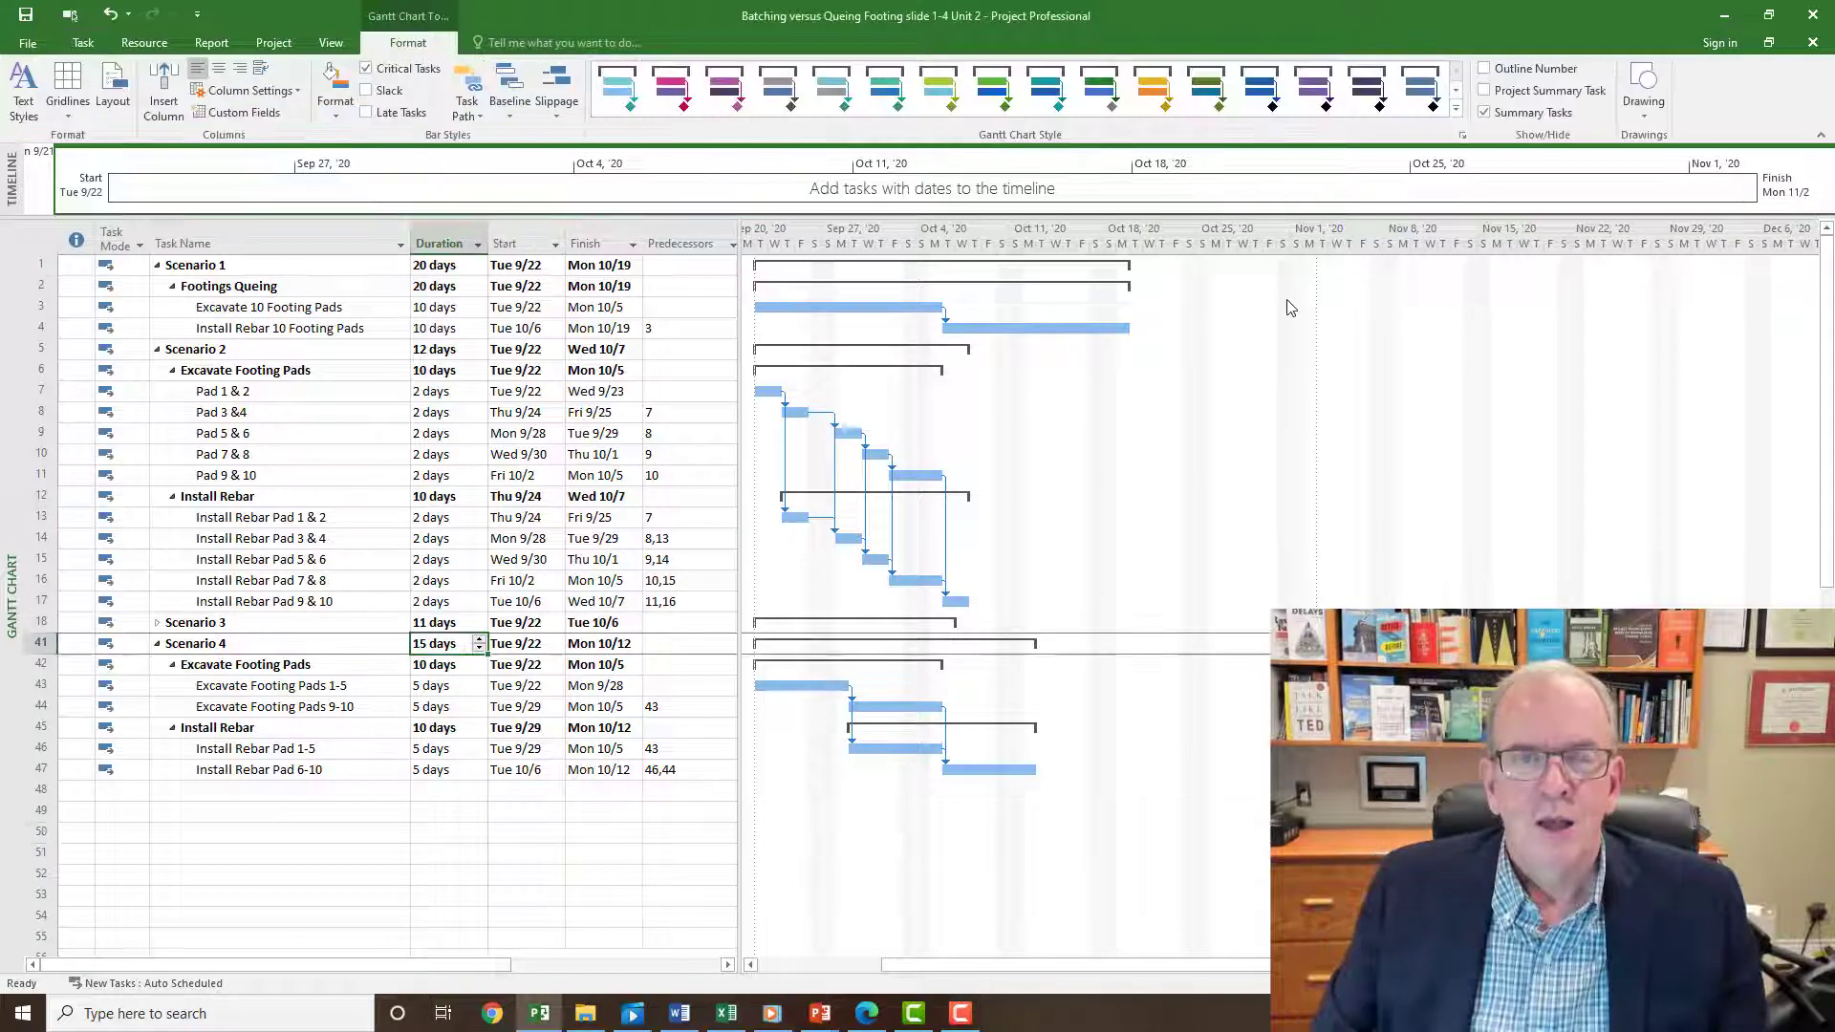